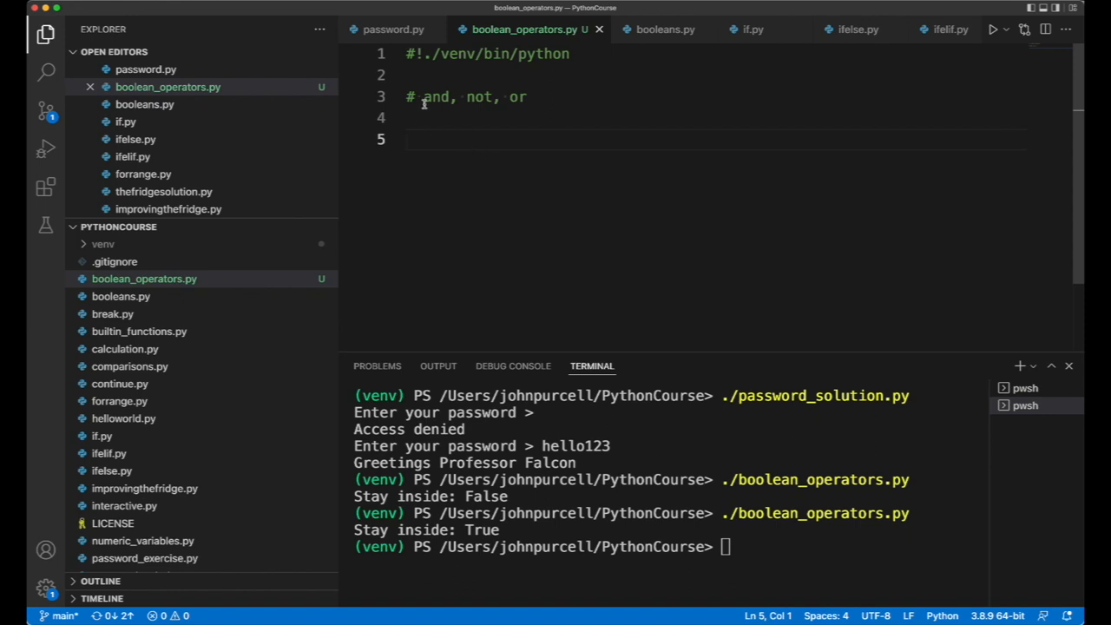
Define is_raining = True and is_windy = False at the top of boolean_operators.py.
left_click_drag(423, 97, 524, 97)
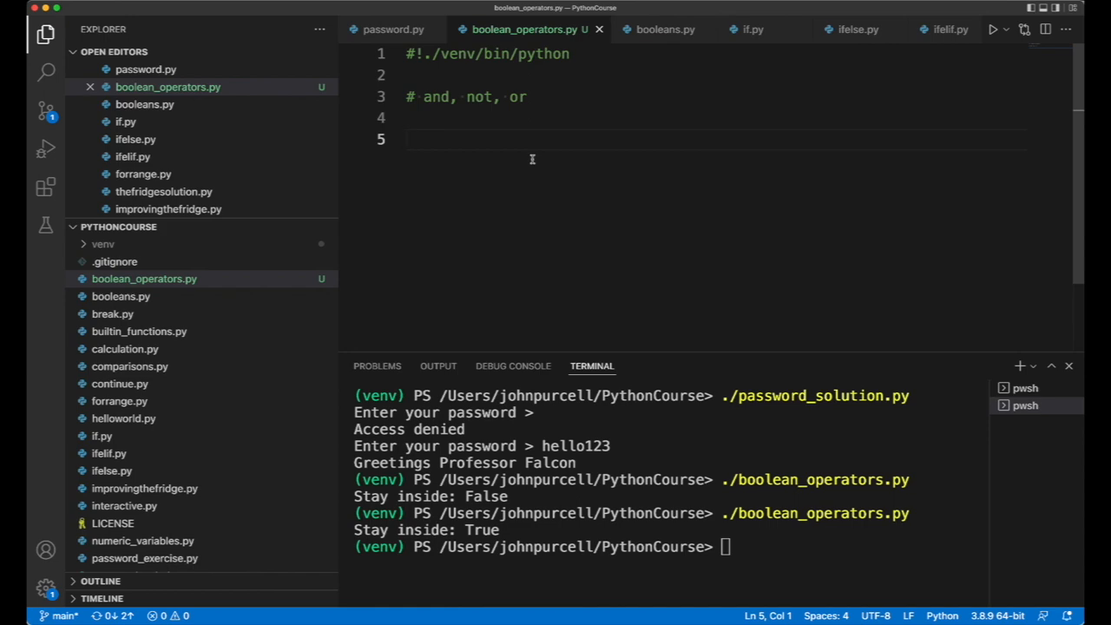
type("is_rai")
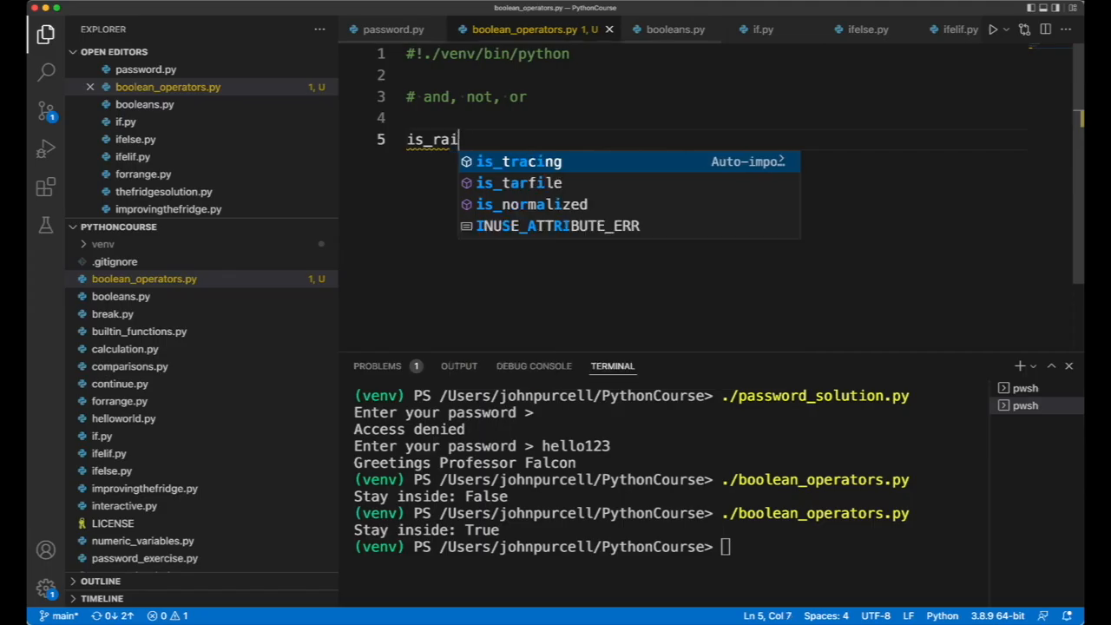
type("ning =")
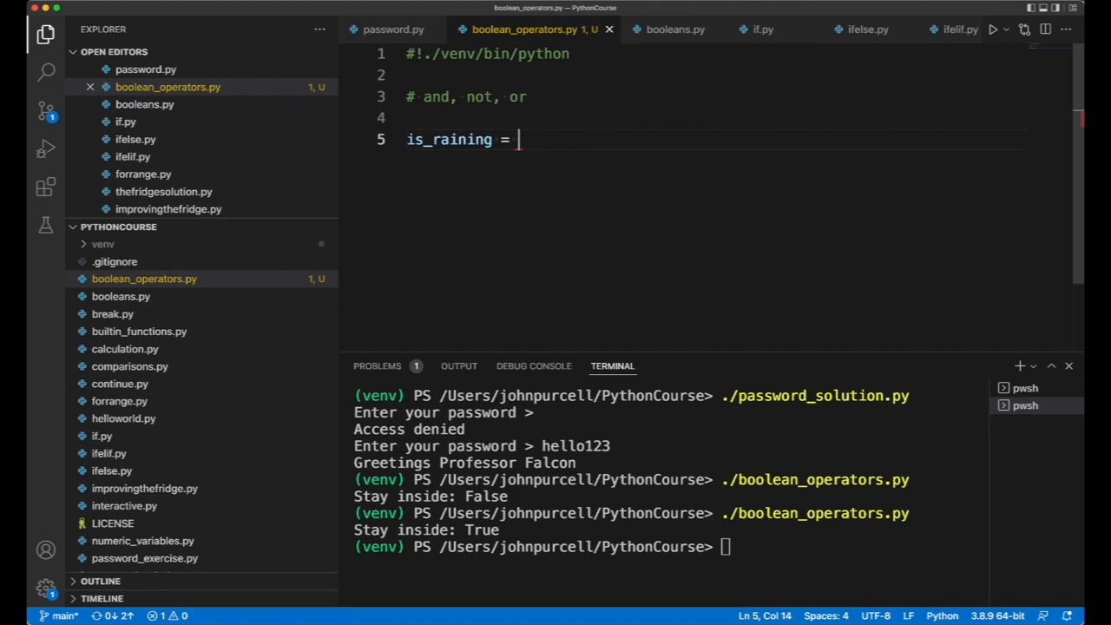
type("True")
type("is")
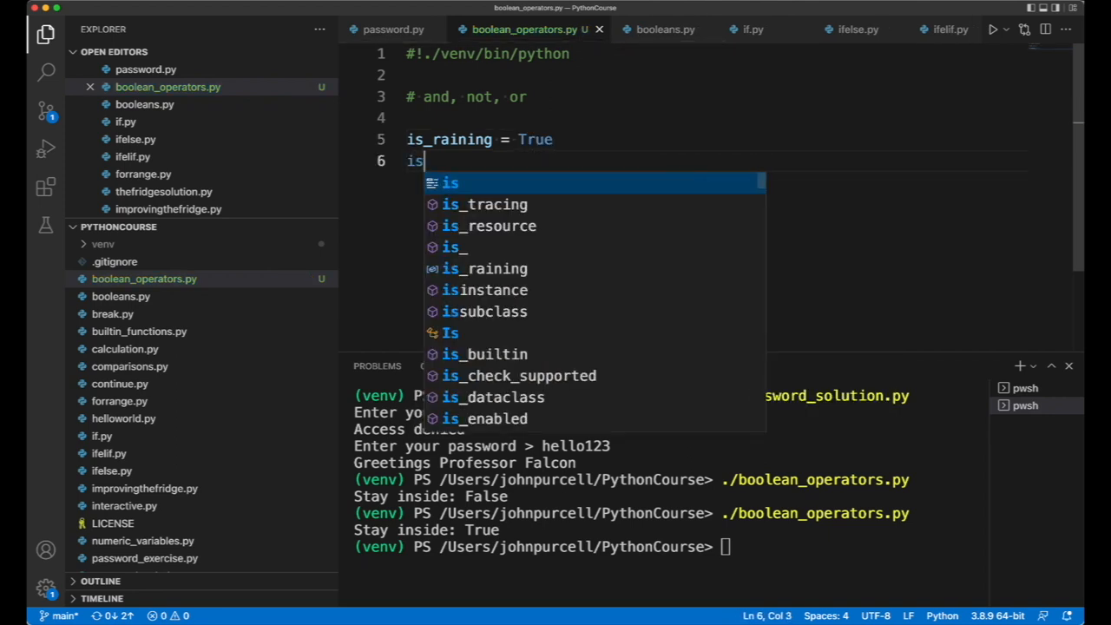
type("_windy =")
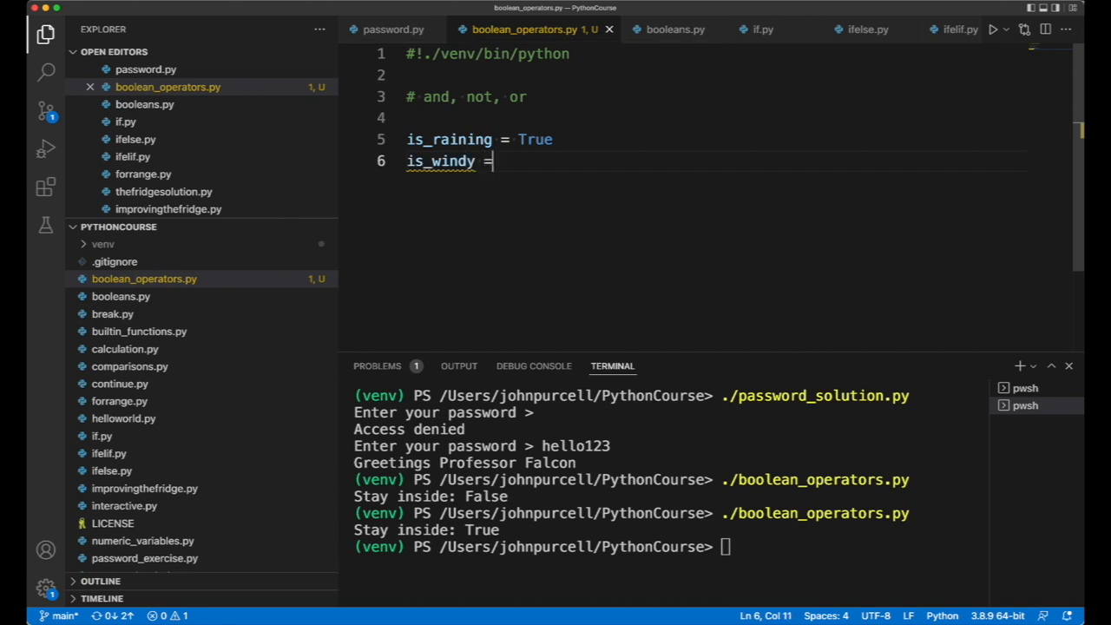
type("False")
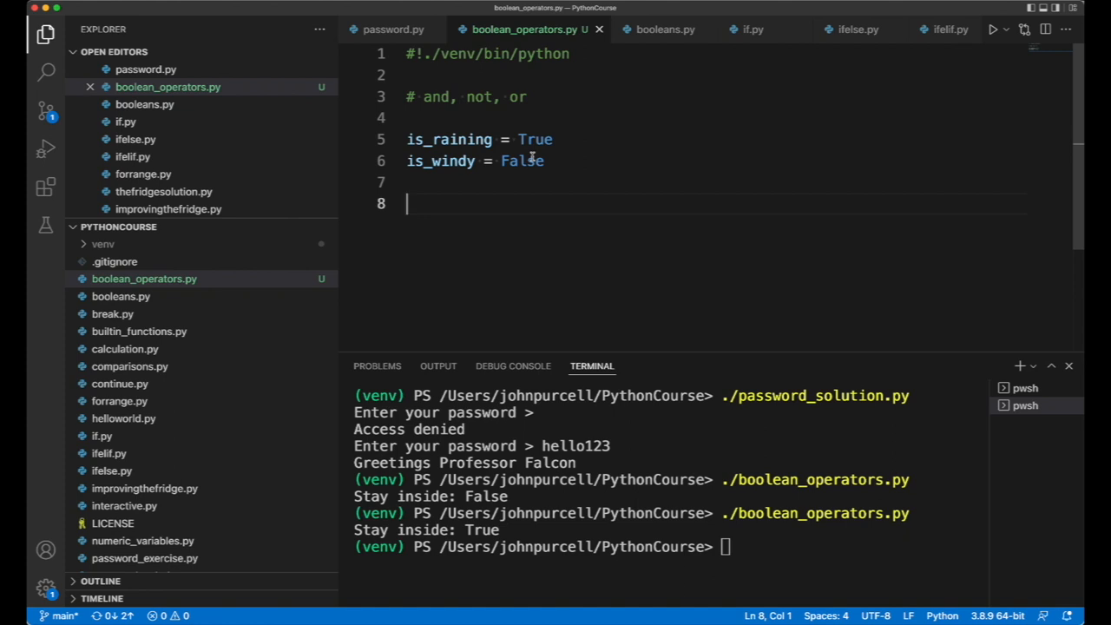
Set stay_inside = is_raining and is_windy.
type("stay_inside = is")
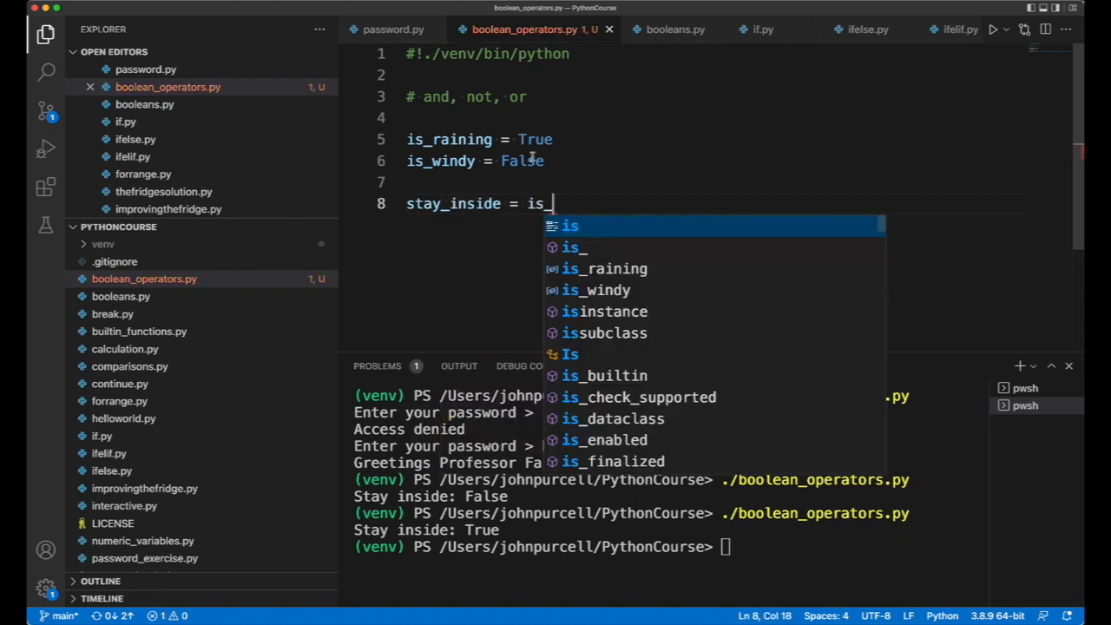
type("_raining and")
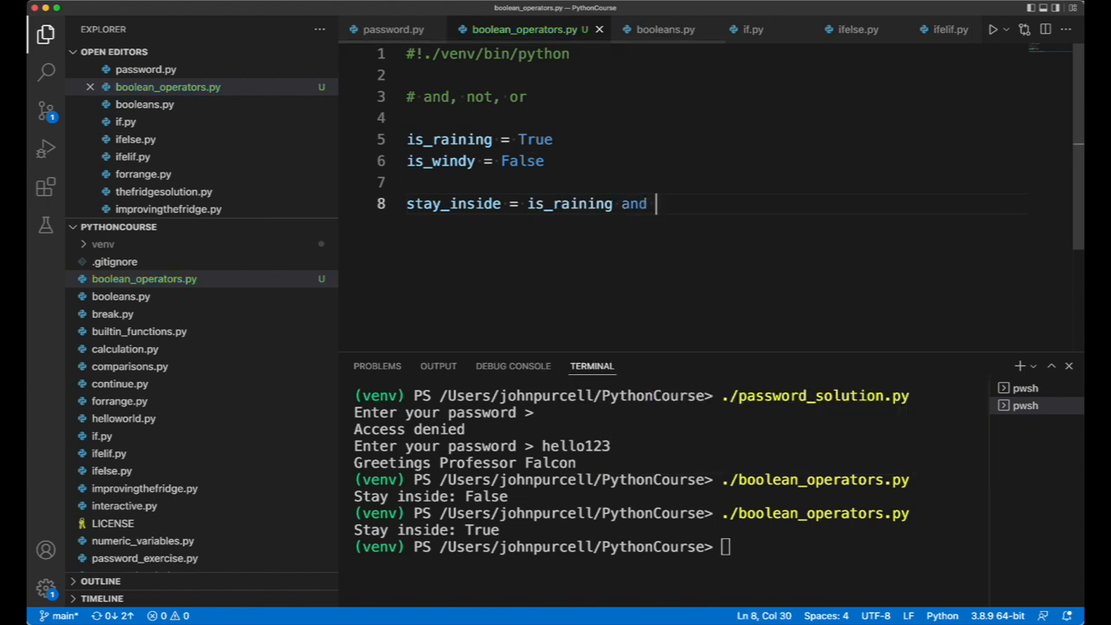
type("is_wi")
type("print(\"")
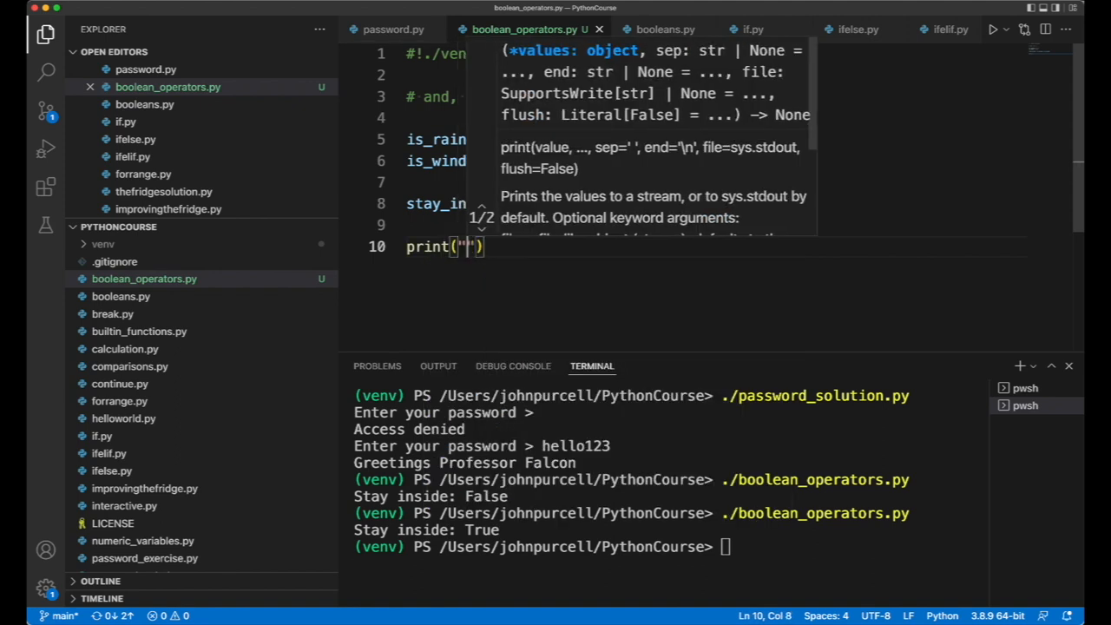
Print "Stay inside: " + str(stay_inside) below the assignment.
type("Stay inside:")
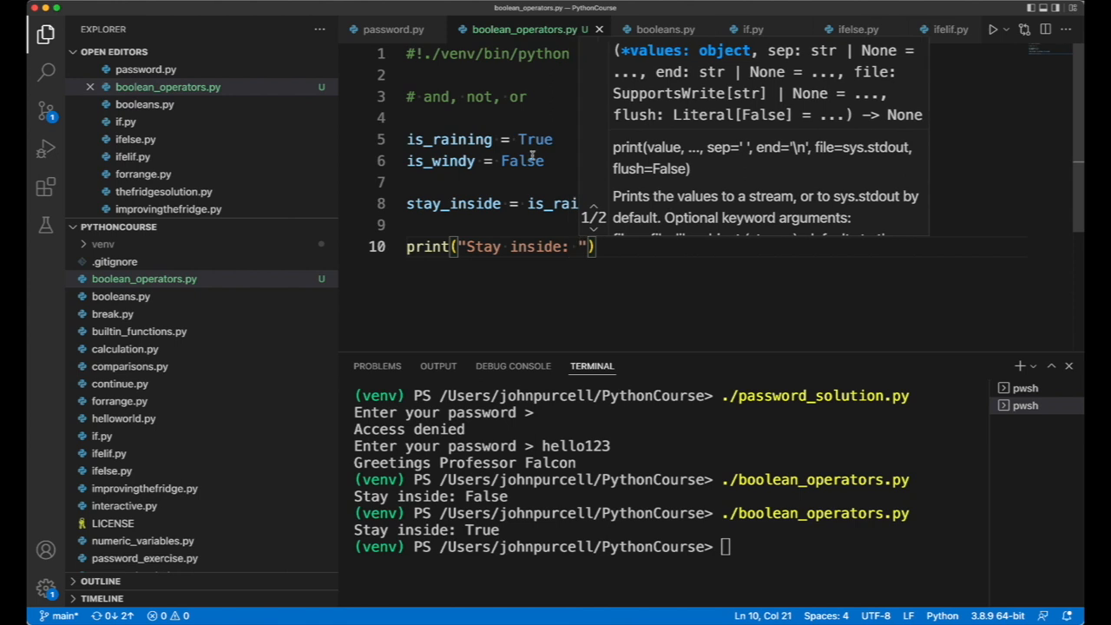
type("+ s")
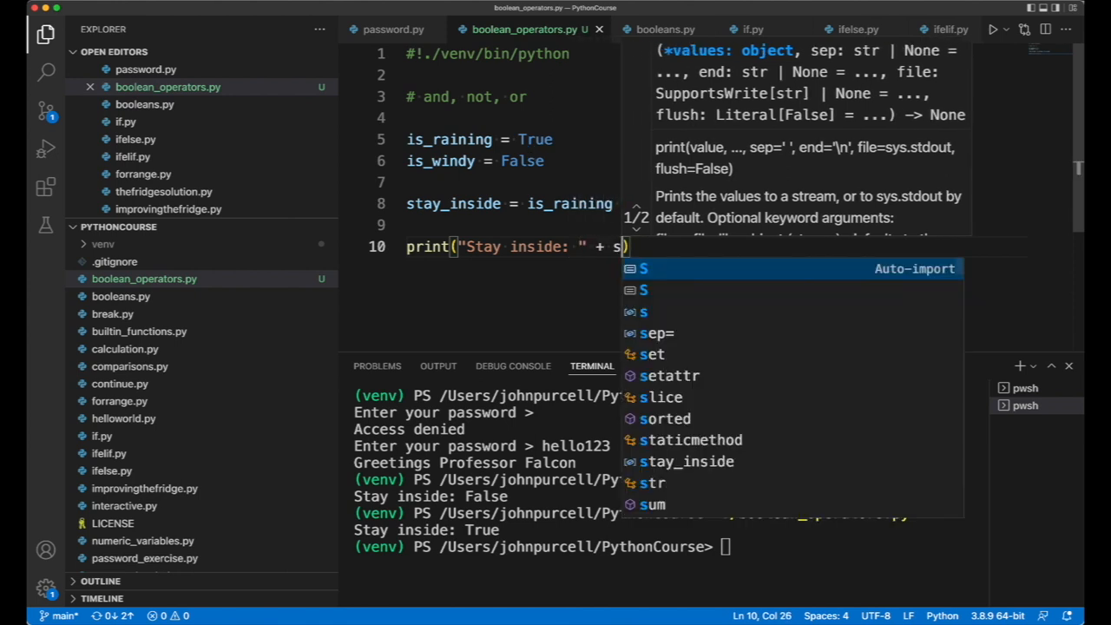
type("tr(sta")
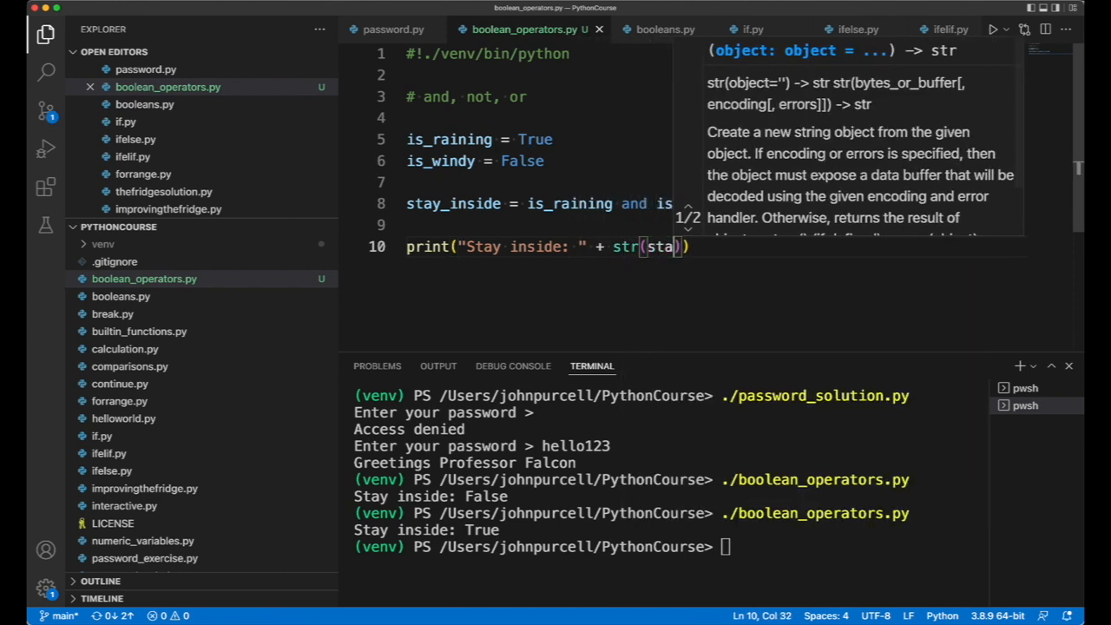
type("y_inside")
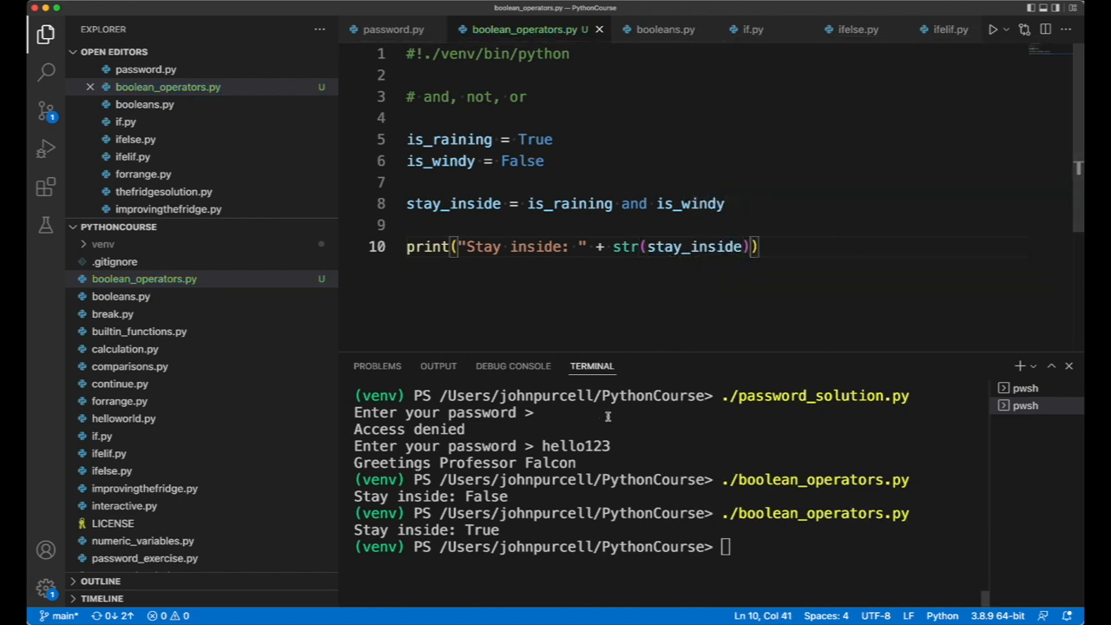
Clear the terminal and run the script, printing Stay inside: False, then select is_windy's value.
double_click(693, 247)
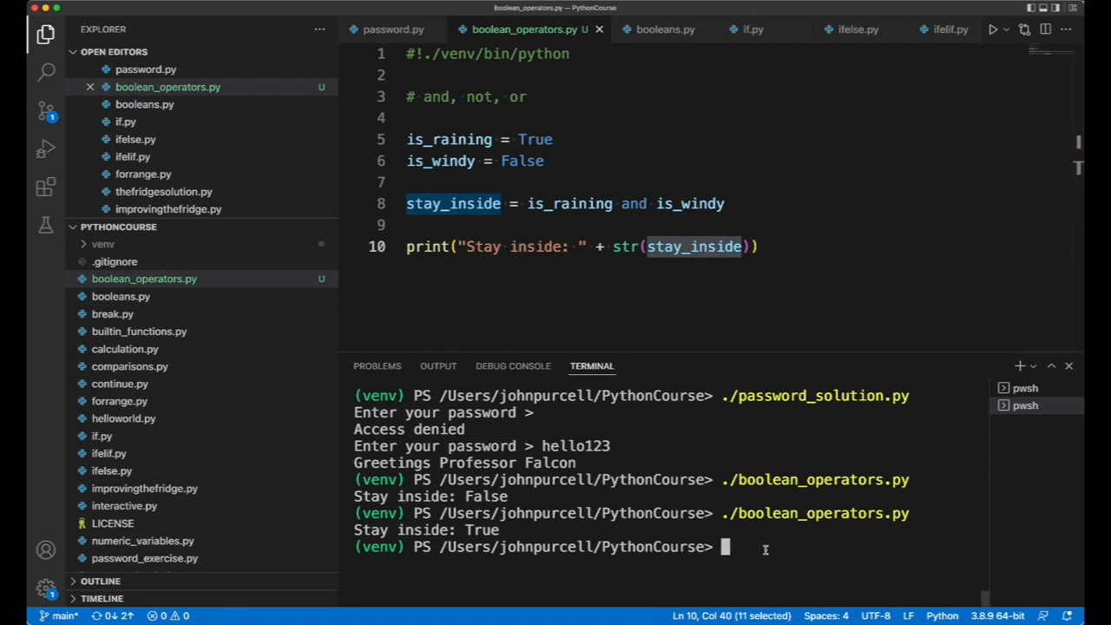
type("clear")
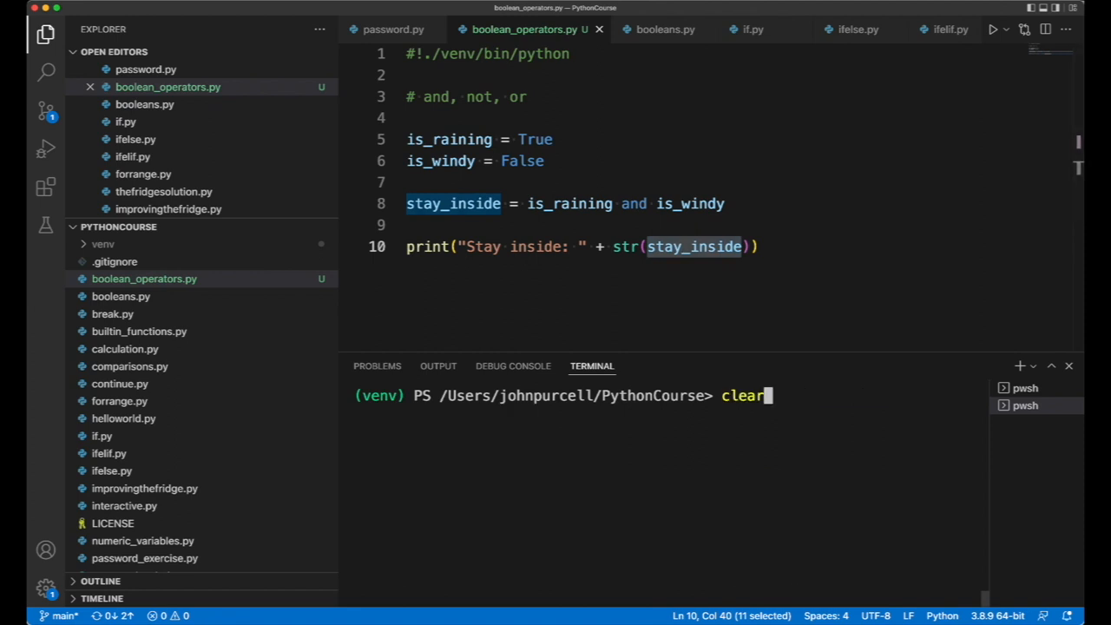
key("Return")
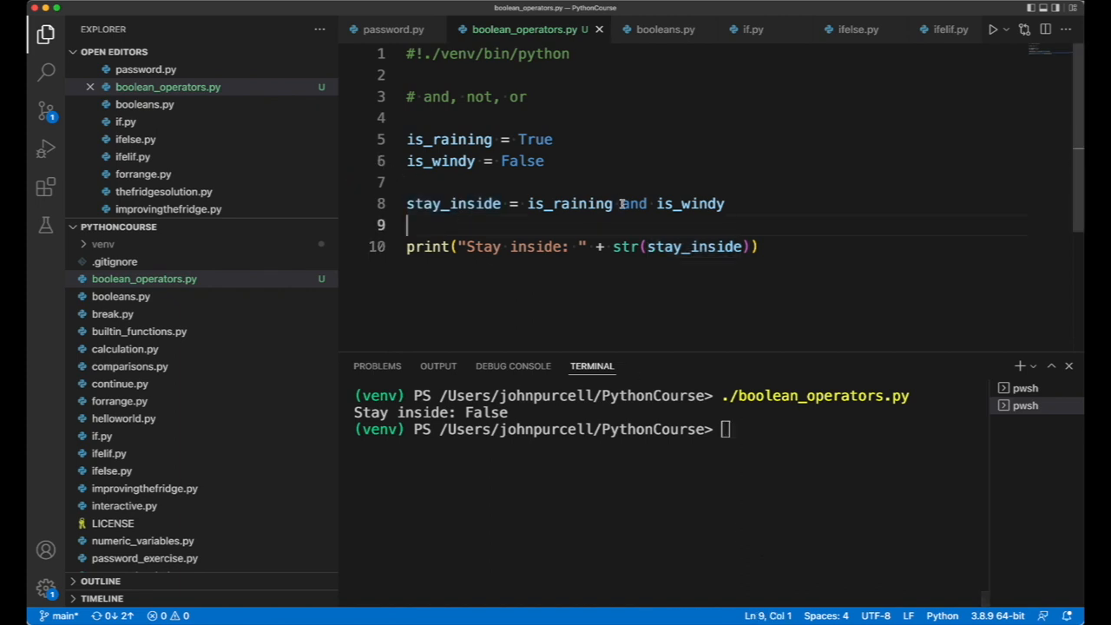
double_click(633, 203)
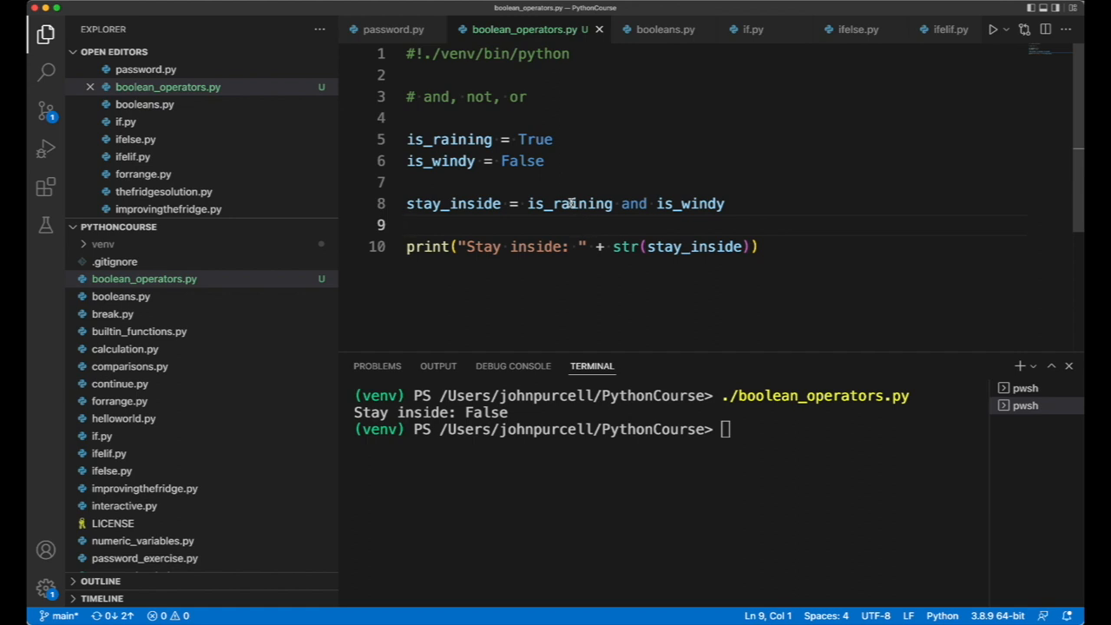
double_click(691, 203)
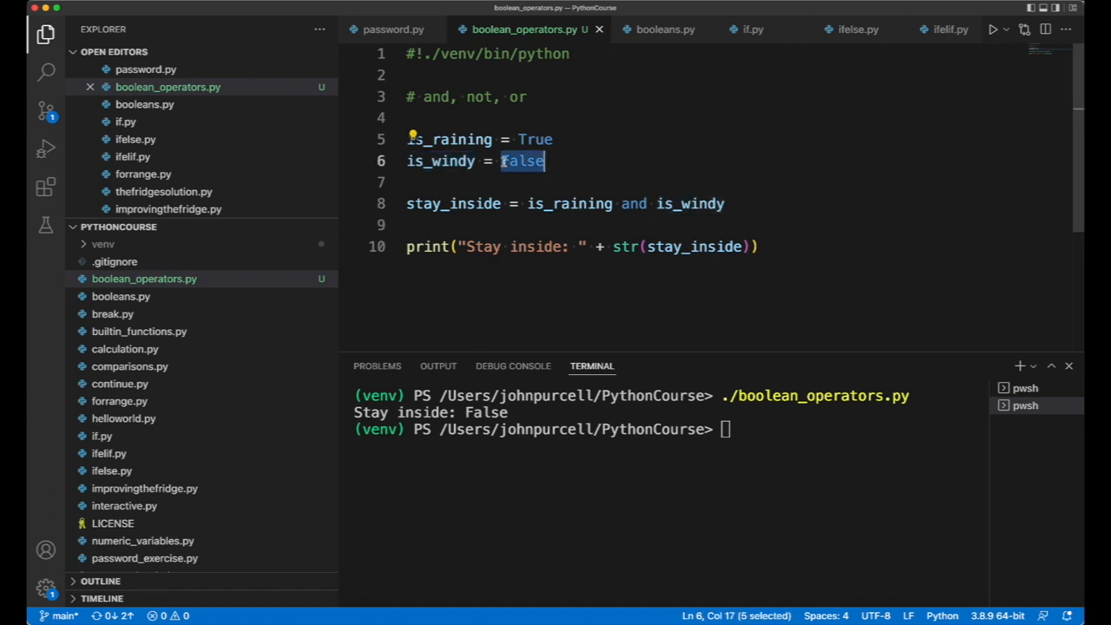
Rerun with is_windy True (Stay inside: True), then with both False (Stay inside: False).
type("True")
left_click(672, 429)
type("./boolean_operators.py")
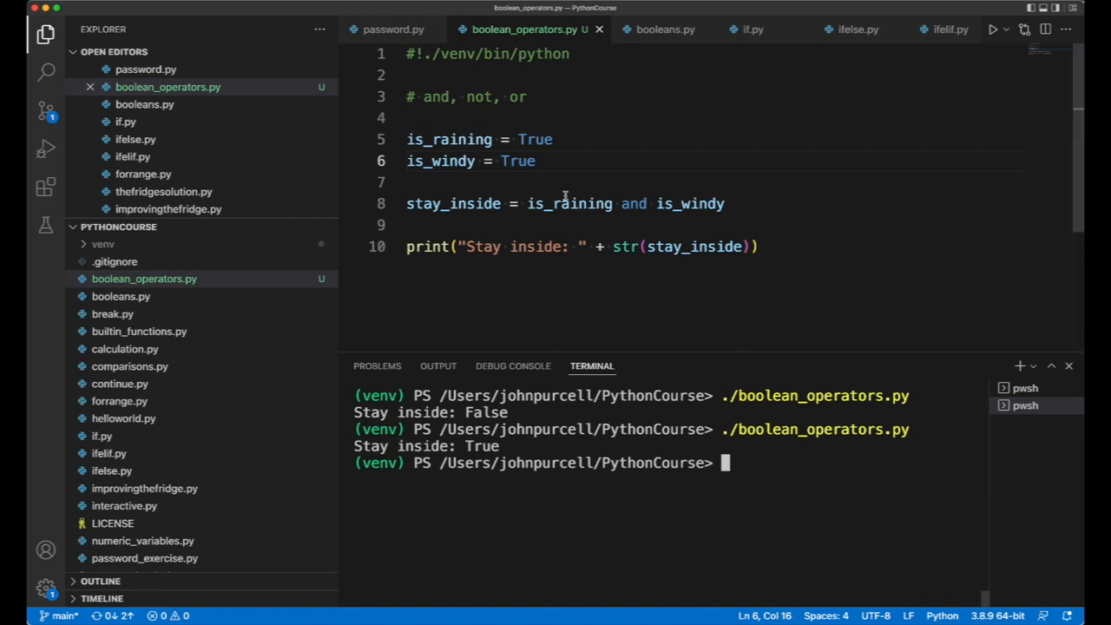
double_click(535, 139)
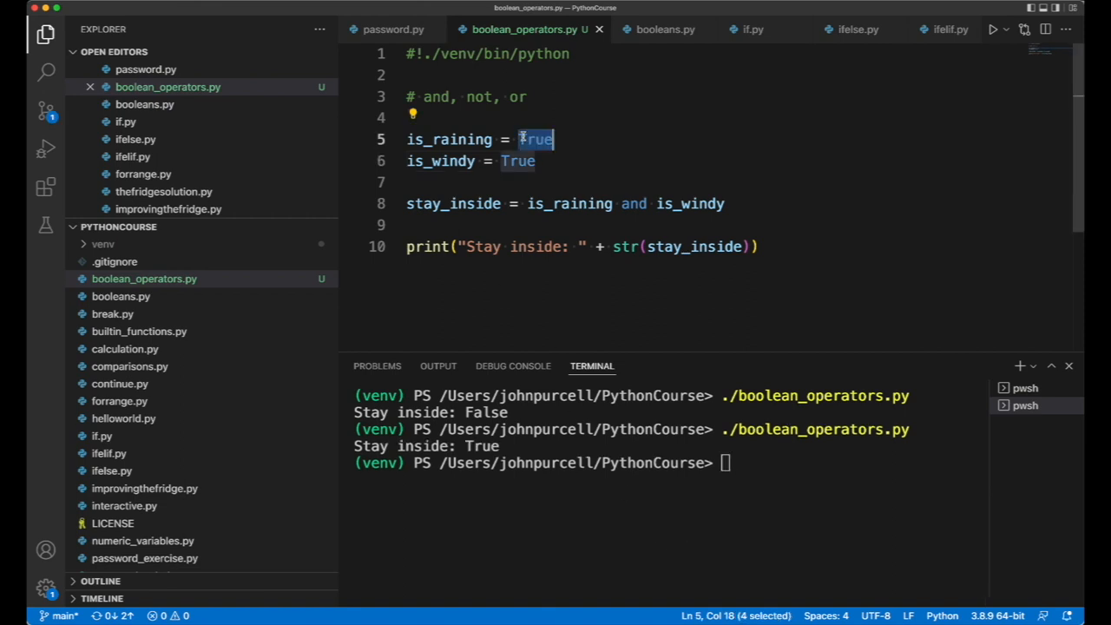
type("False")
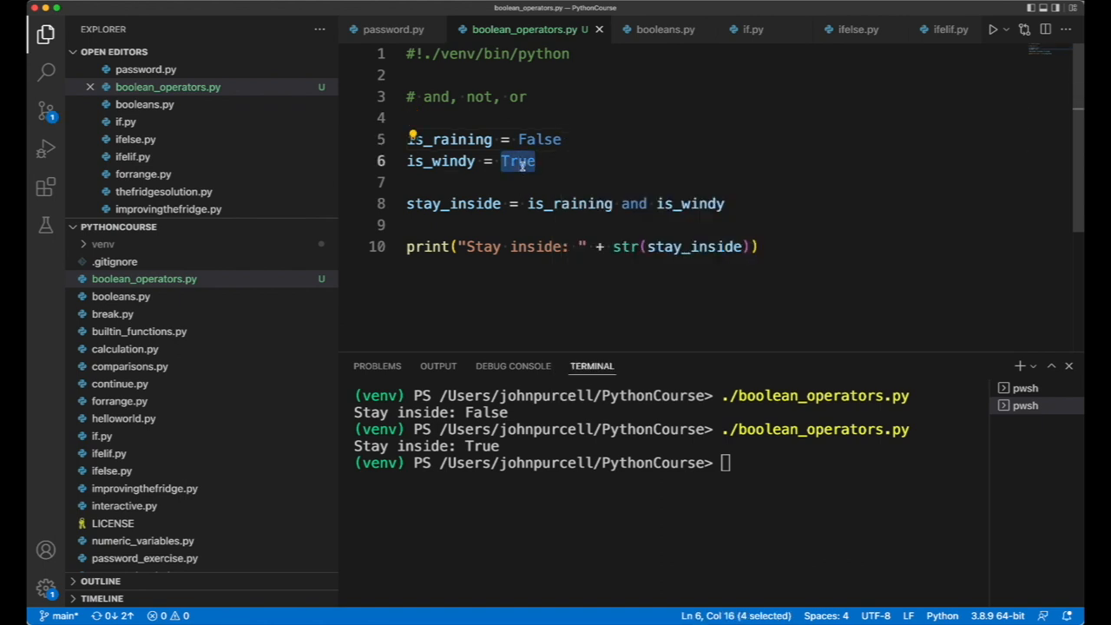
type("False")
left_click(670, 463)
type("./boolean_operators.py")
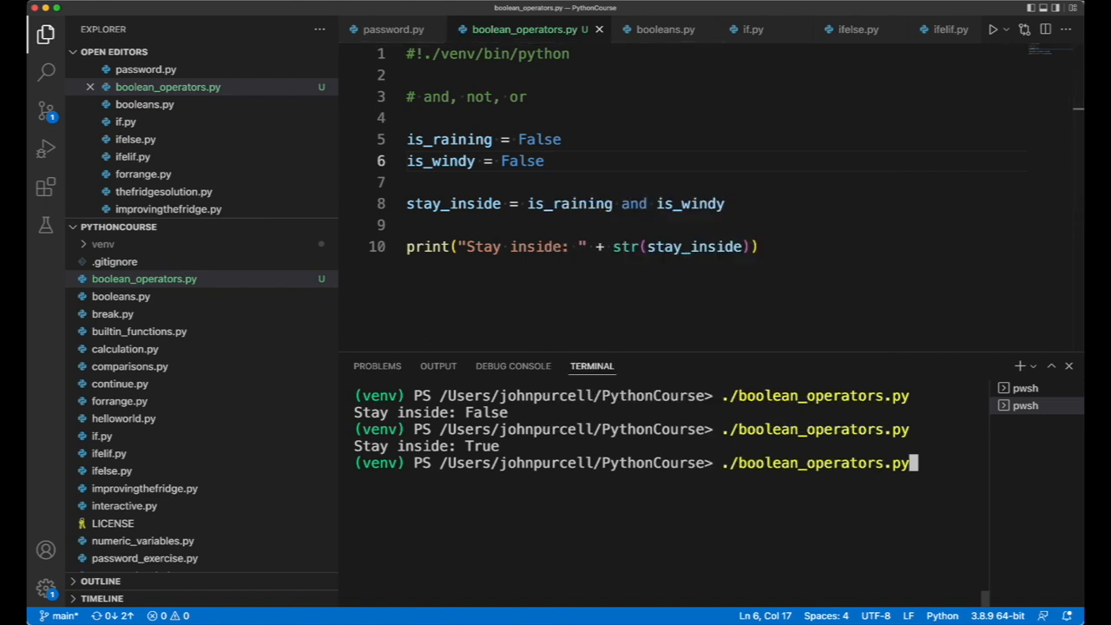
key("Return")
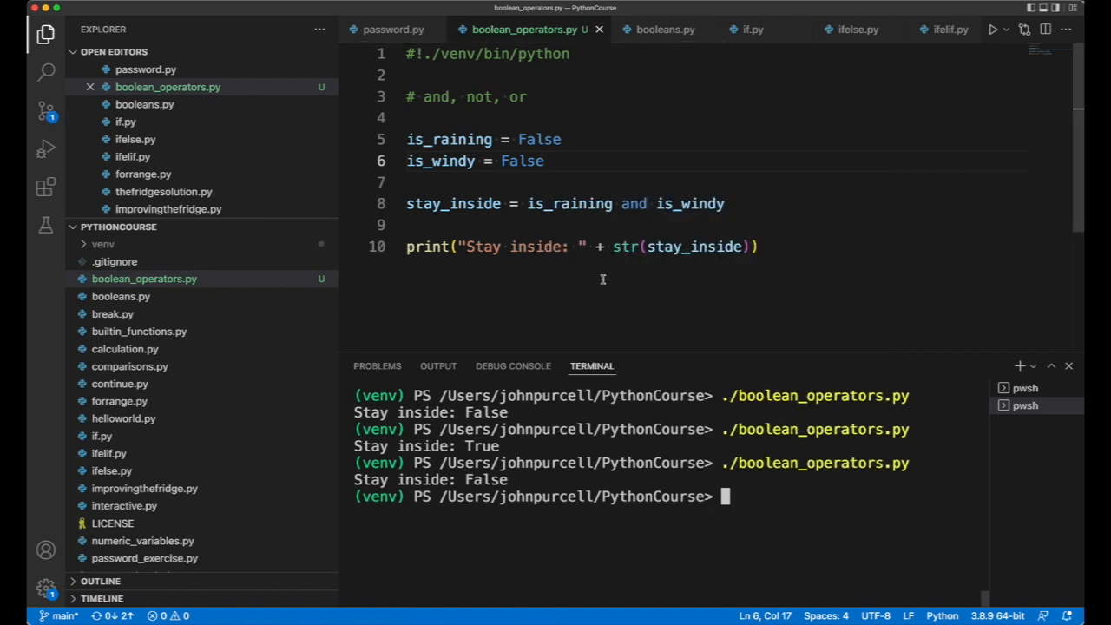
left_click(761, 246)
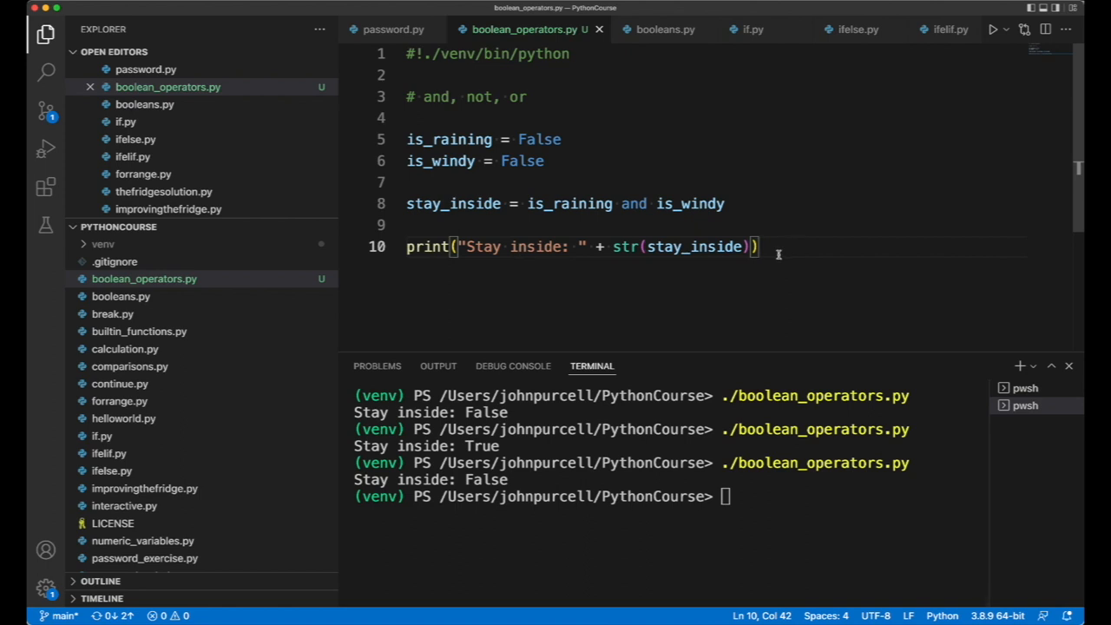
key("Enter")
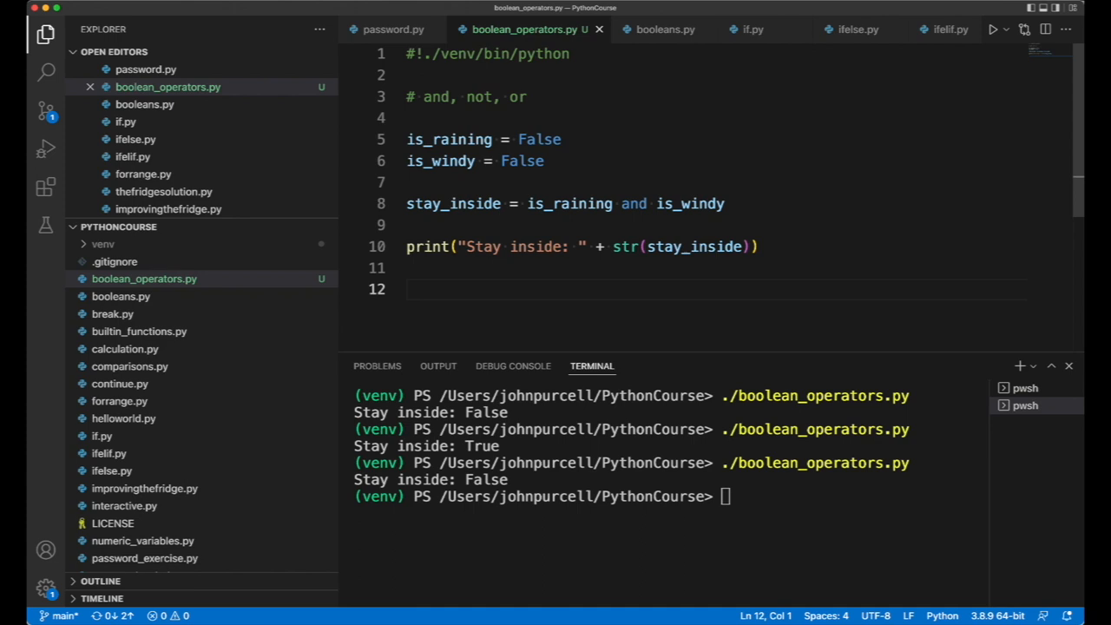
Add take_coat = is_raining or is_windy on a new line.
type("take_coat =")
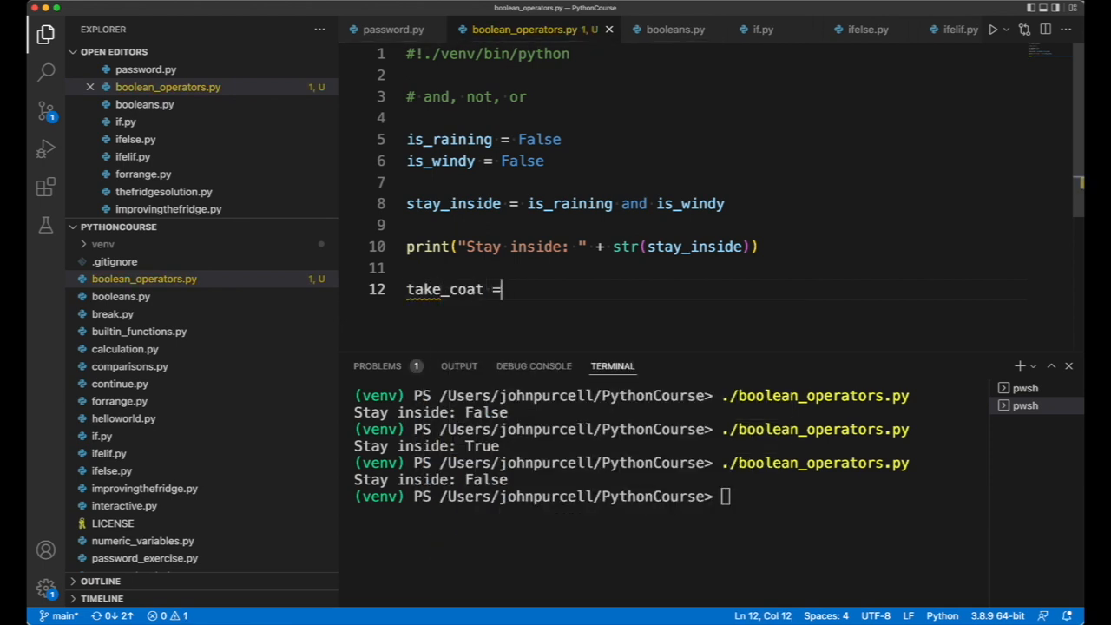
type("is_r")
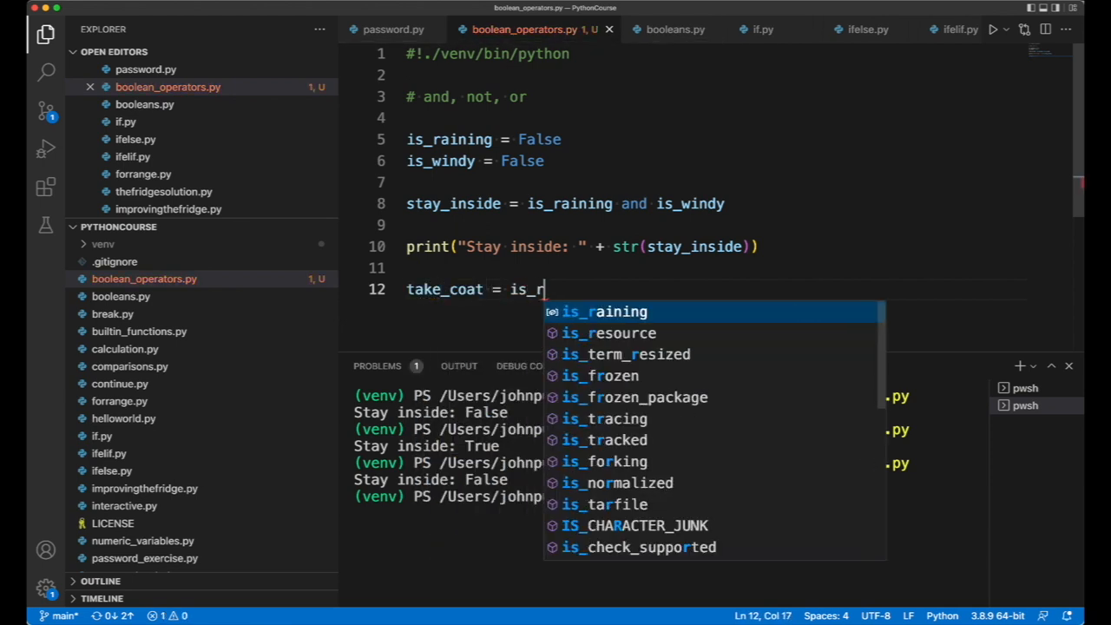
type("aining or is_windy")
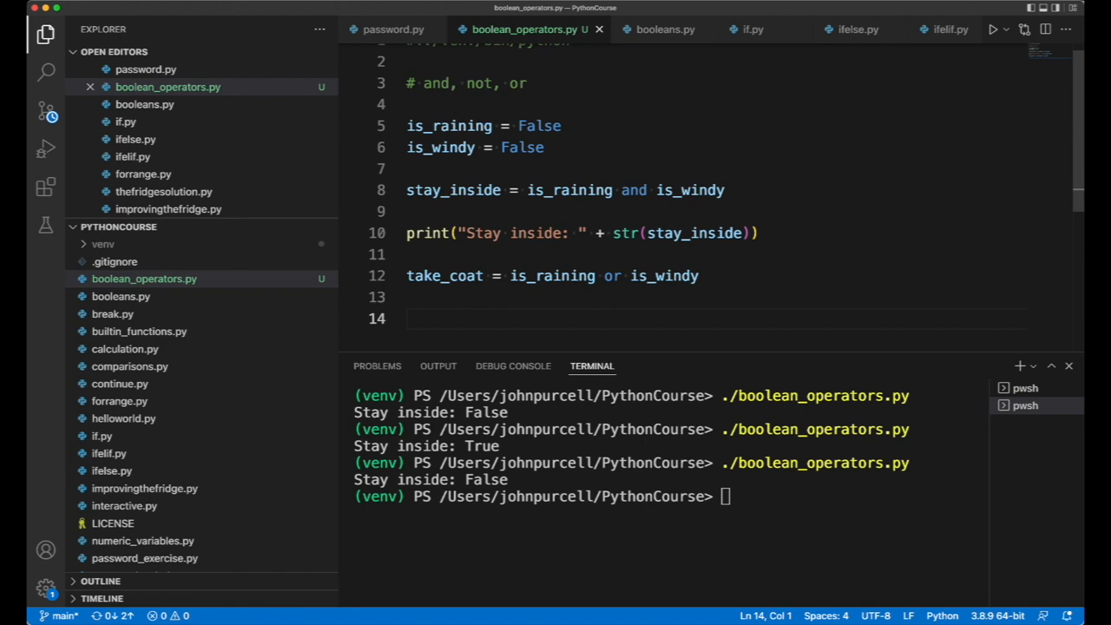
scroll("down", 3)
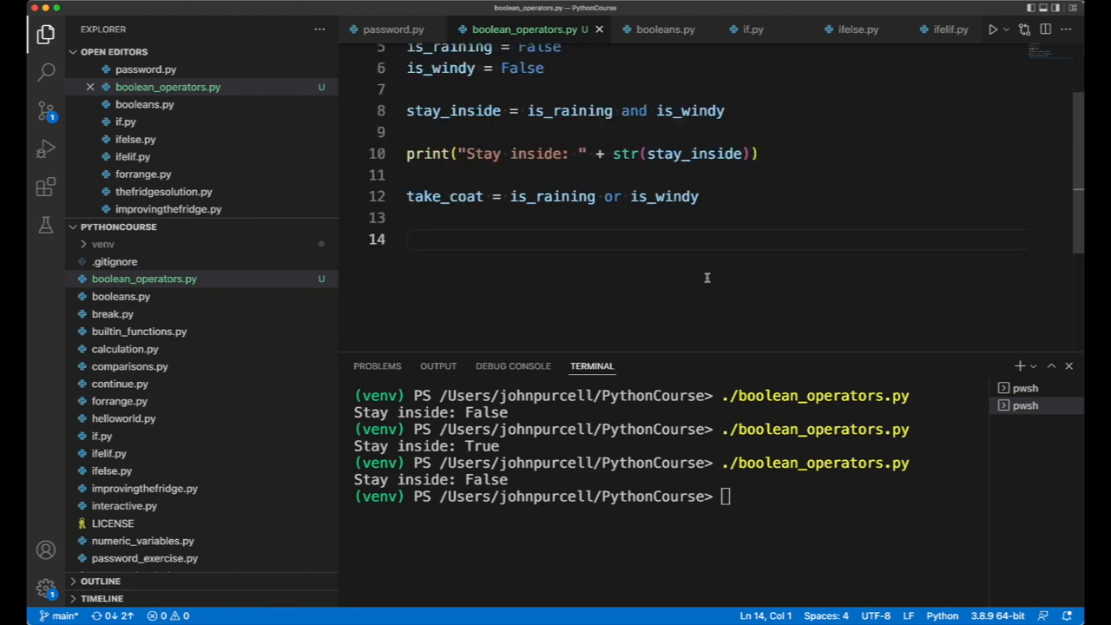
Paste the print line below take_coat and relabel it "Take a coat: ".
left_click(757, 153)
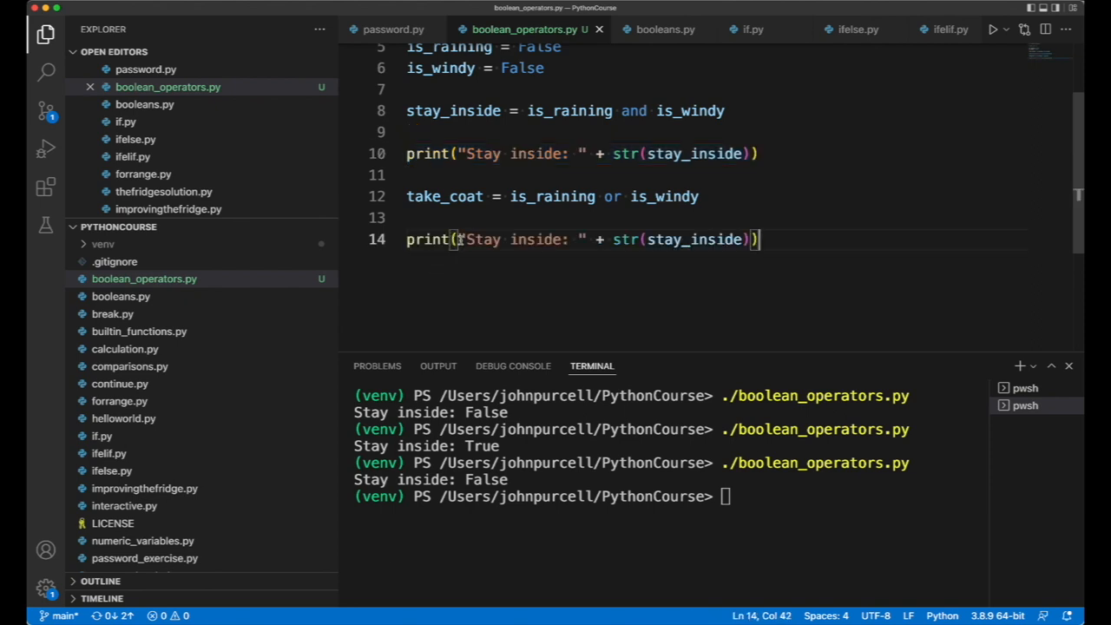
left_click_drag(467, 239, 562, 239)
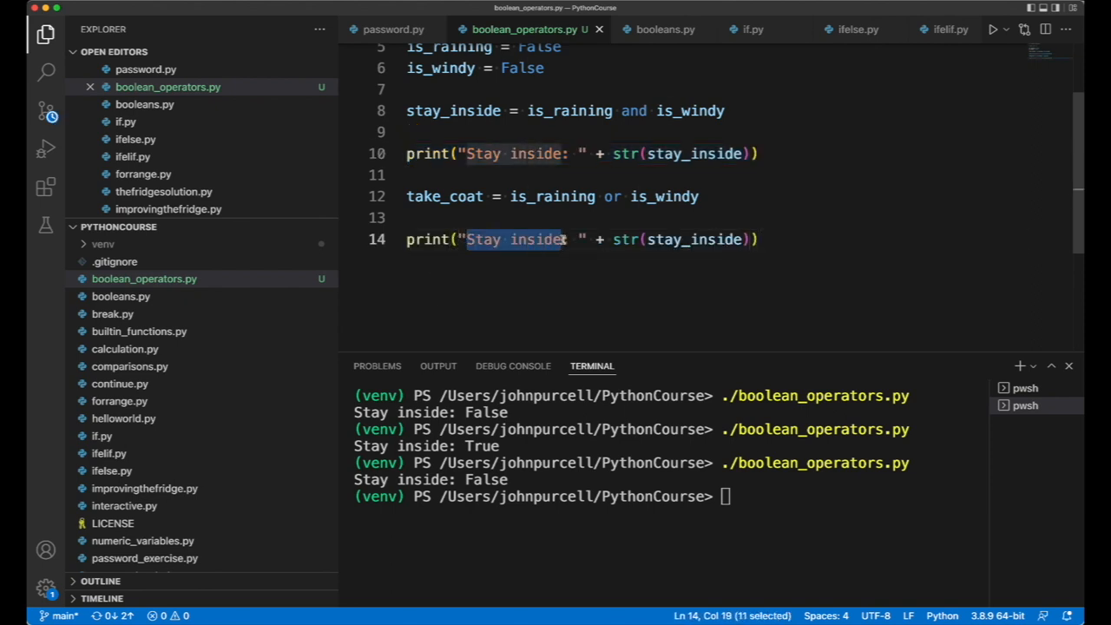
type("Take a coa")
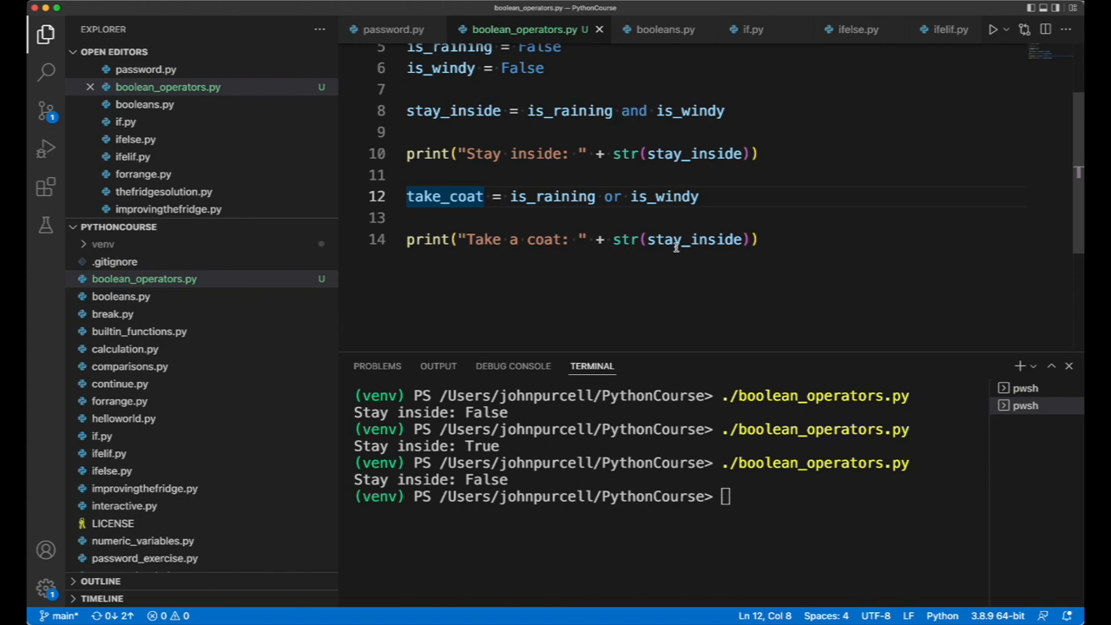
double_click(444, 197)
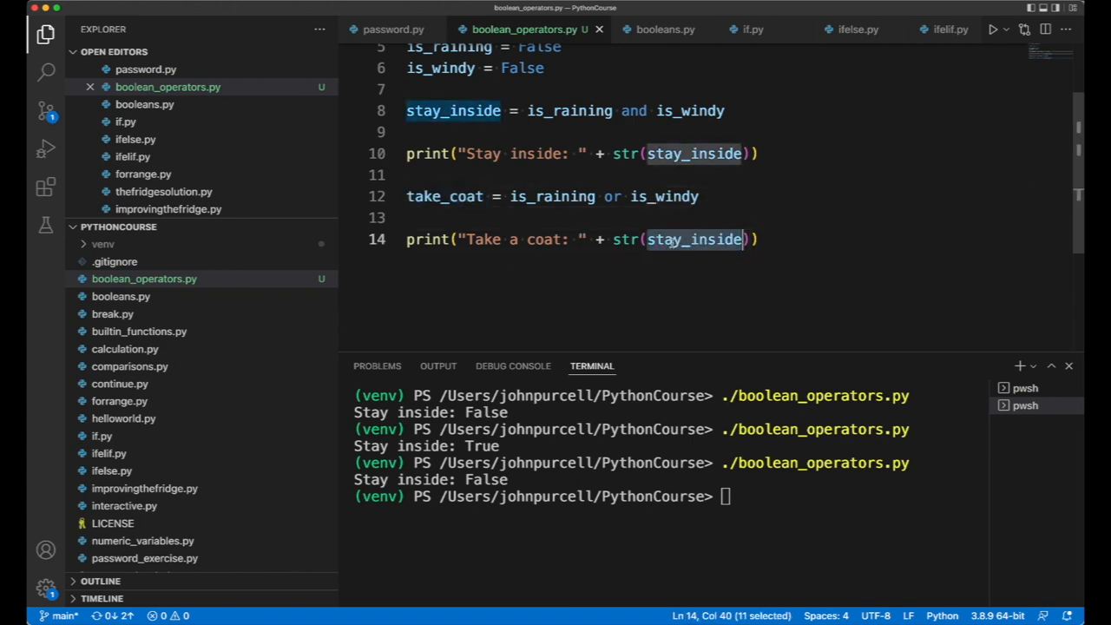
Make the second print show str(take_coat) and run ./boolean_operators.py.
type("take_coat")
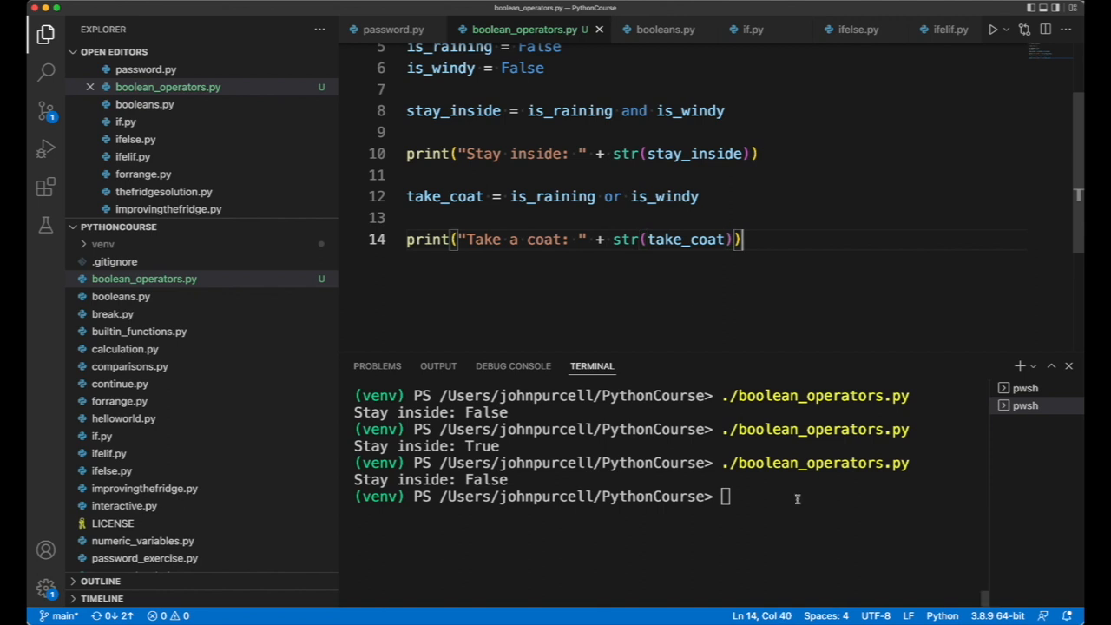
type("./boolean_operators.py")
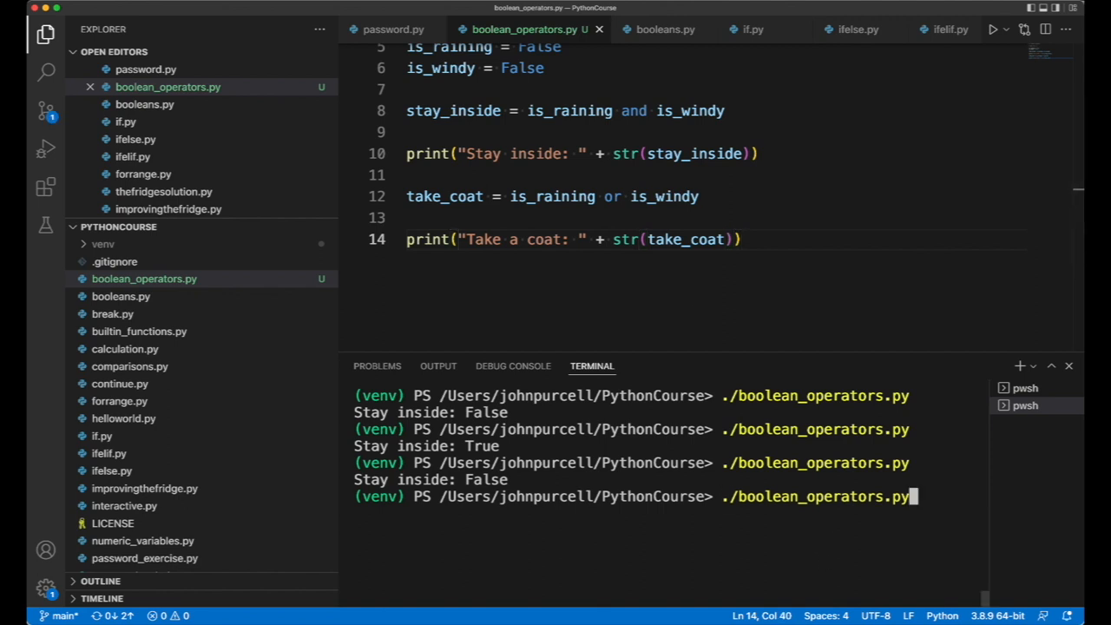
key("Return")
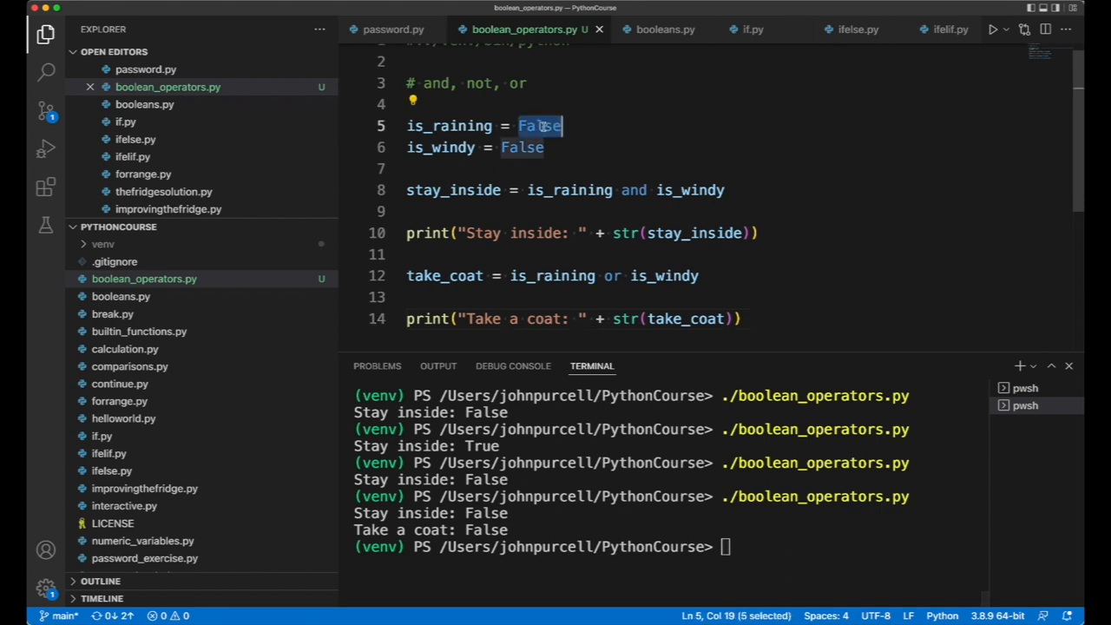
Set is_raining and is_windy to True and rerun, printing Stay inside: True and Take a coat: True.
type("Tru")
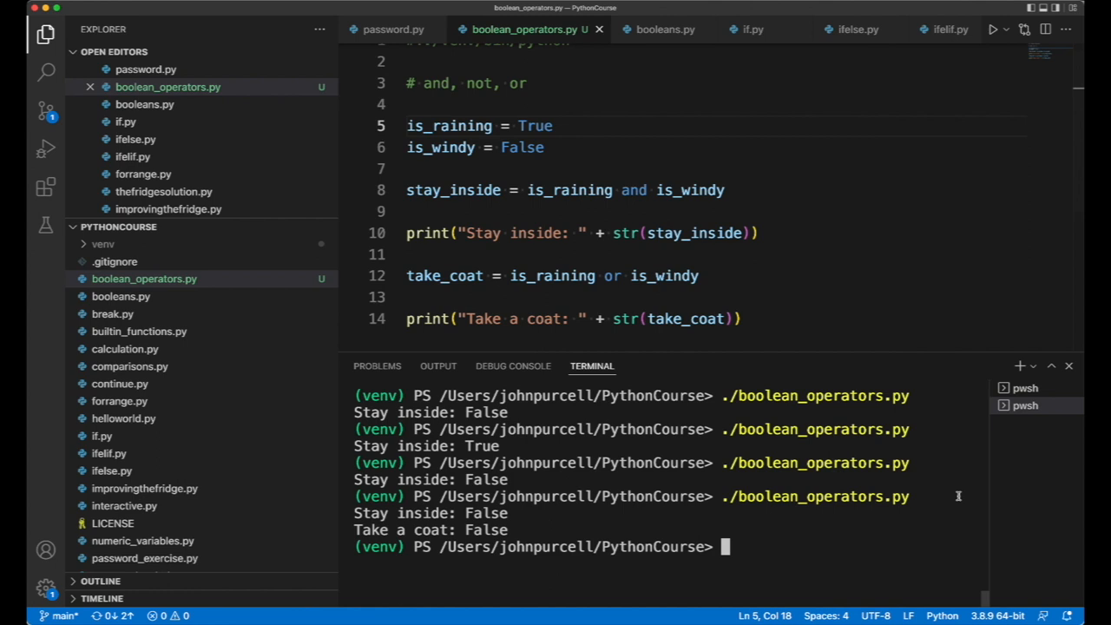
key("Return")
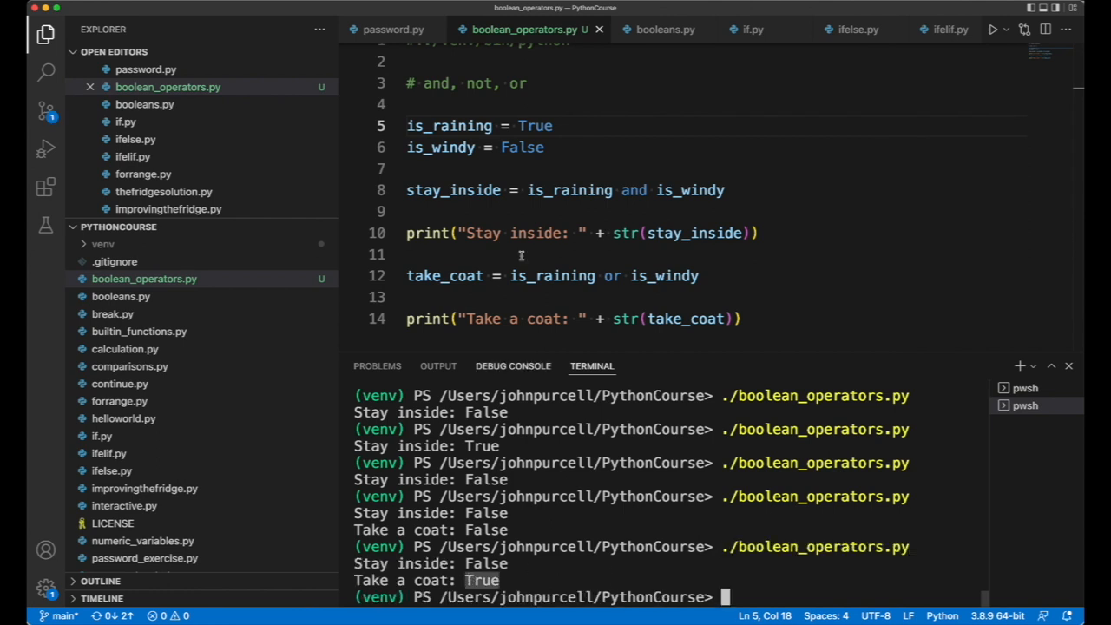
double_click(523, 145)
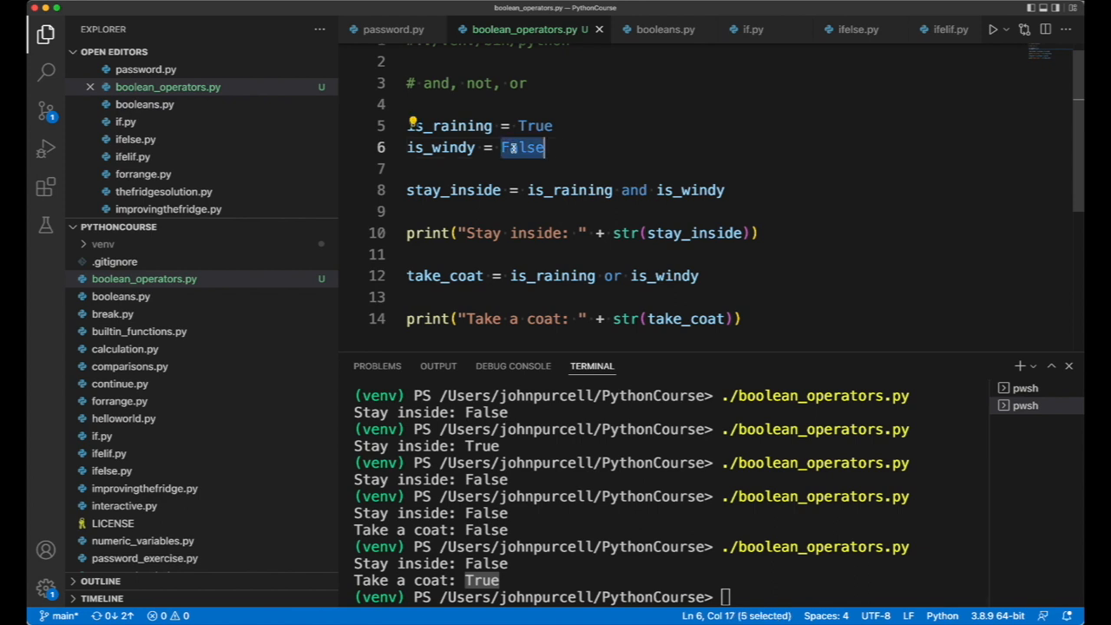
type("True")
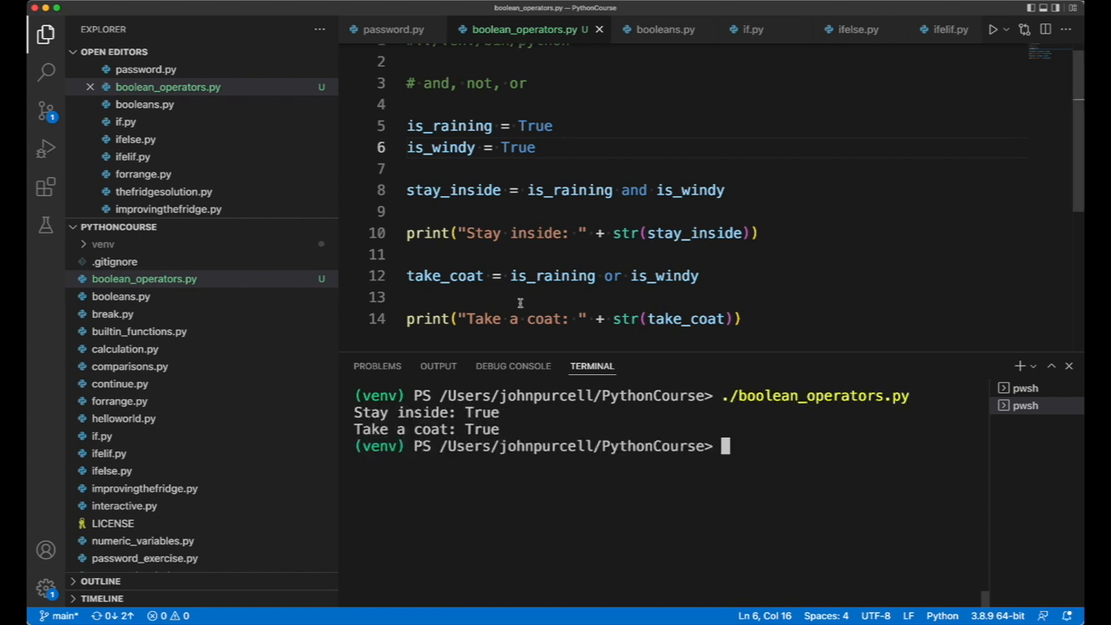
mouse_move(584, 257)
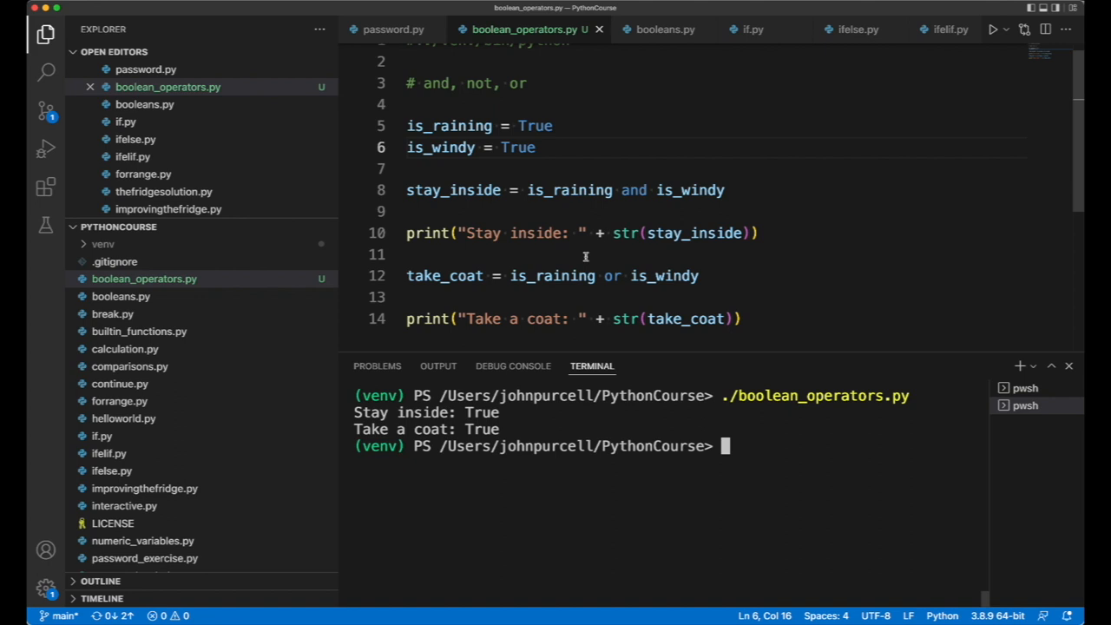
double_click(663, 276)
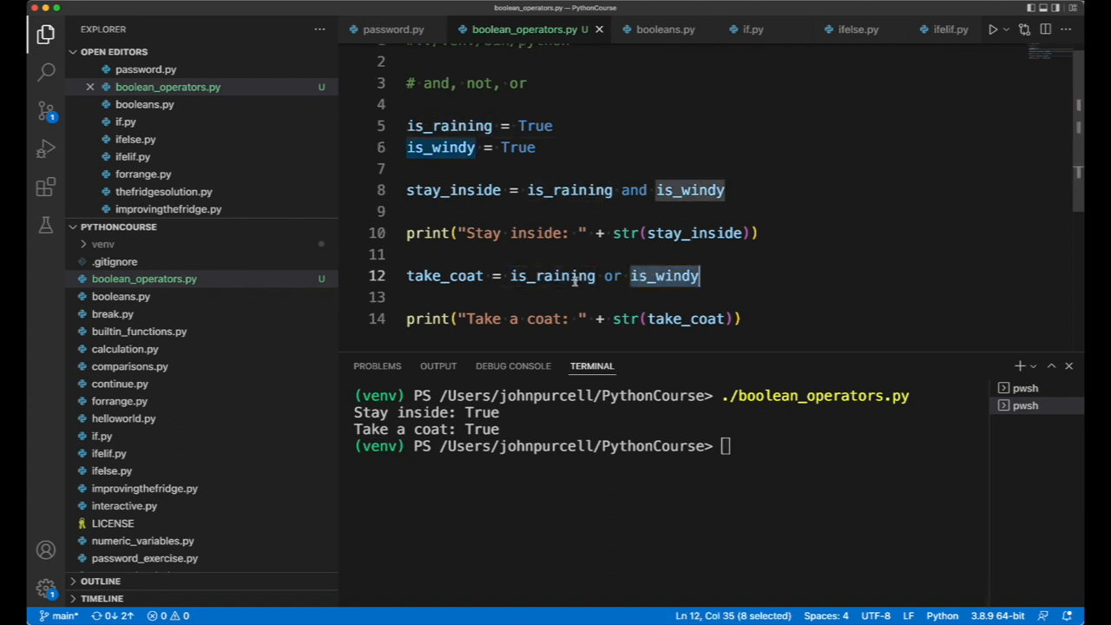
mouse_move(629, 295)
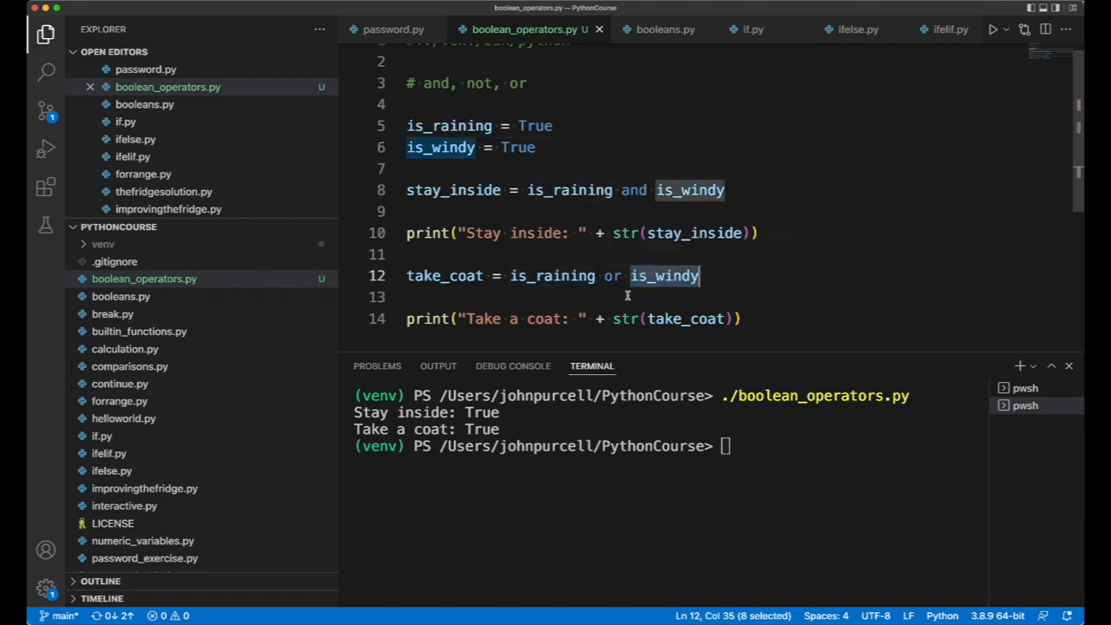
scroll("up", 3)
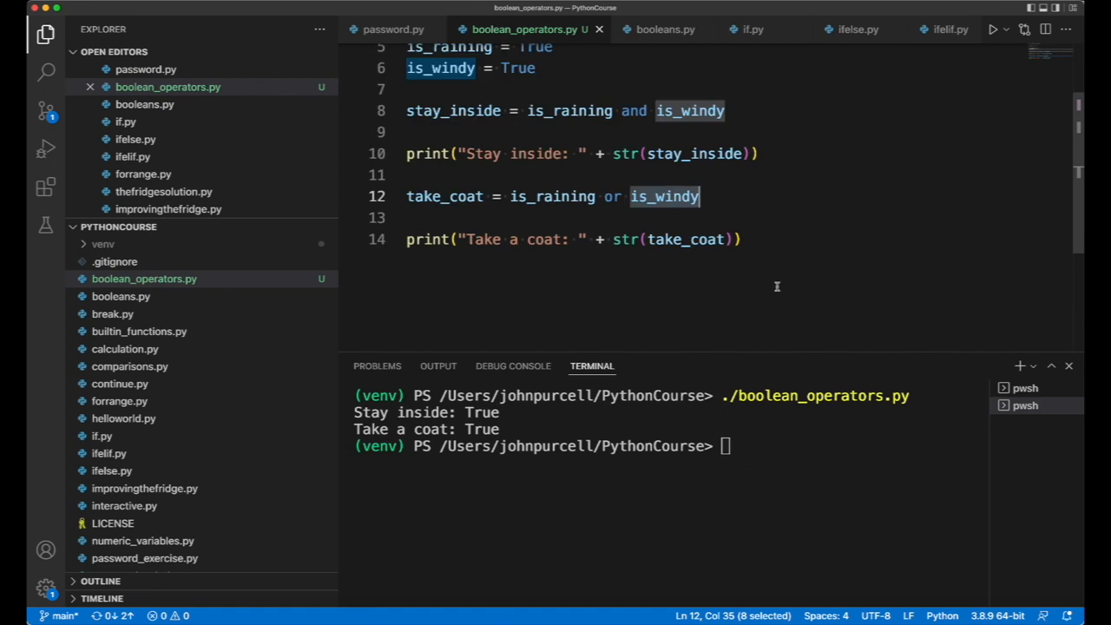
scroll("up", 3)
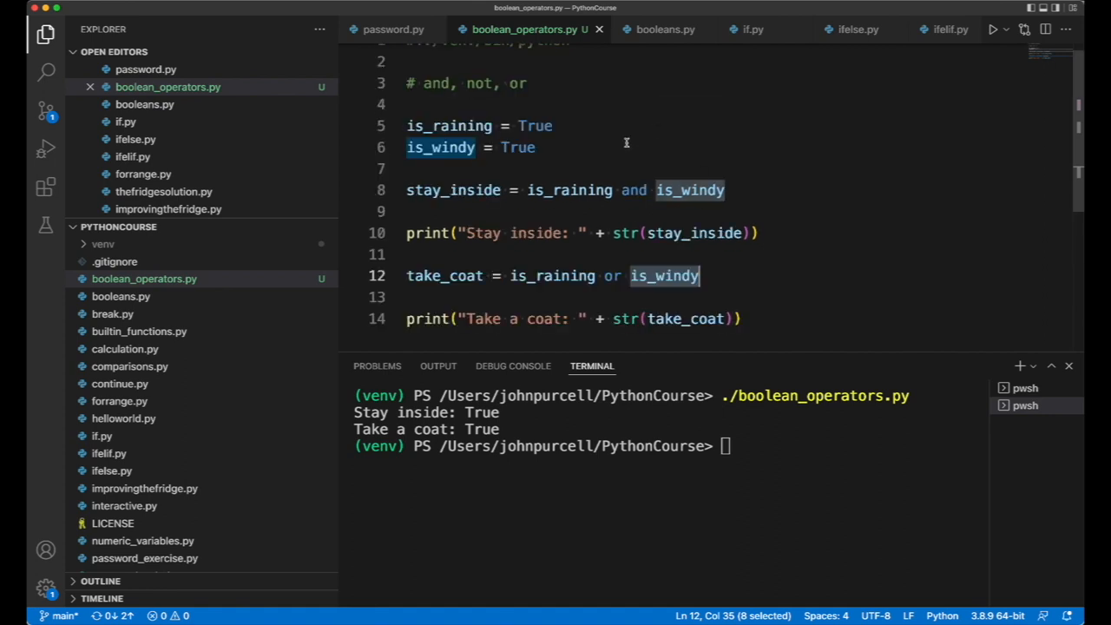
mouse_move(510, 137)
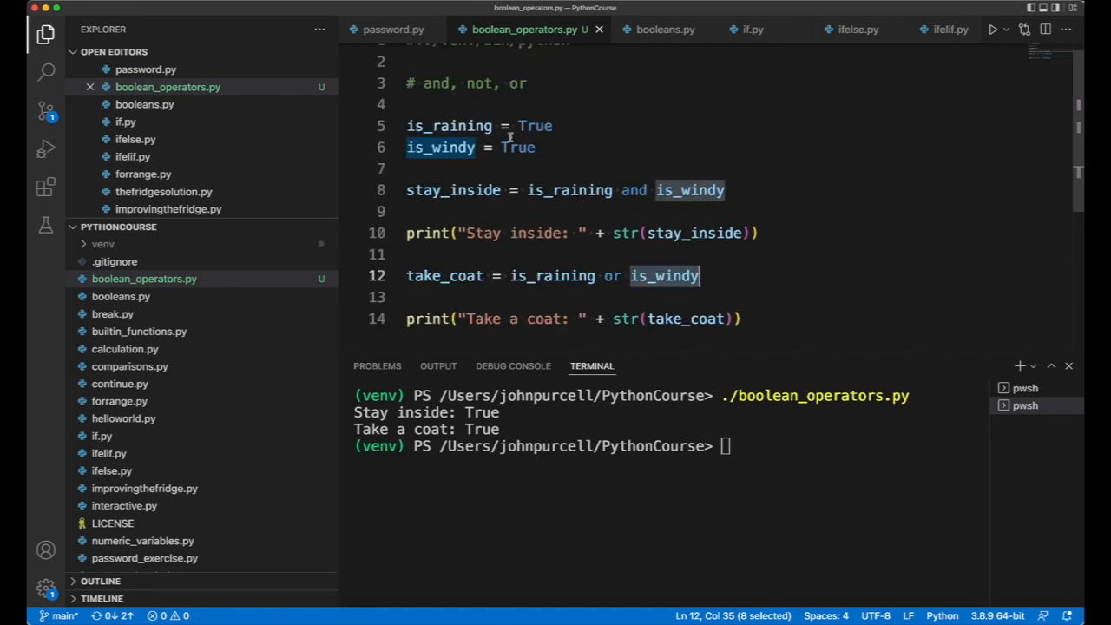
mouse_move(584, 148)
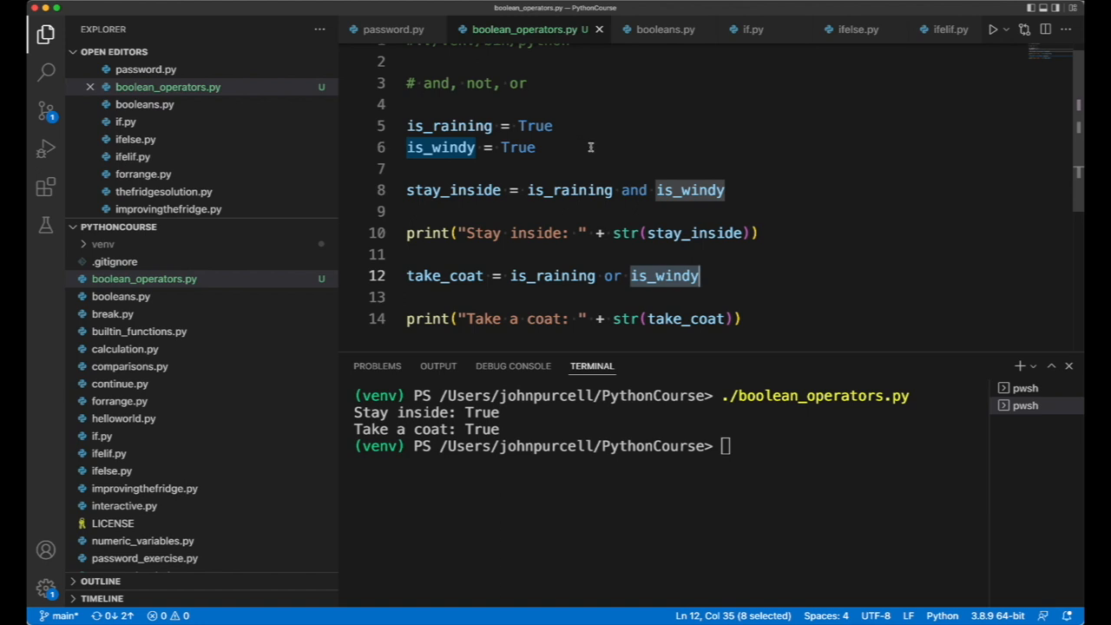
mouse_move(594, 158)
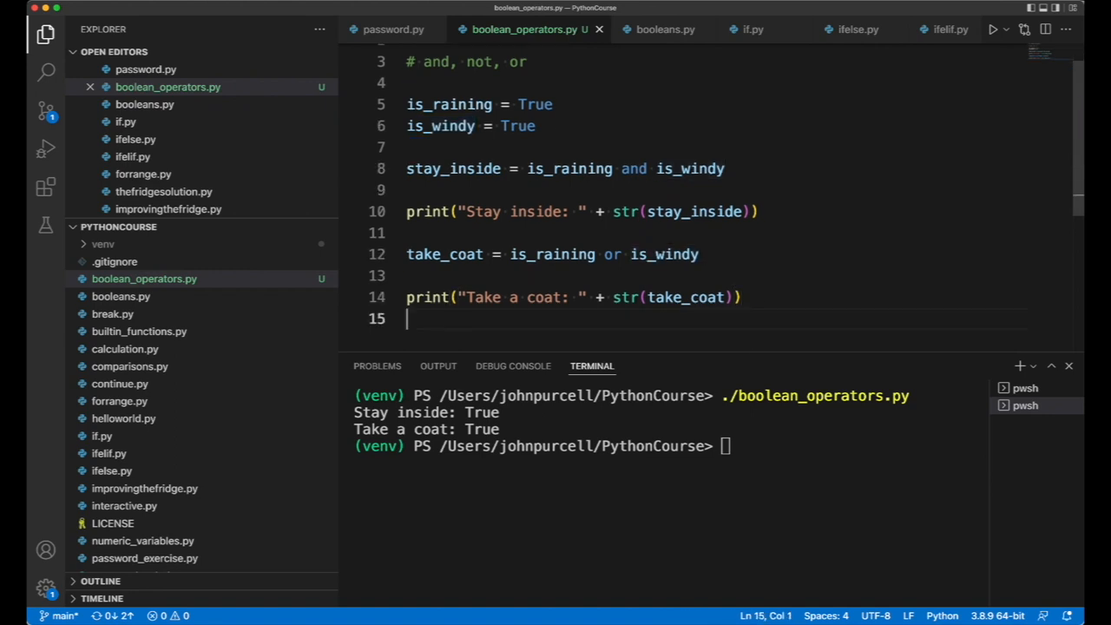
Add print("Not windy: " + str(not is_windy)) and run, printing Not windy: False.
type("print(\"Not windy:")
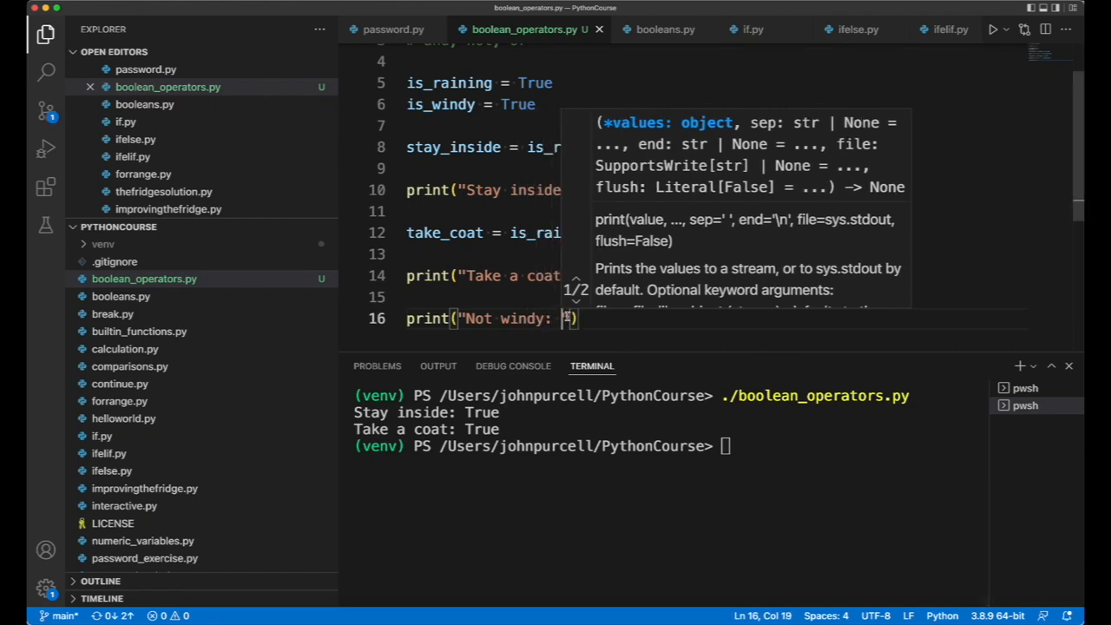
type("+")
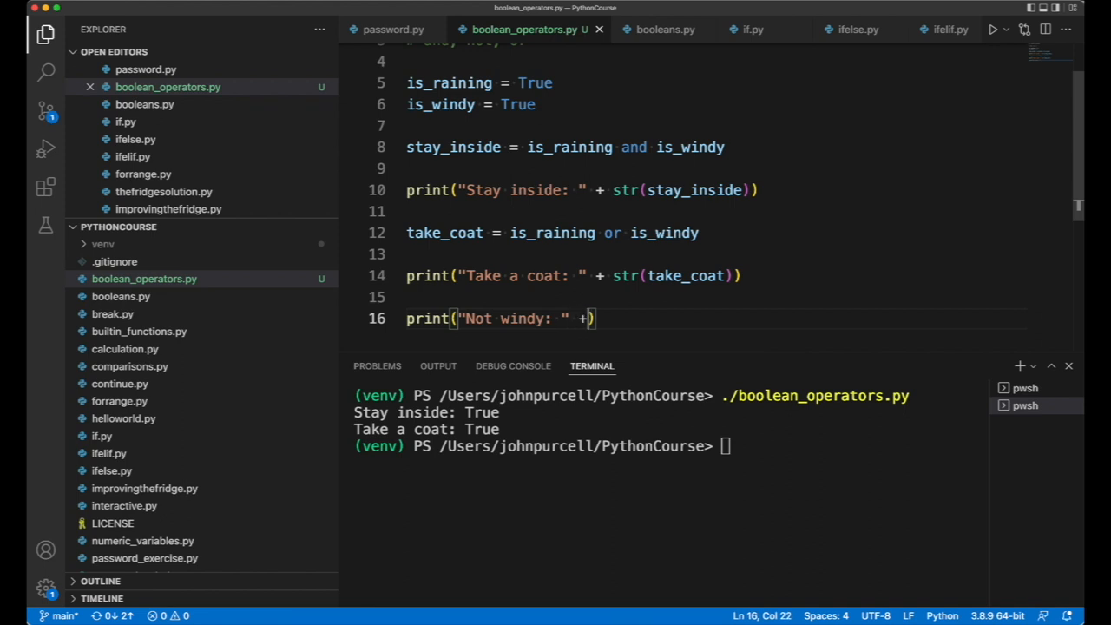
type("str()")
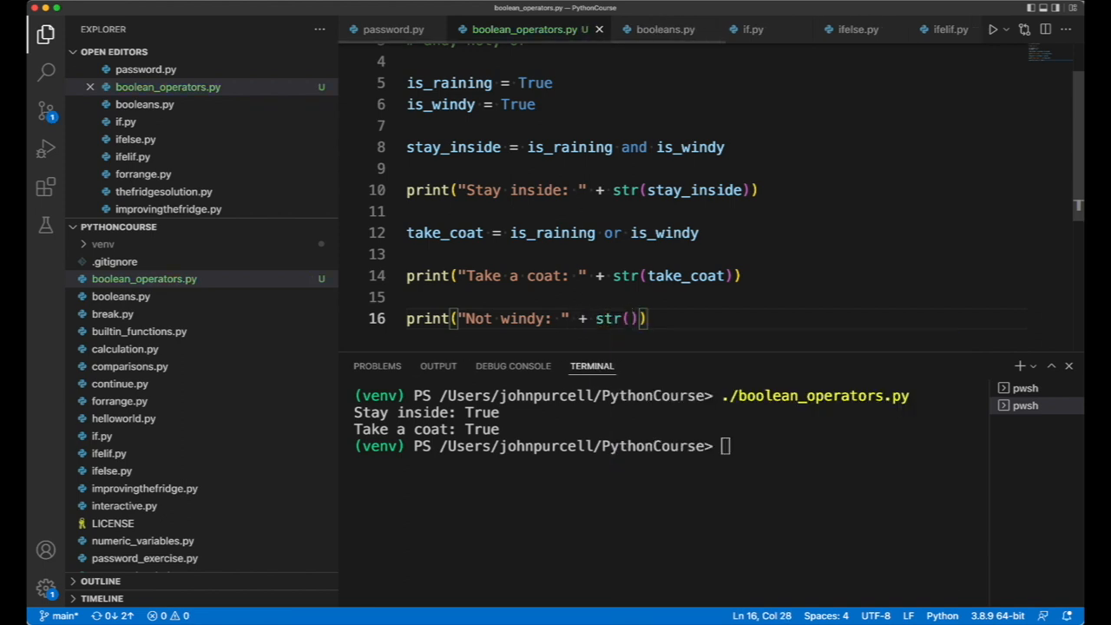
type("not is_windy")
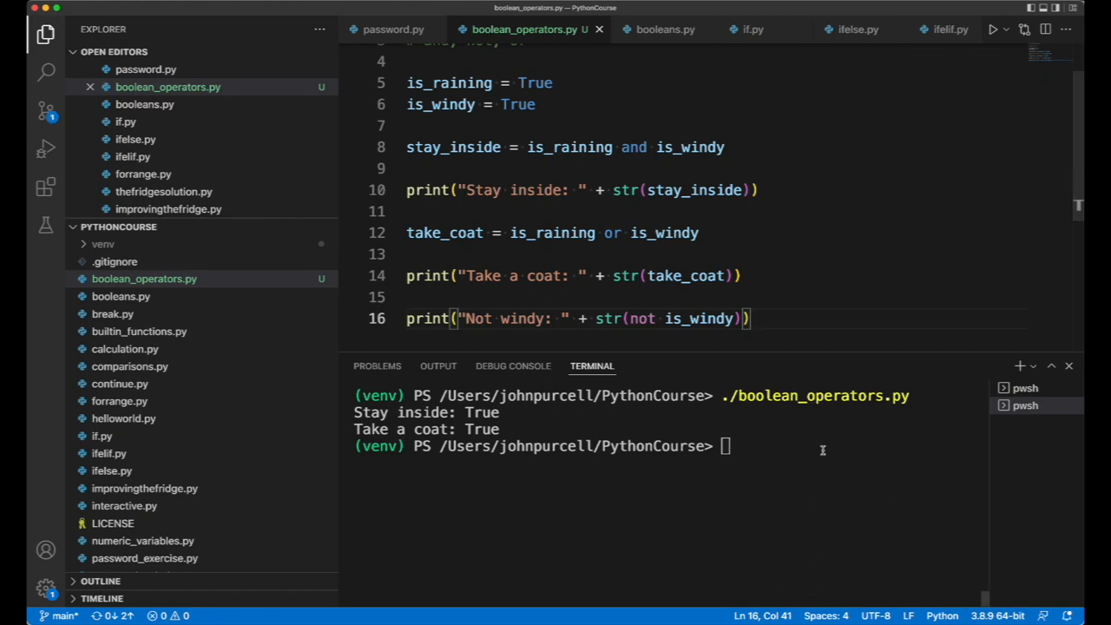
key("Return")
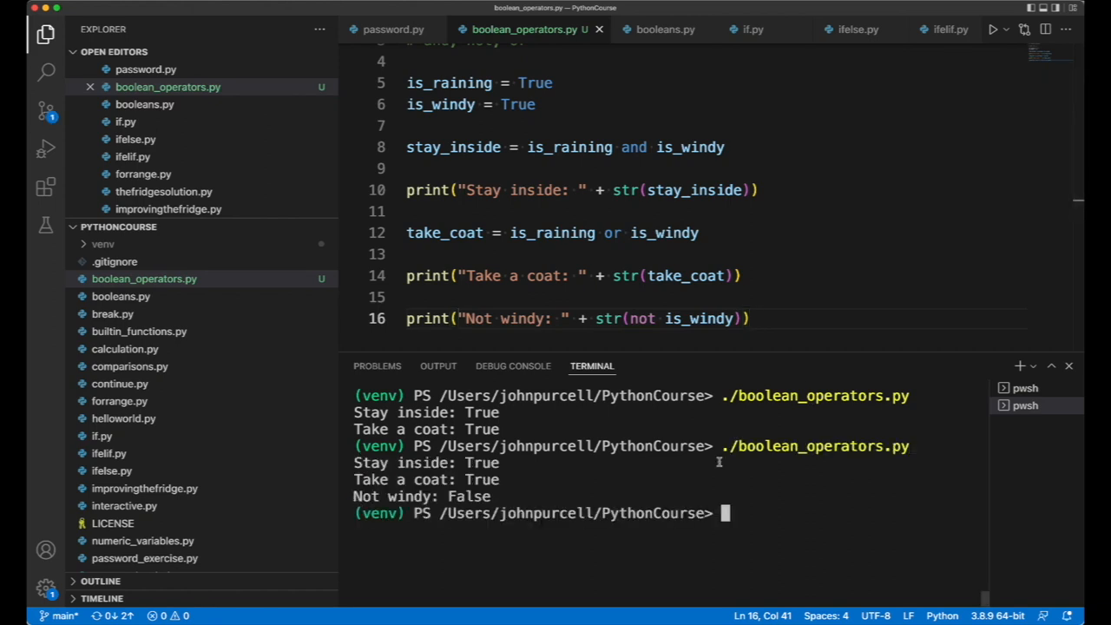
mouse_move(507, 104)
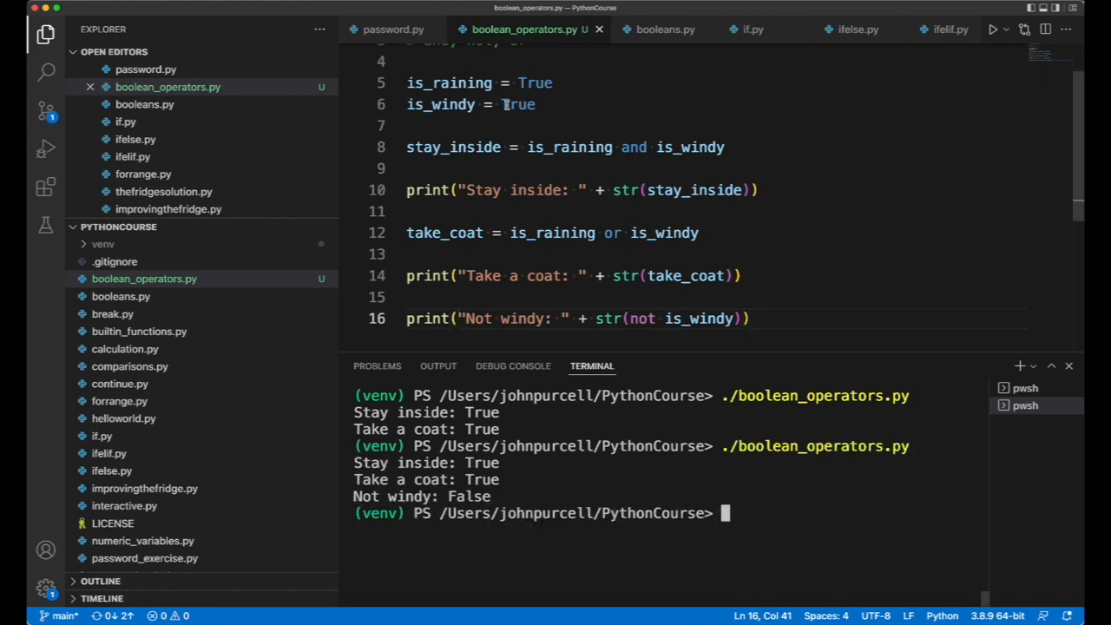
Change is_windy to False so the rerun prints Stay inside: False and Not windy: True.
double_click(441, 104)
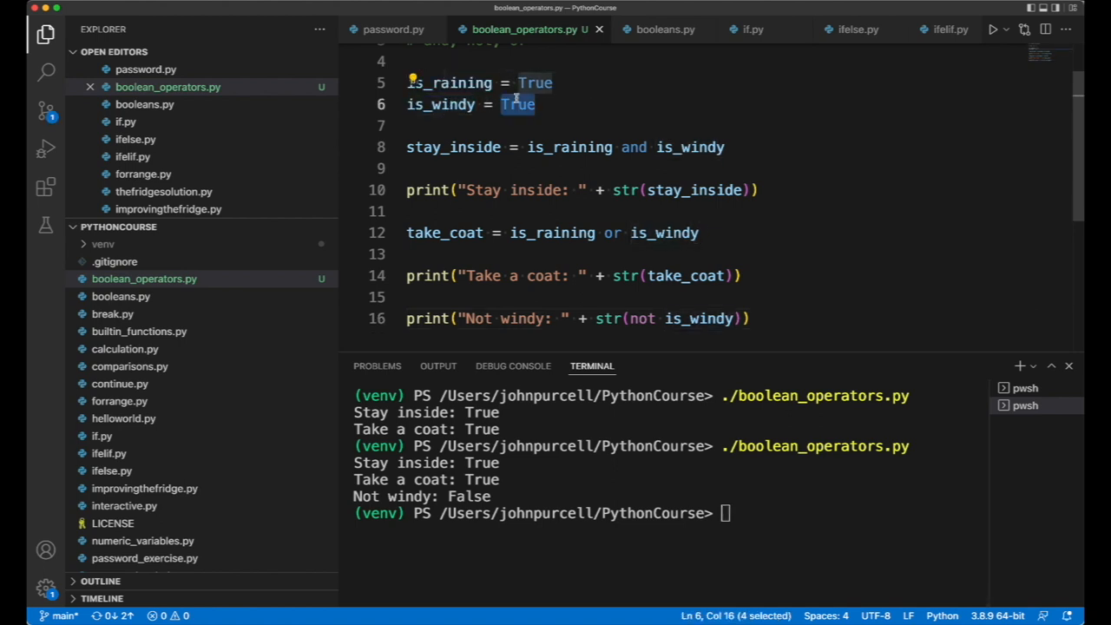
type("False")
left_click(670, 512)
type("./boolean_operators.py")
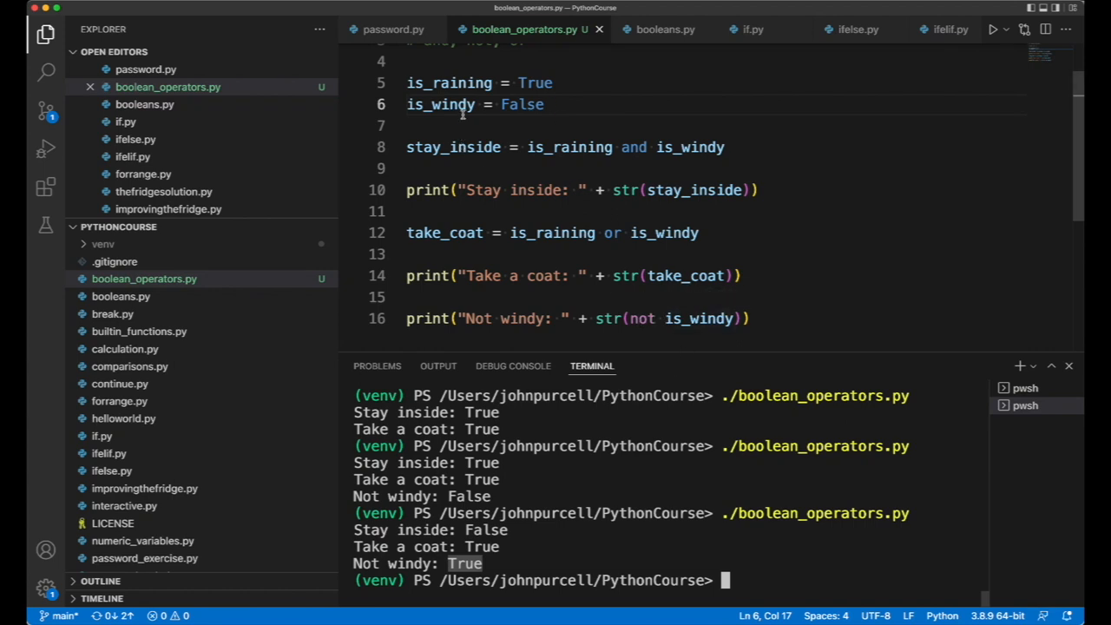
mouse_move(698, 333)
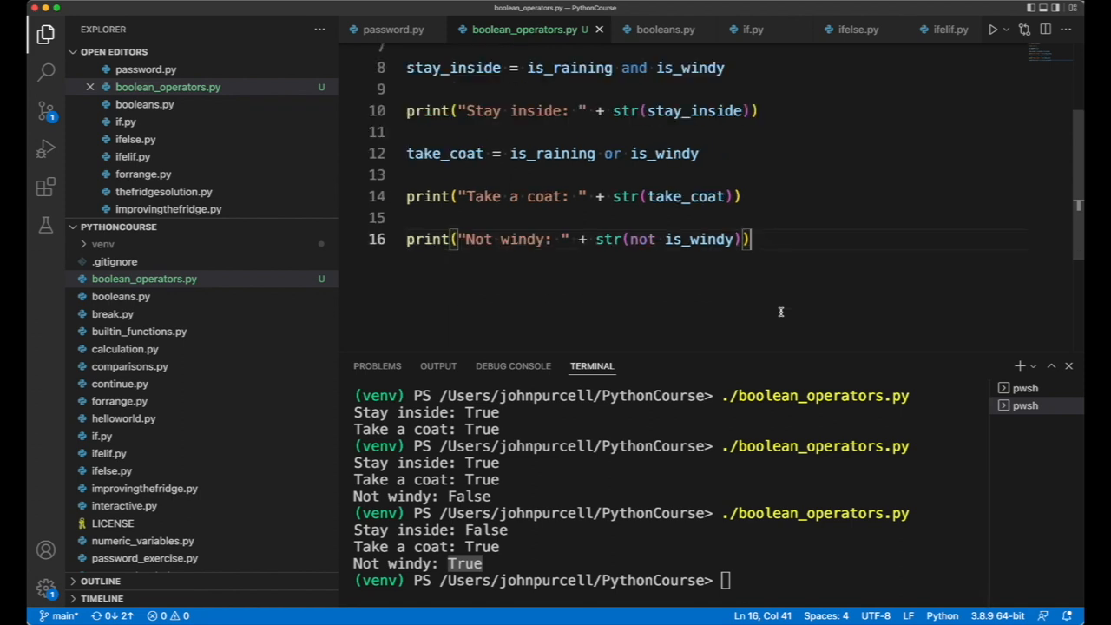
mouse_move(781, 294)
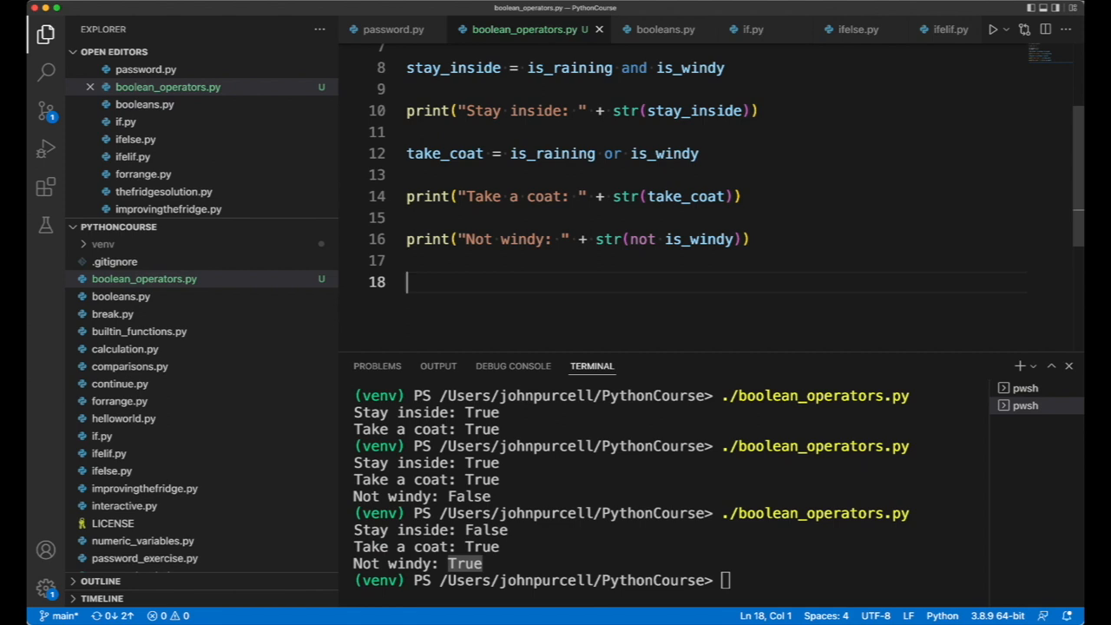
Add take_umbrella = is_raining and not is_windy.
scroll("up", 3)
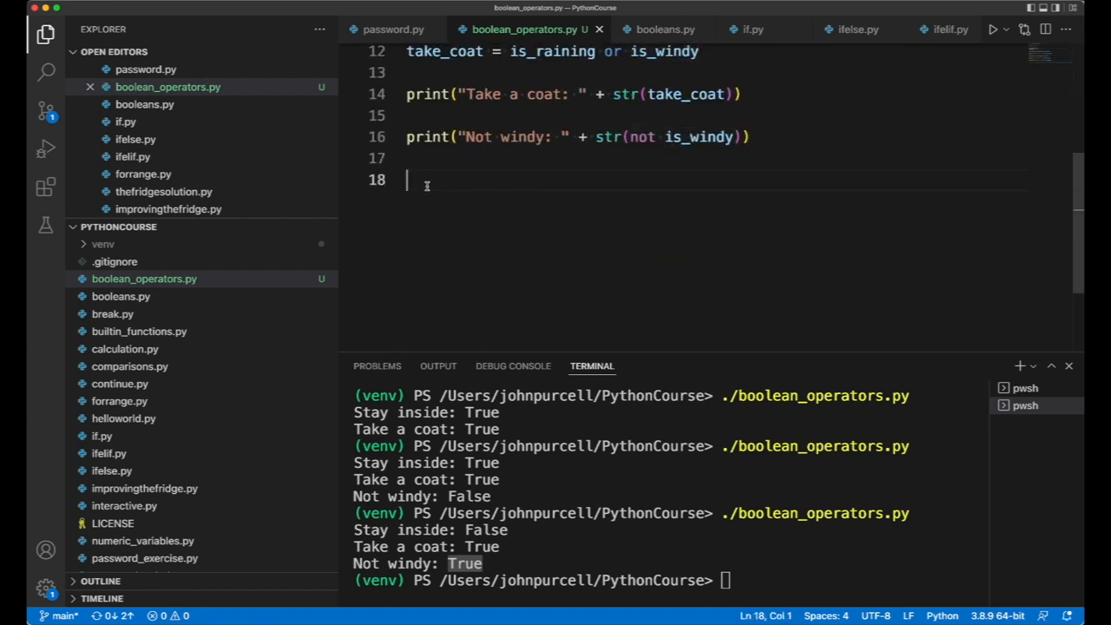
type("take")
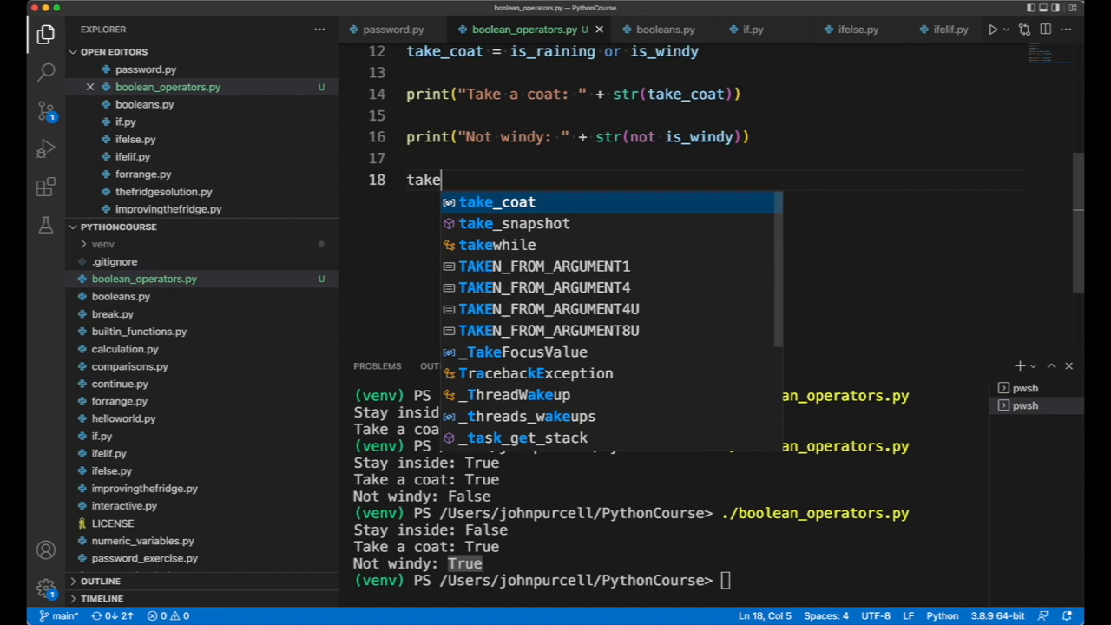
type("_um")
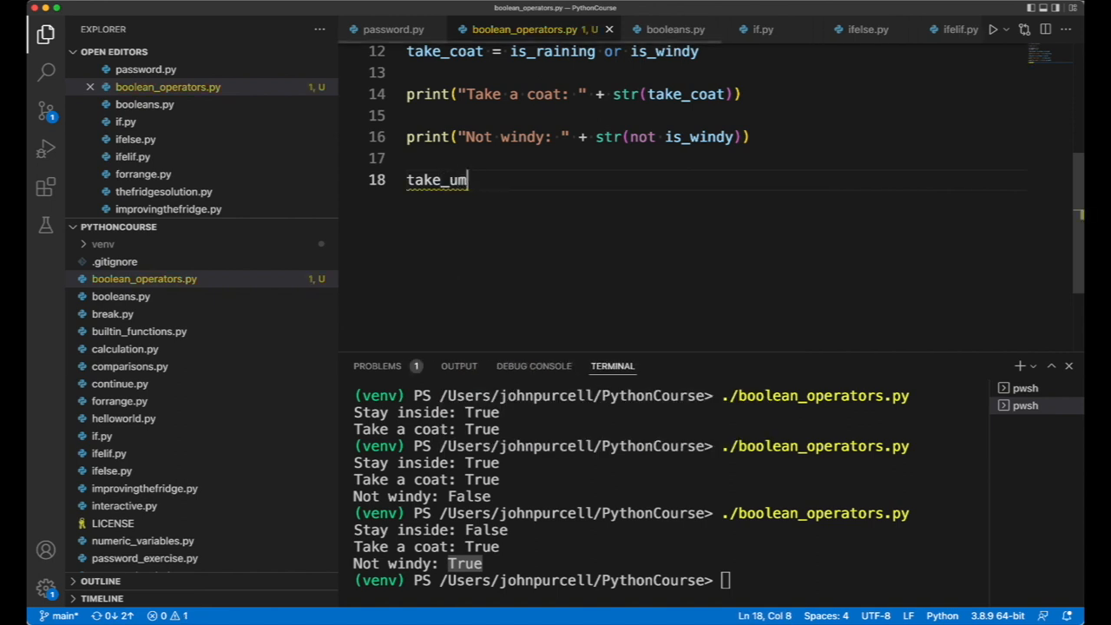
type("brella = is")
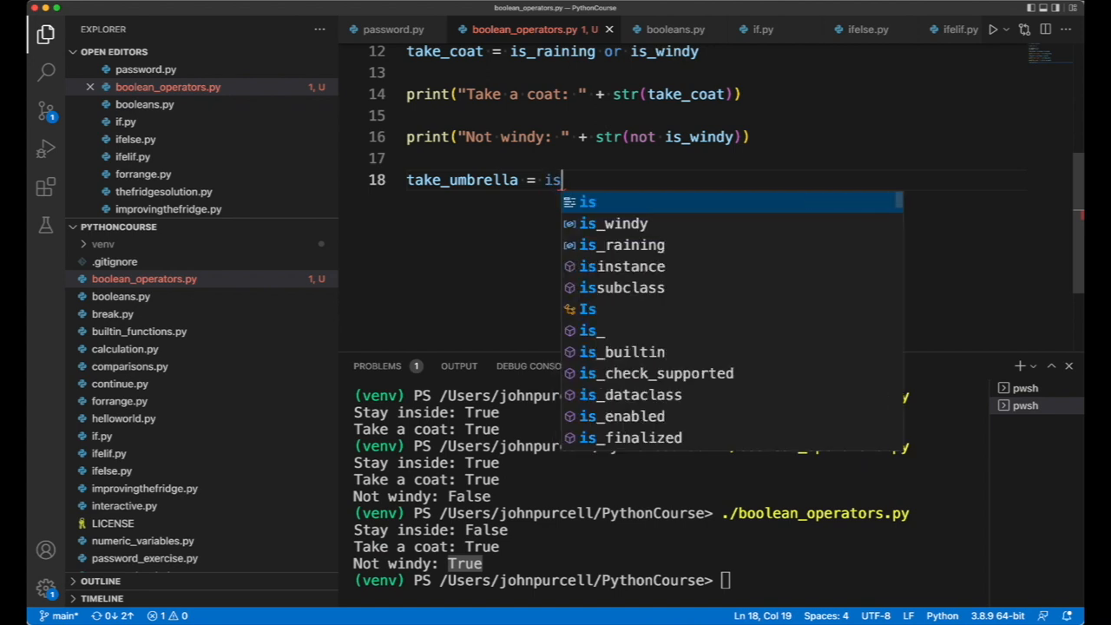
type("_raining a")
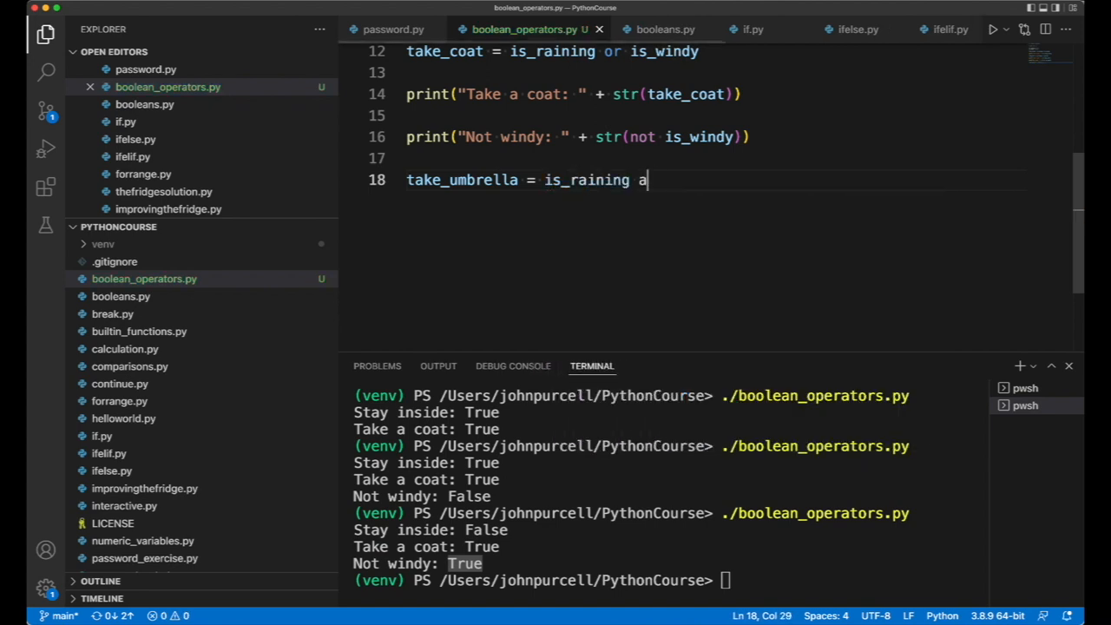
type("nd not s")
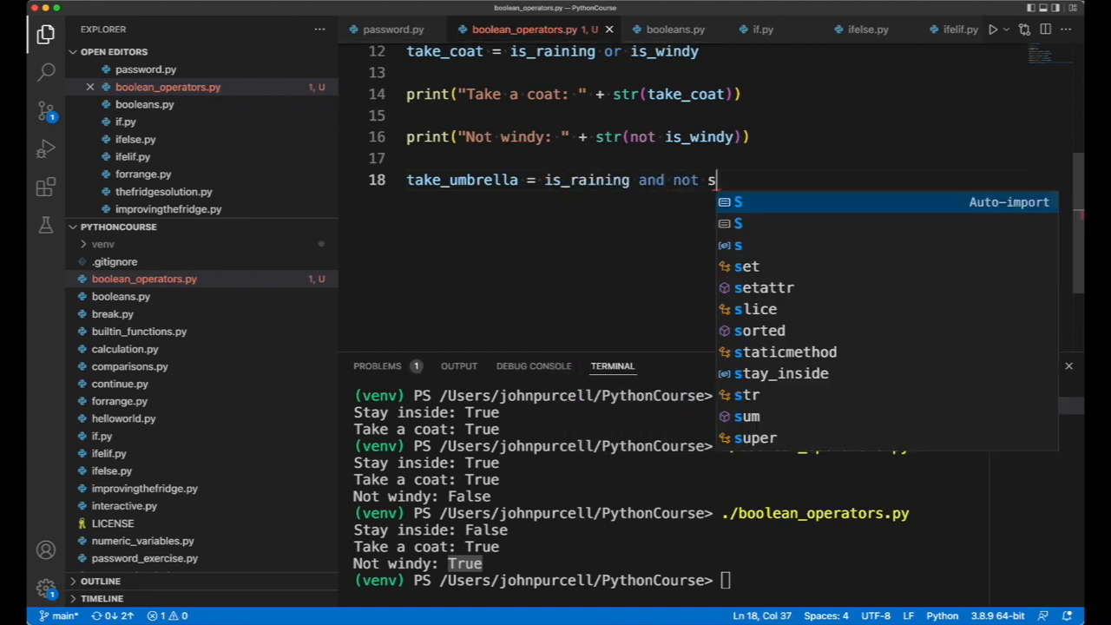
type("is_windy")
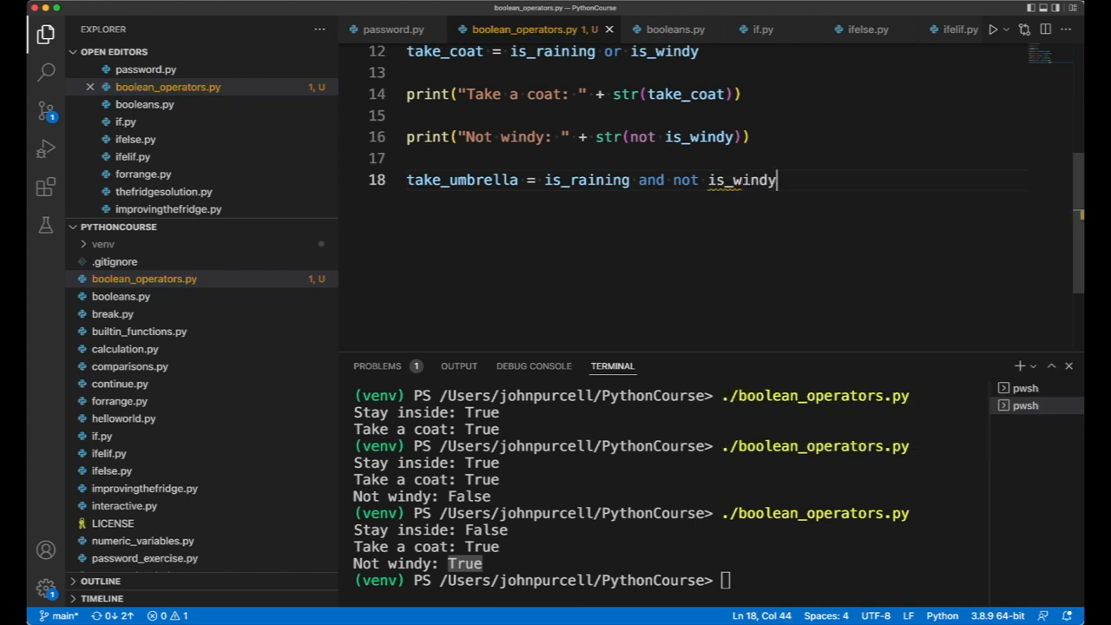
Print "Take umbrella: " + str(take_umbrella) and run, showing Take umbrella: True.
type("print(\"T")
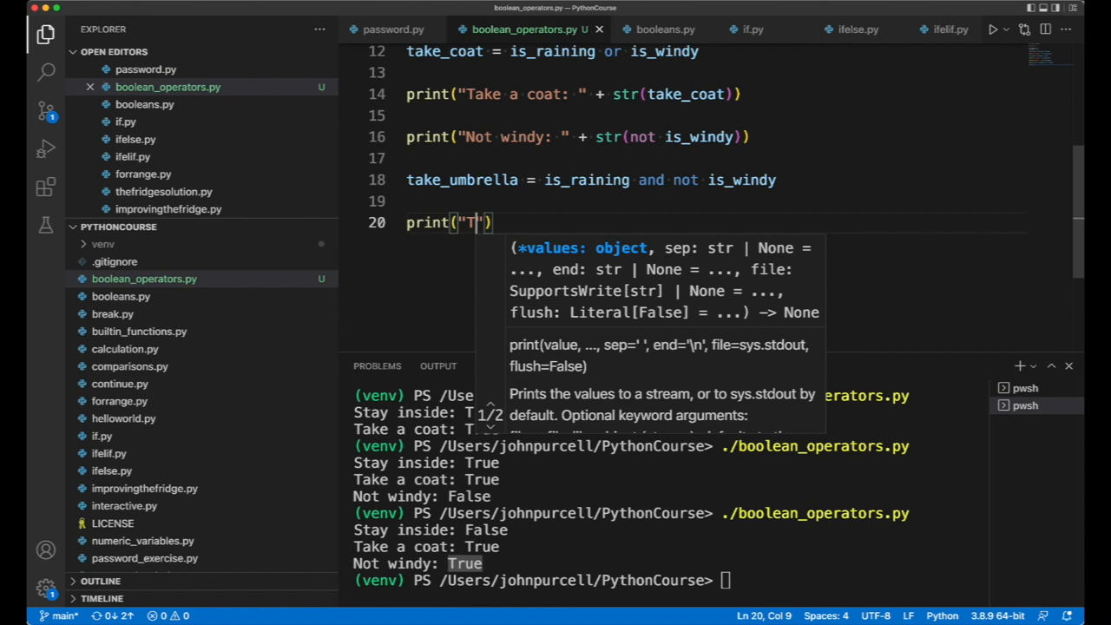
type("ake umbrella:")
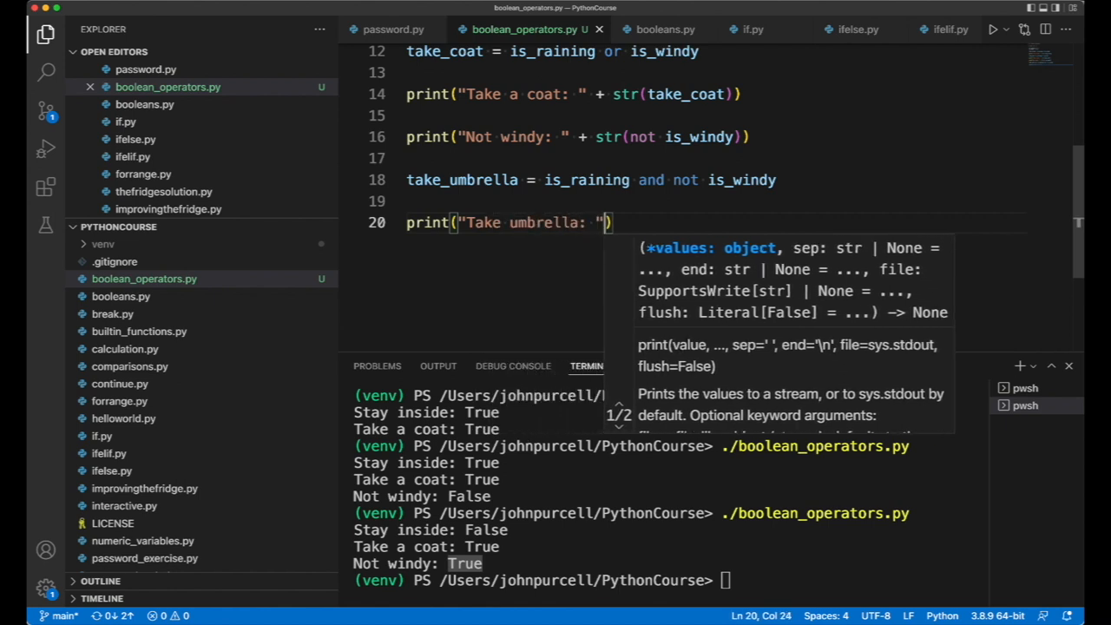
type("+ str")
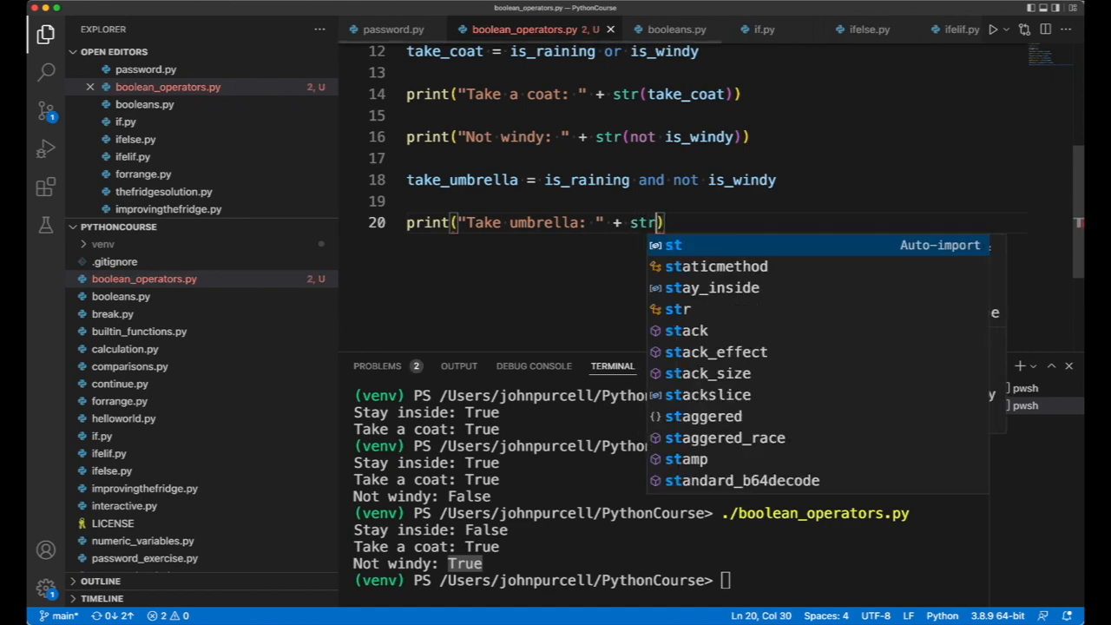
type("(take_umbrella")
left_click(672, 582)
type("./boolean_operators.py")
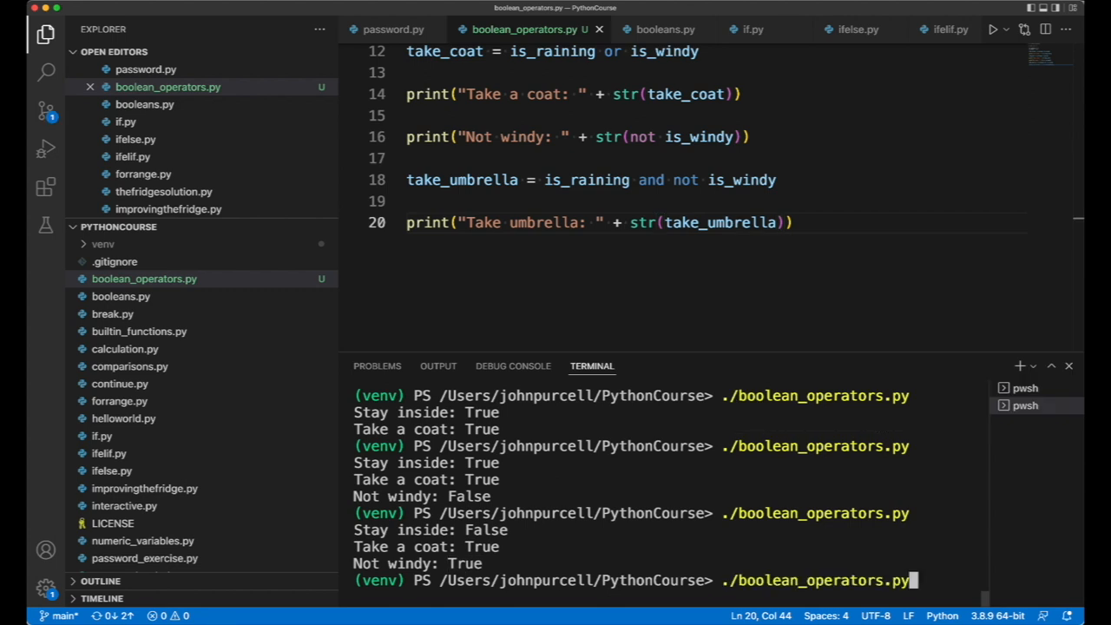
key("Return")
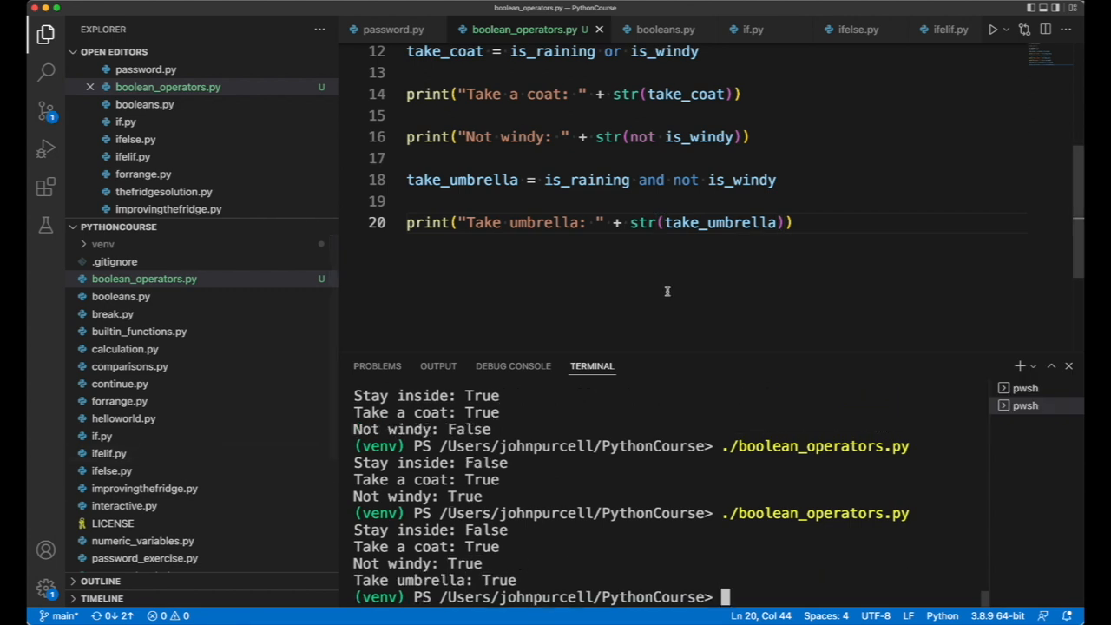
Change the is_windy assignment from False back to True in boolean_operators.py.
scroll("up", 3)
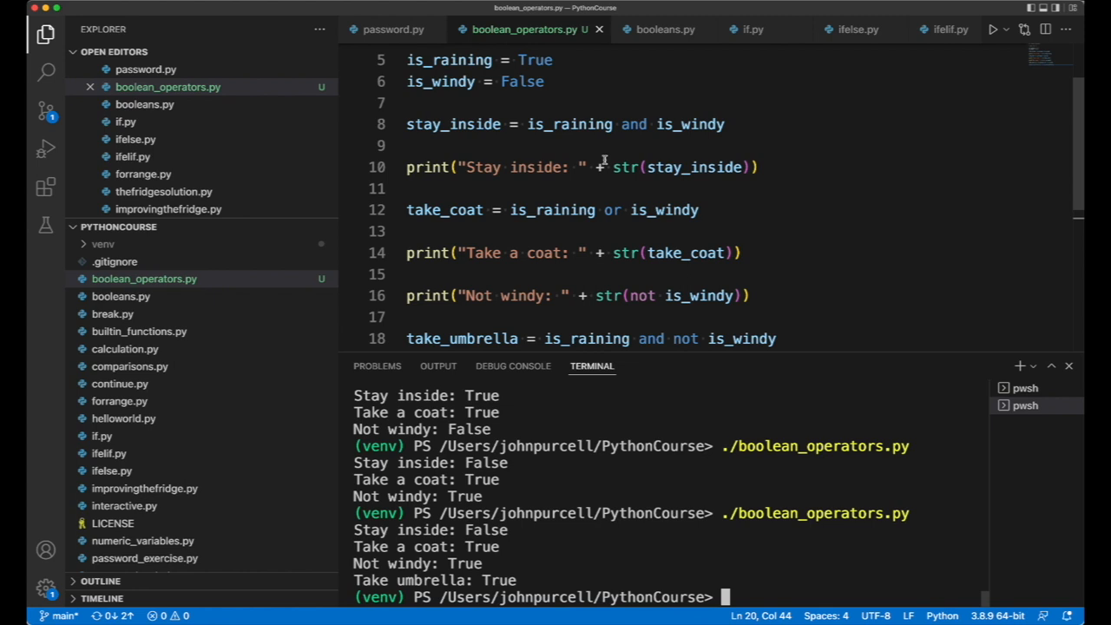
double_click(441, 98)
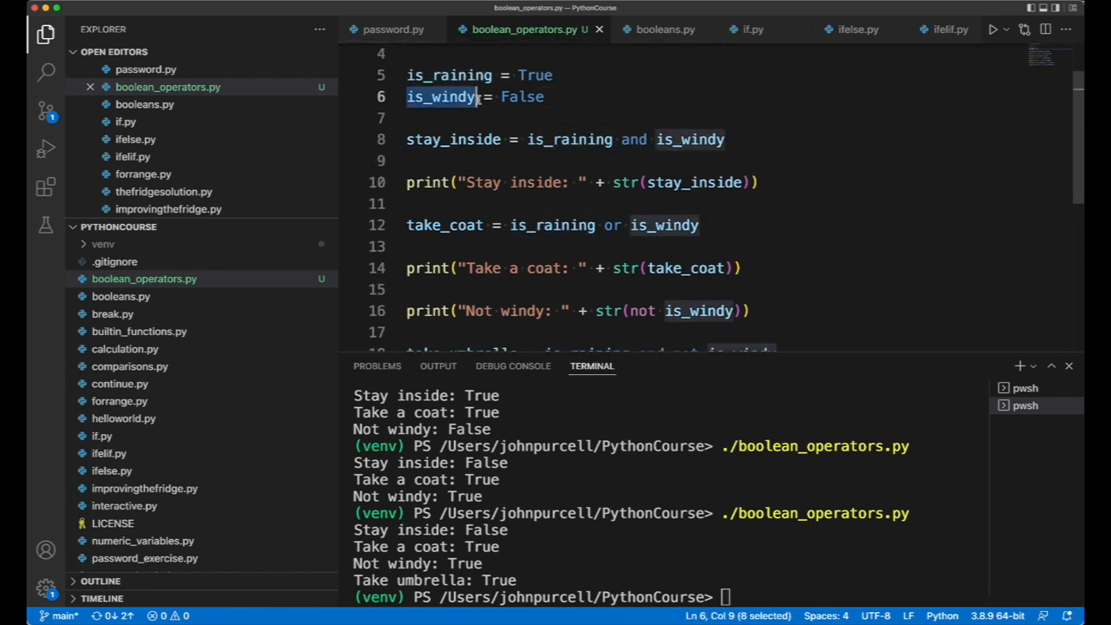
type("T")
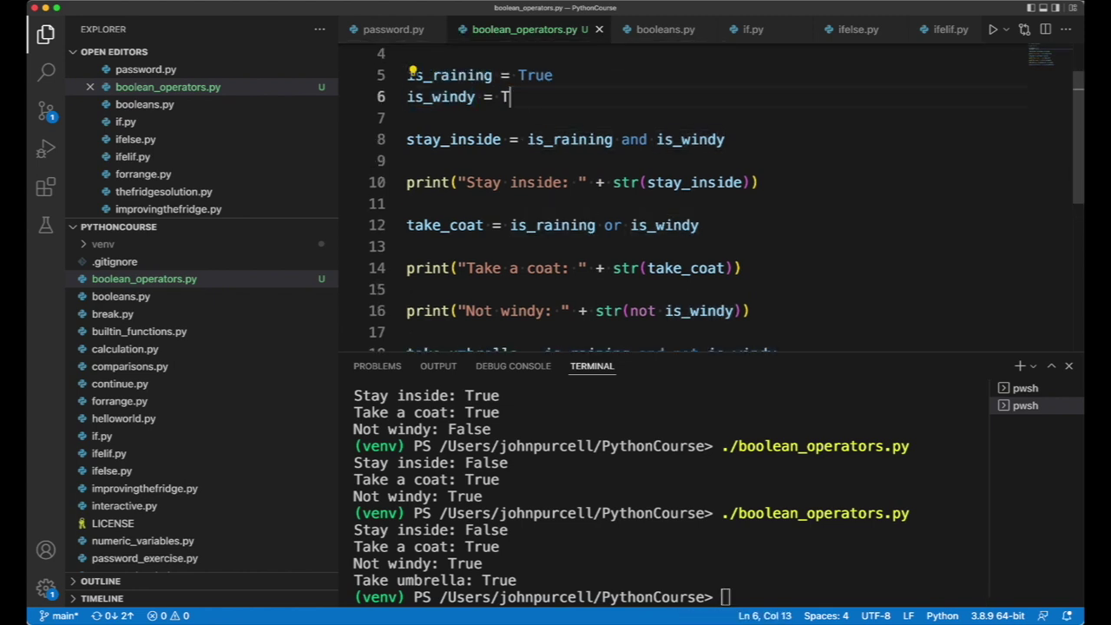
type("rue")
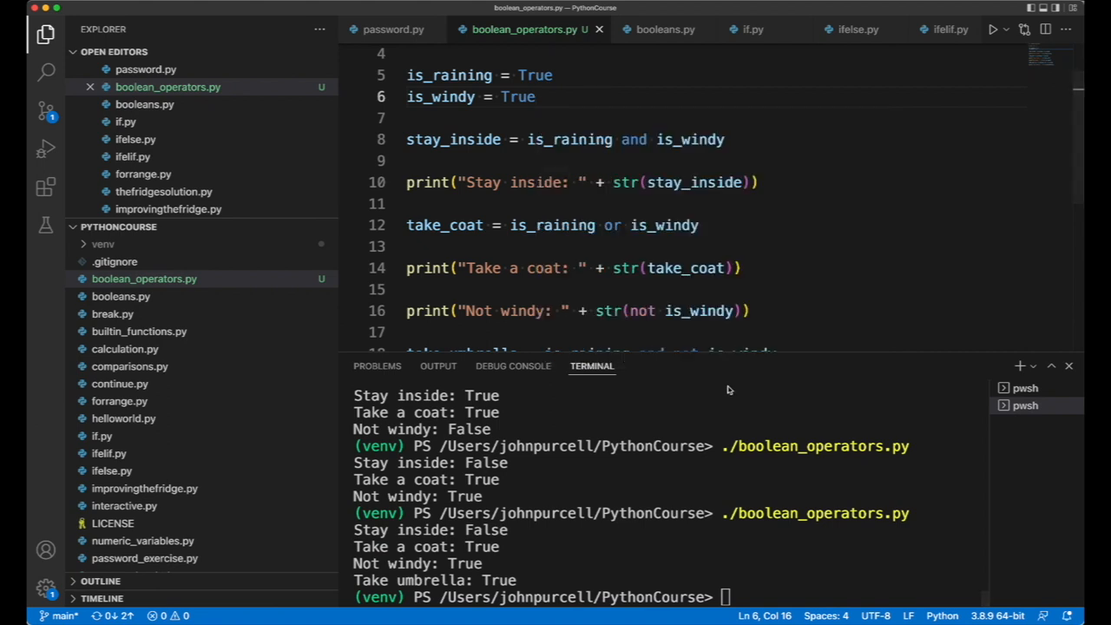
mouse_move(760, 545)
type("./boolean_operators.py")
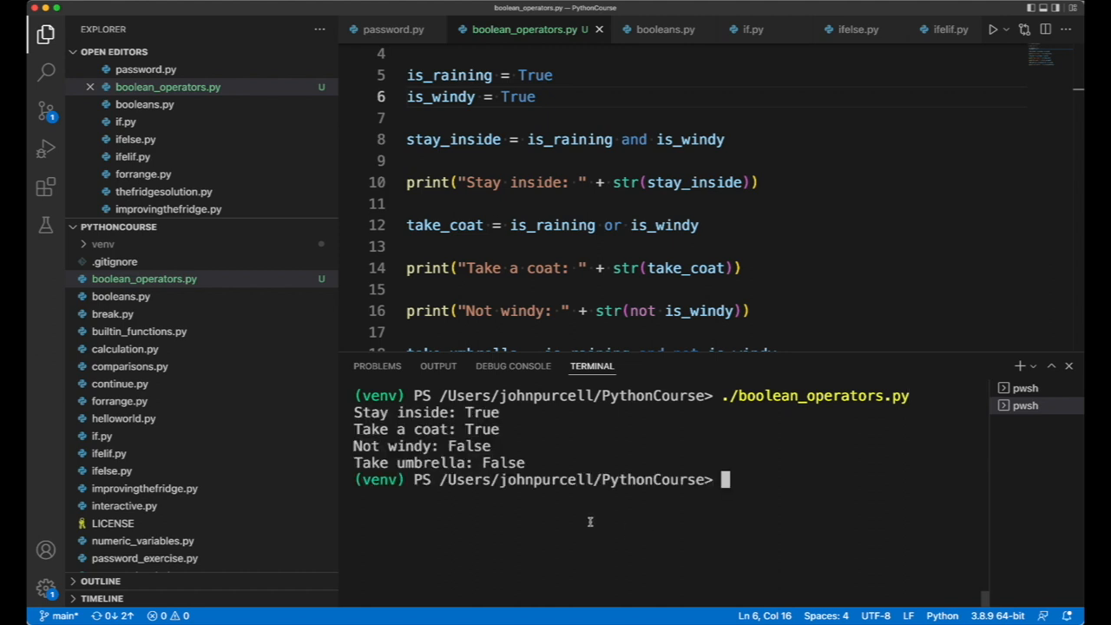
Make is_windy and is_raining both False and rerun ./boolean_operators.py for Take a coat: False, Take umbrella: False.
double_click(504, 462)
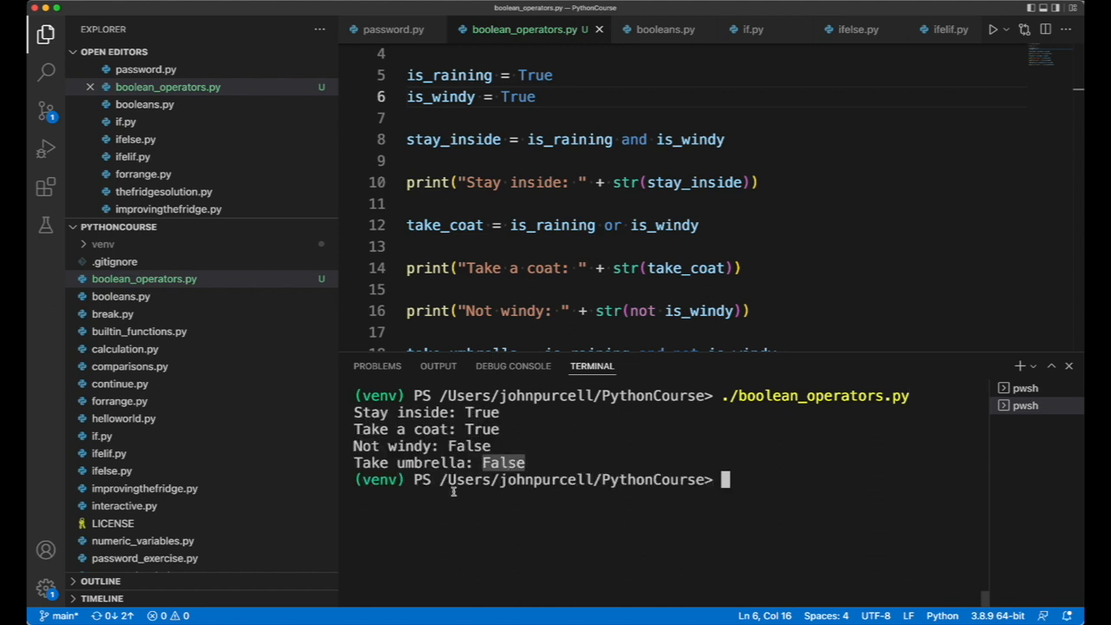
double_click(517, 97)
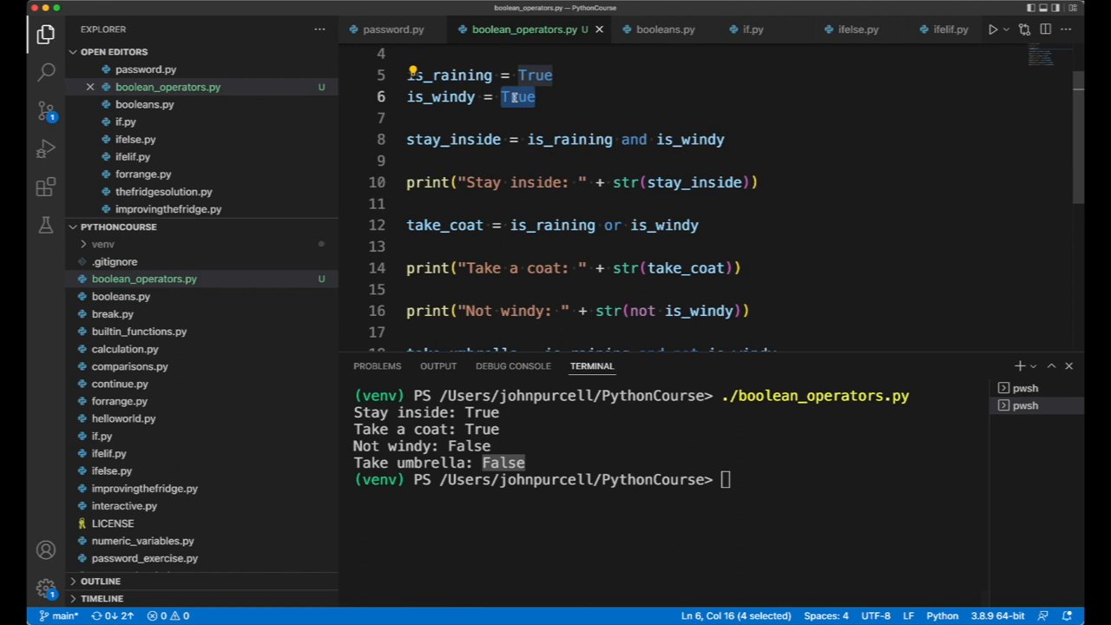
type("True")
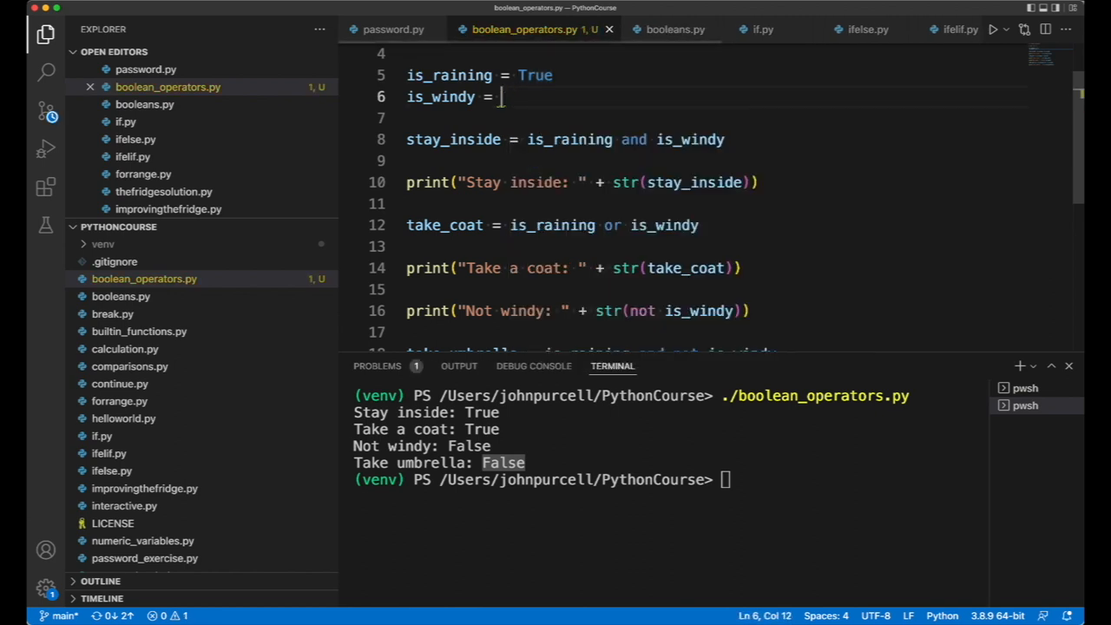
type("False")
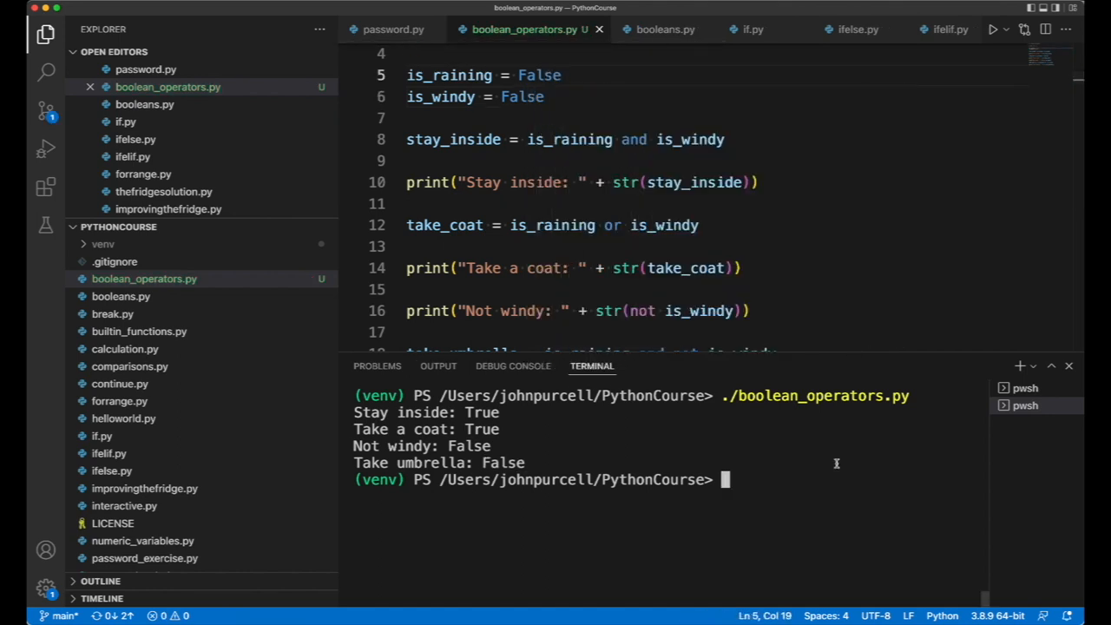
key("Return")
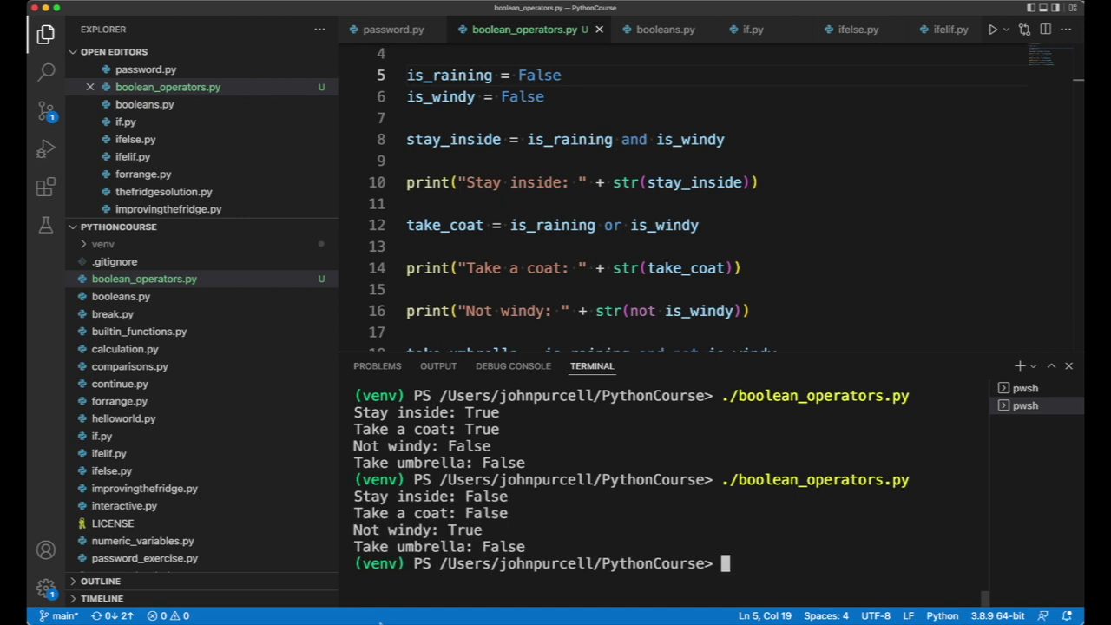
Change is_raining from False back to True in the editor.
double_click(538, 74)
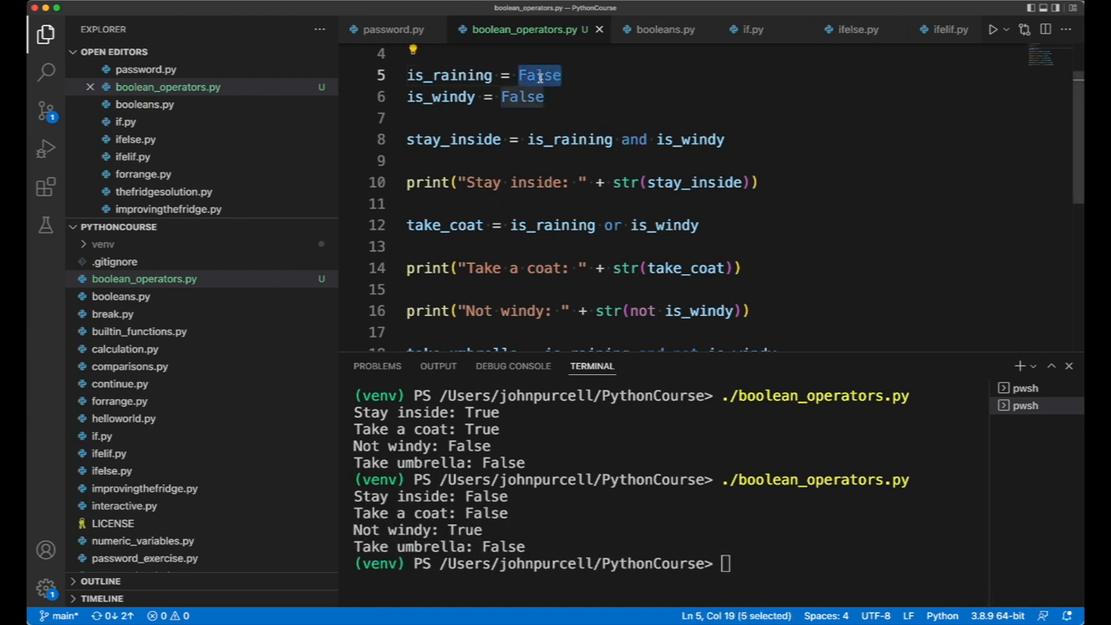
type("True")
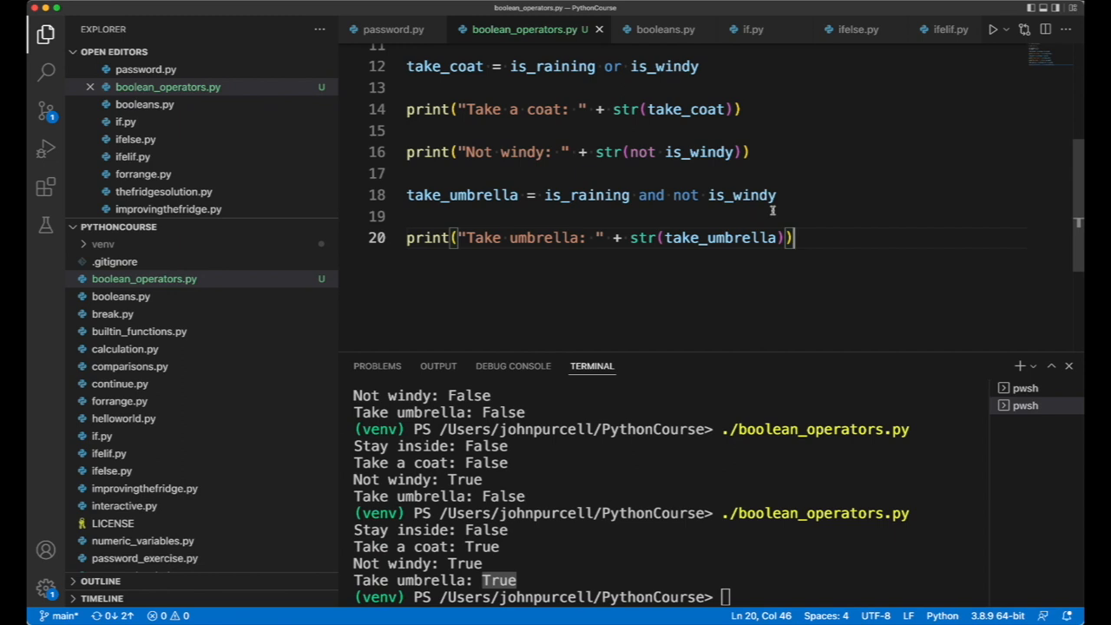
mouse_move(855, 199)
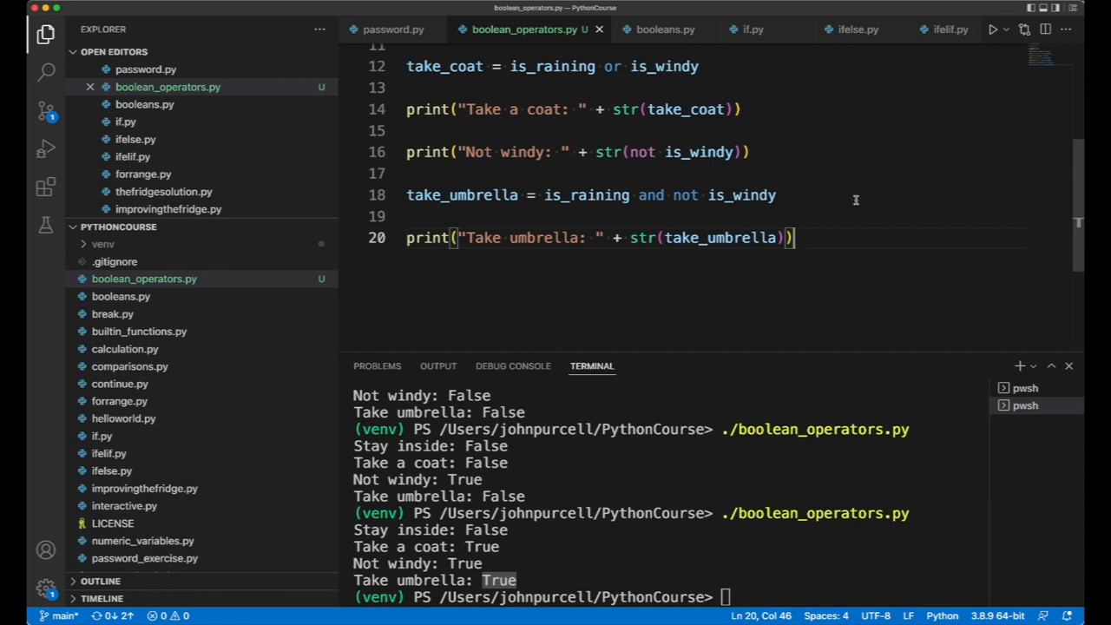
Try parentheses around not is_windy on the take_umbrella line, leaving it as is_raining and not is_windy.
left_click(460, 194)
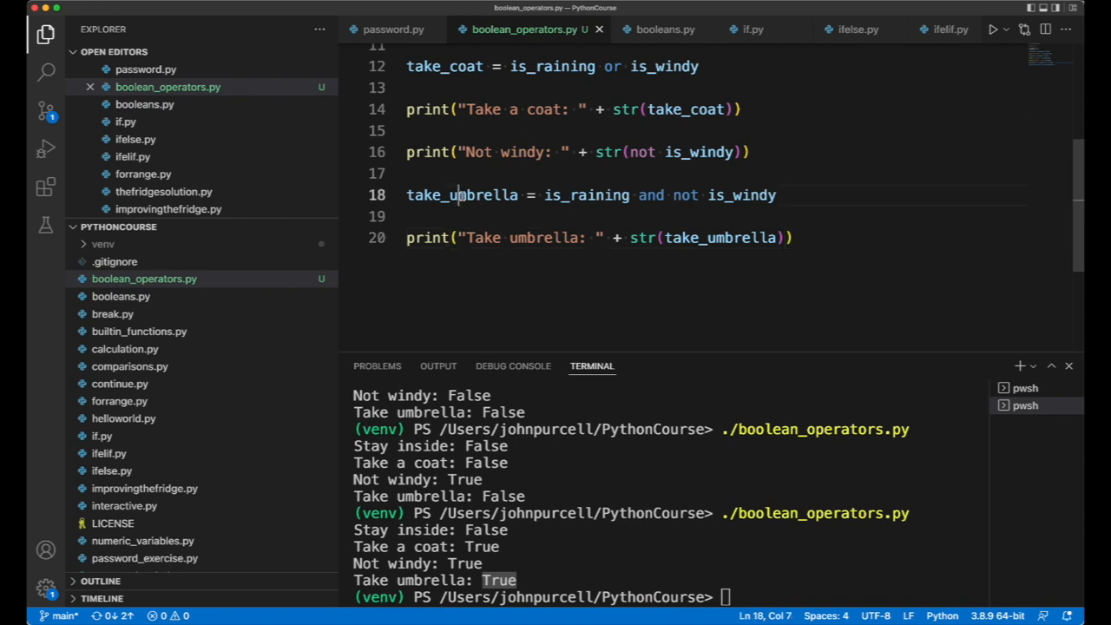
double_click(743, 194)
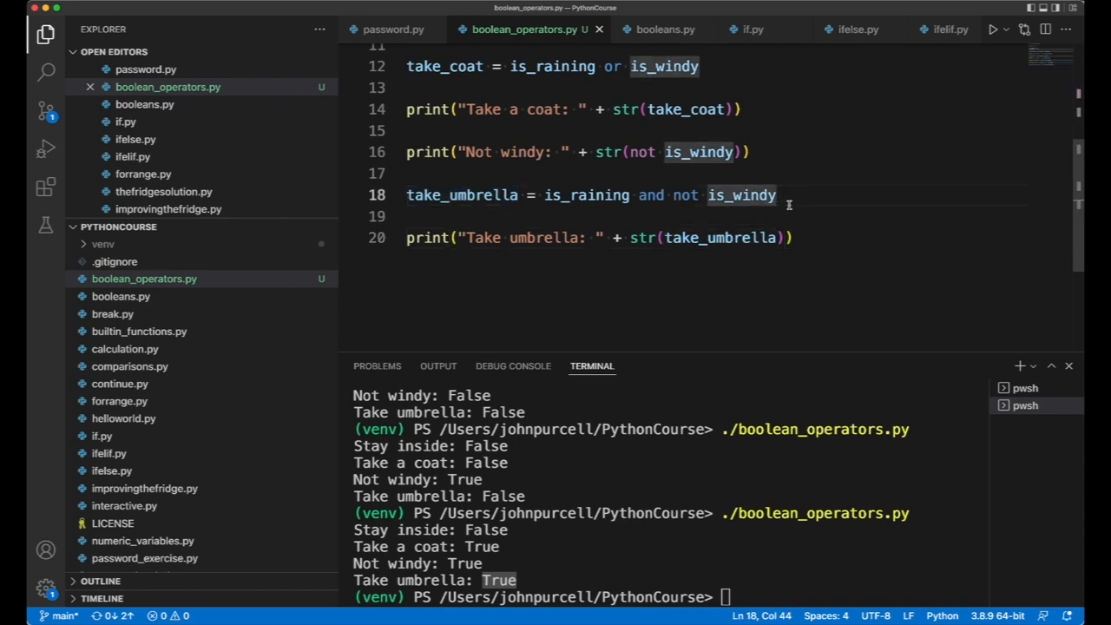
left_click(790, 237)
type("(")
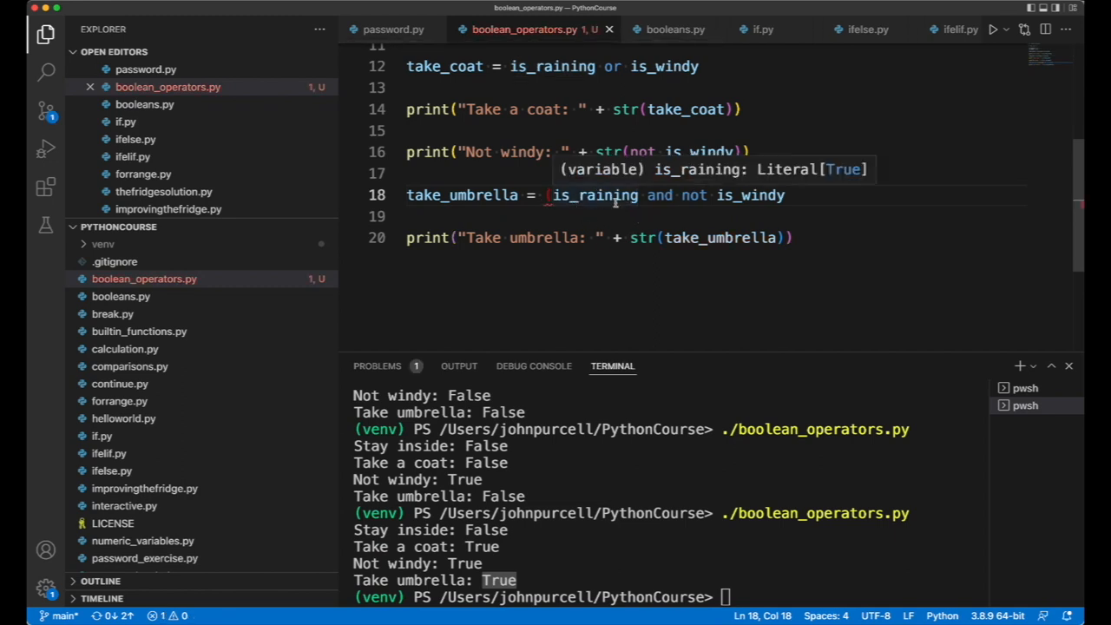
left_click(685, 194)
type("(")
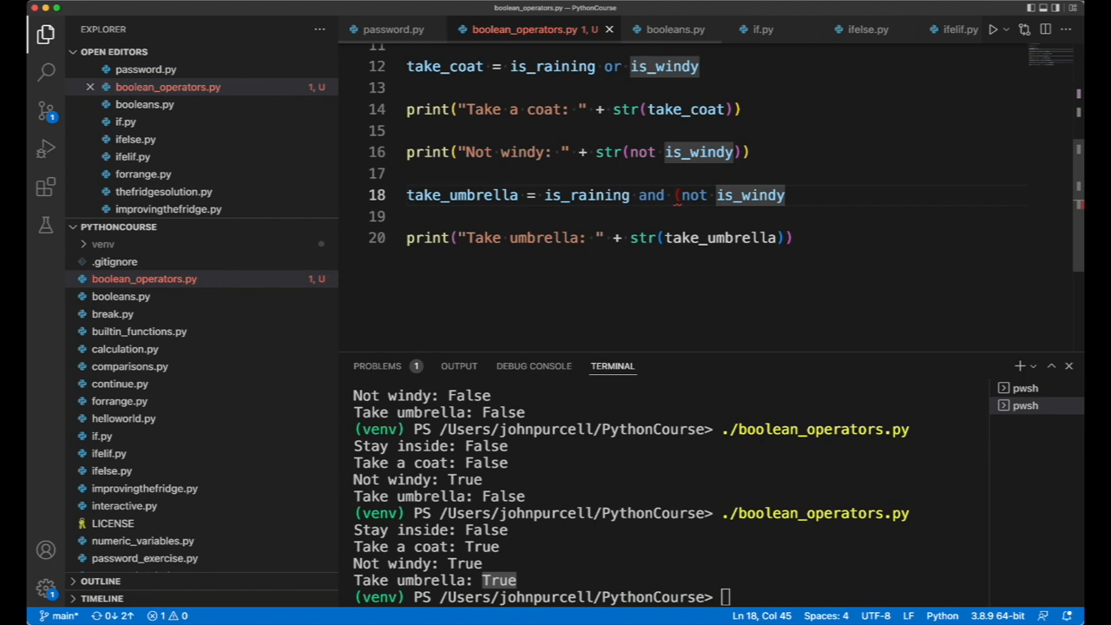
type(")")
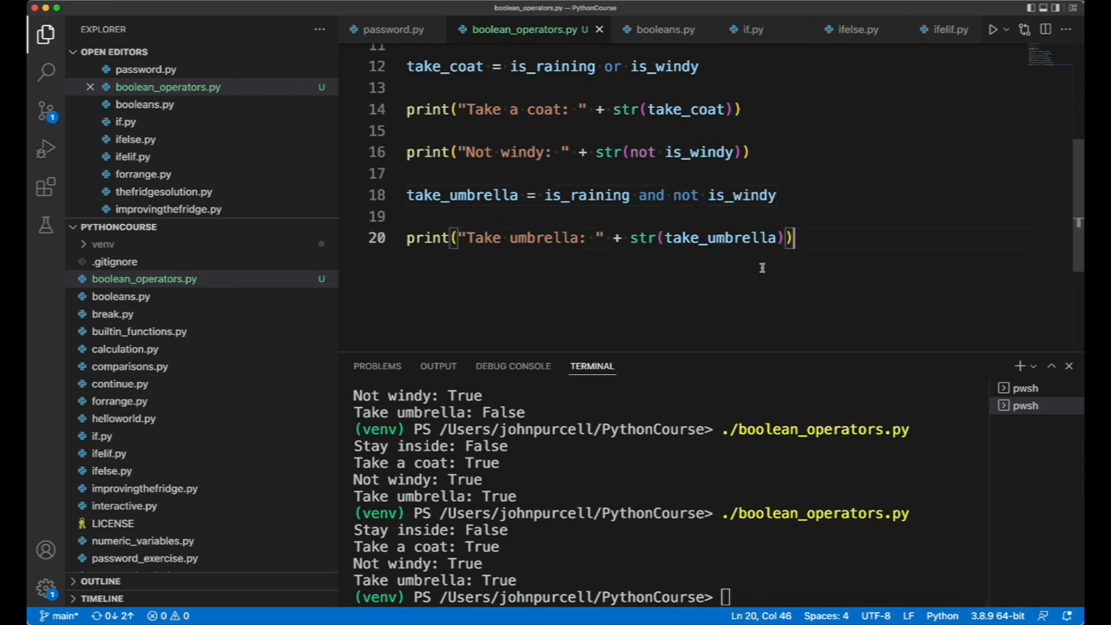
mouse_move(687, 285)
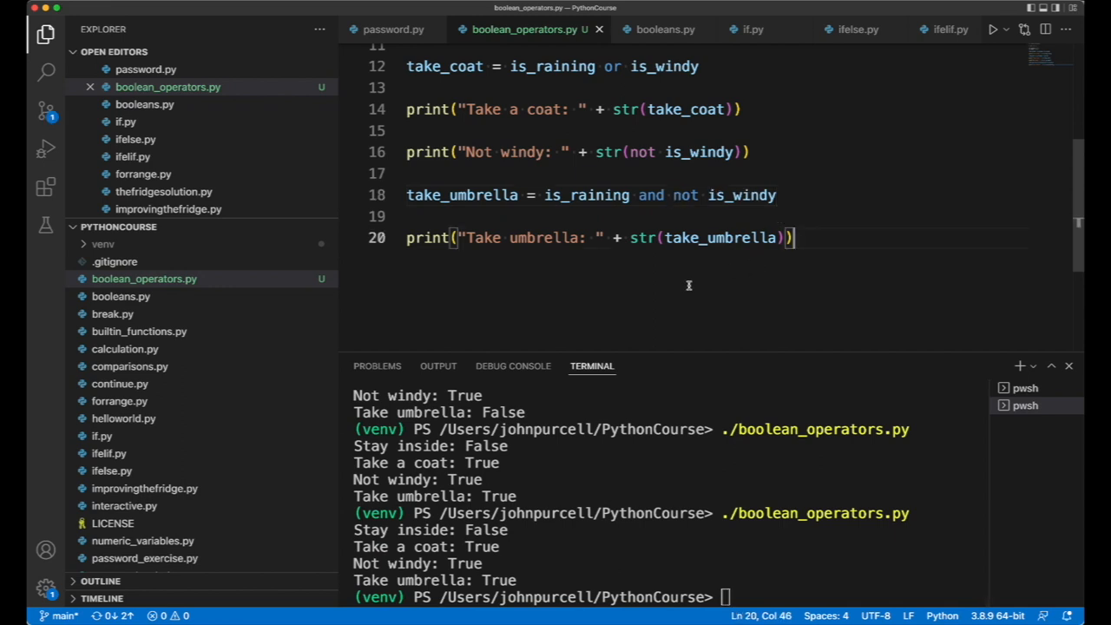
mouse_move(689, 287)
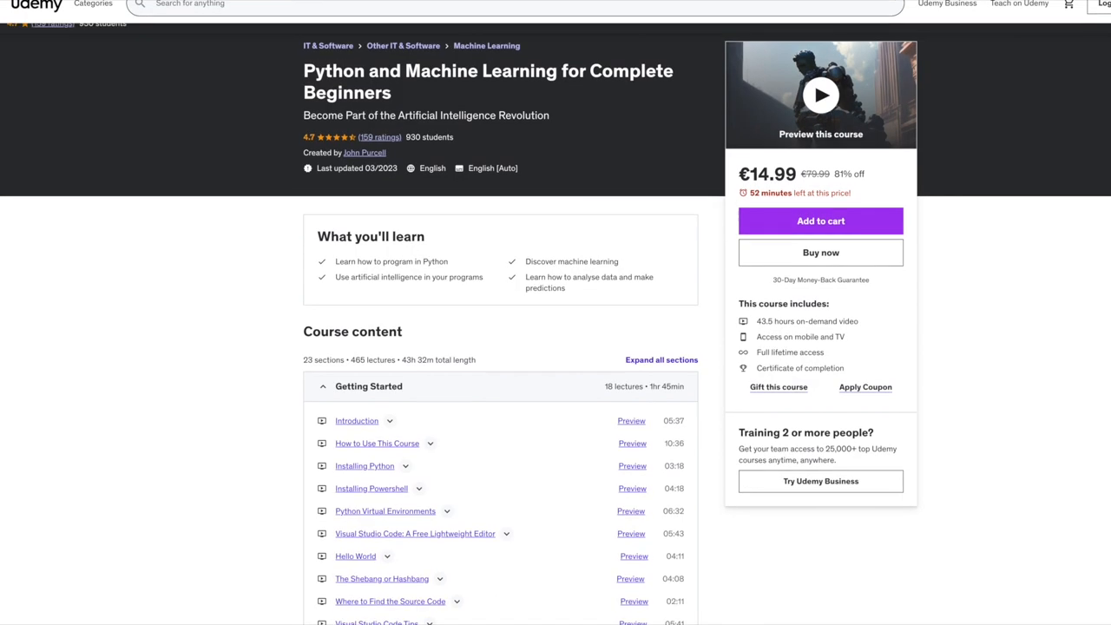
Browse the course curriculum, expanding the Modules: Packaging Code, Pandas and Naive Bayes sections.
scroll("down", 3)
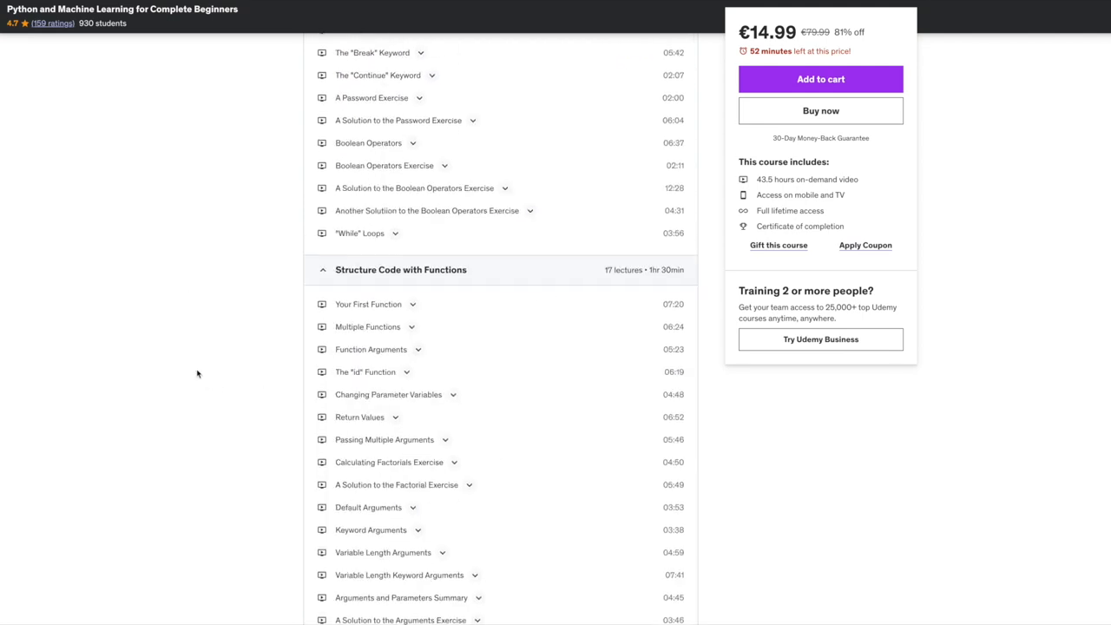
scroll("down", 3)
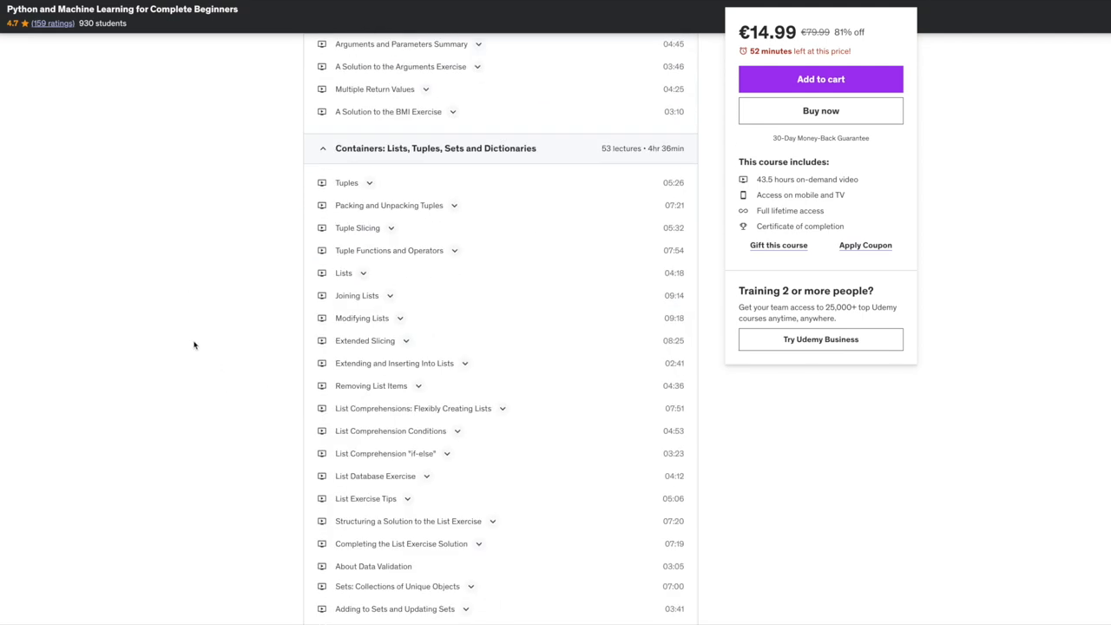
scroll("down", 3)
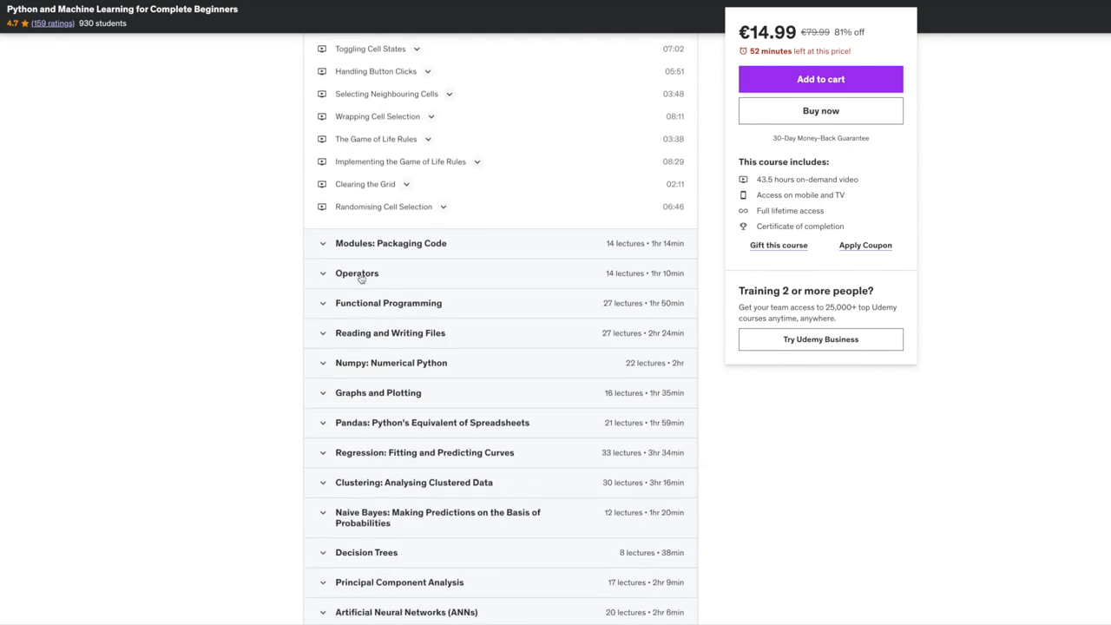
left_click(390, 243)
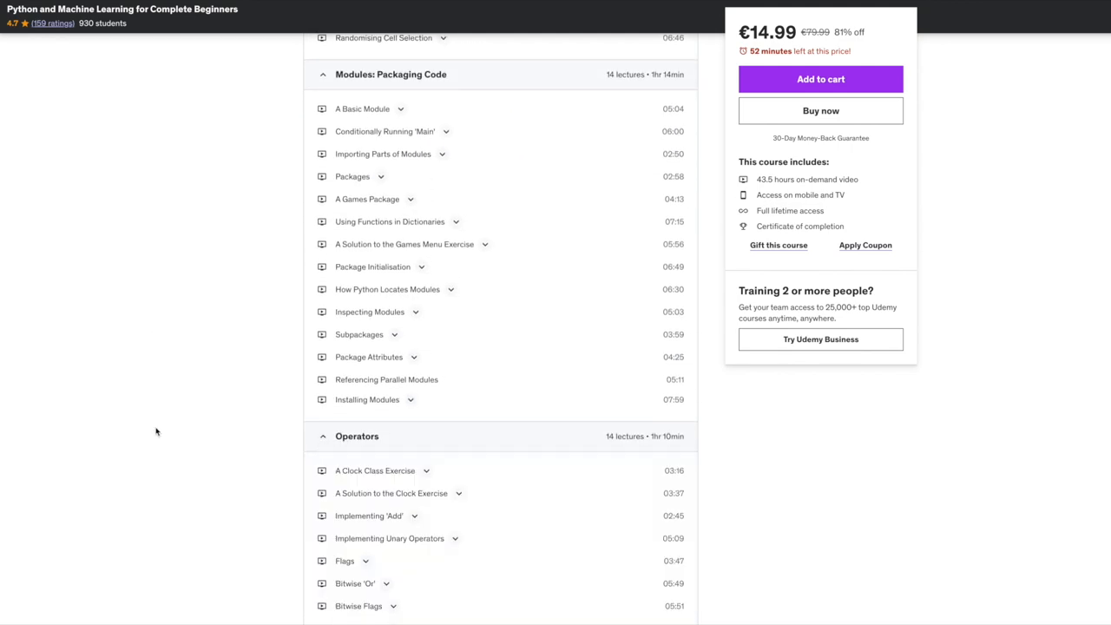
scroll("down", 3)
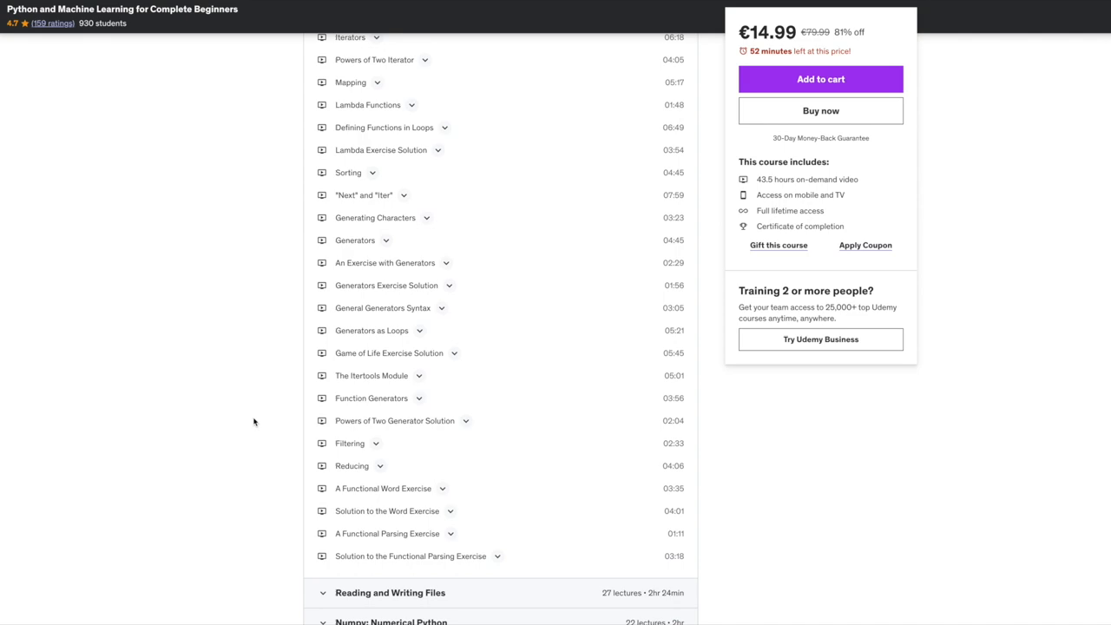
scroll("down", 3)
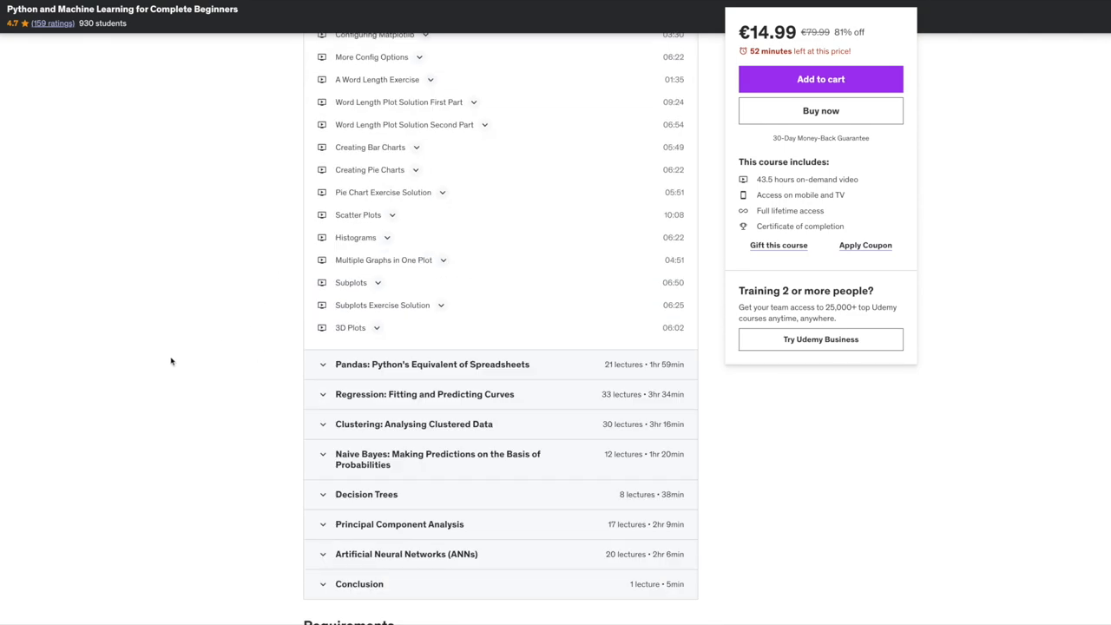
left_click(430, 365)
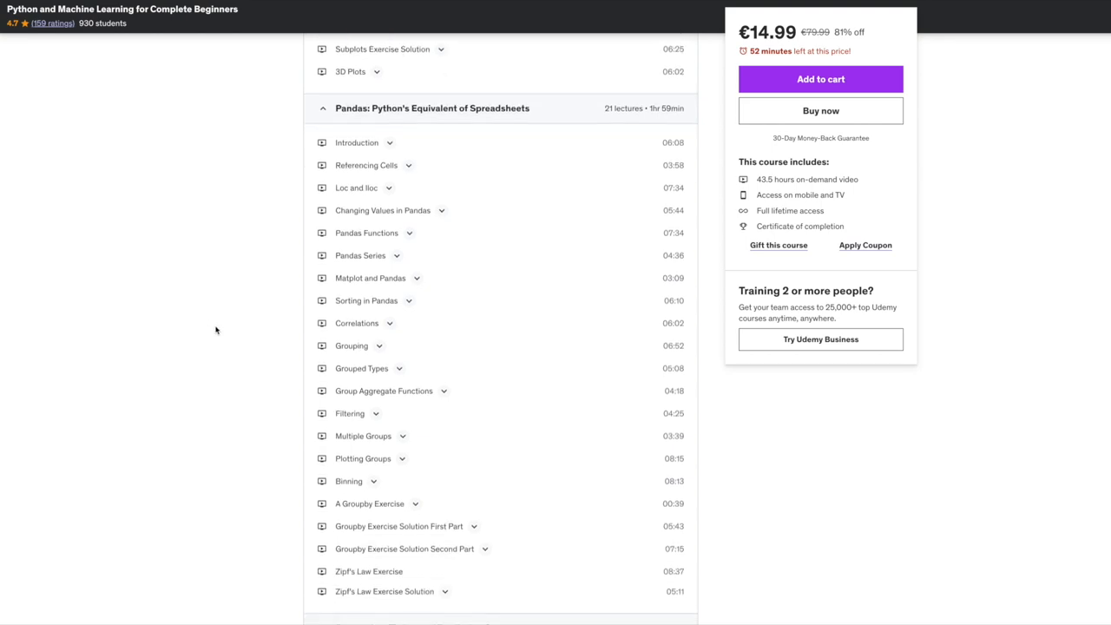
scroll("down", 3)
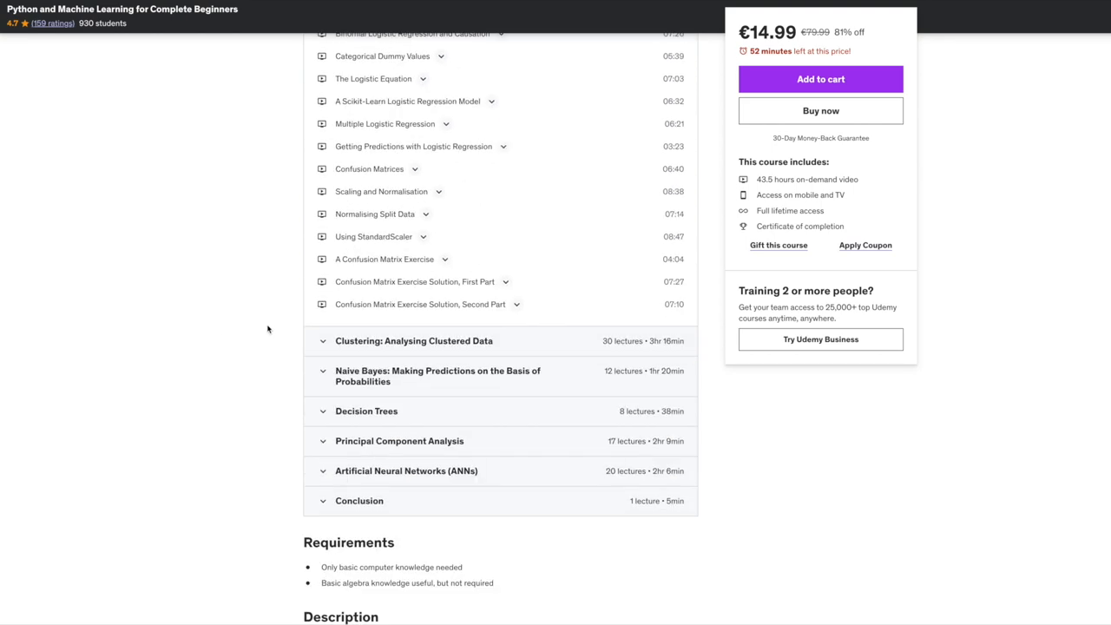
left_click(437, 375)
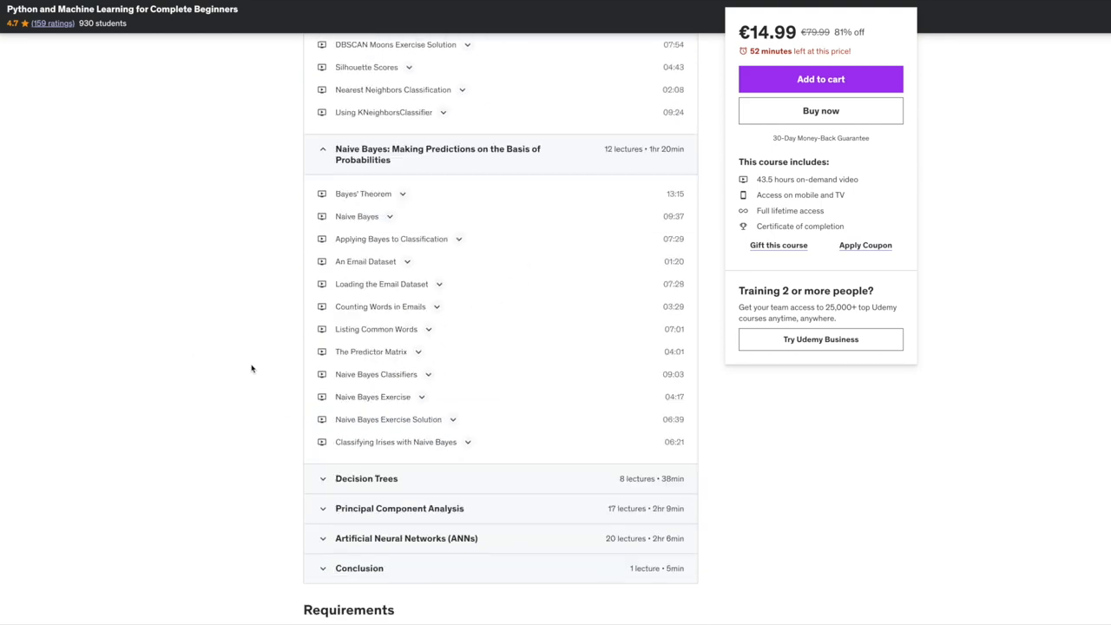
scroll("down", 3)
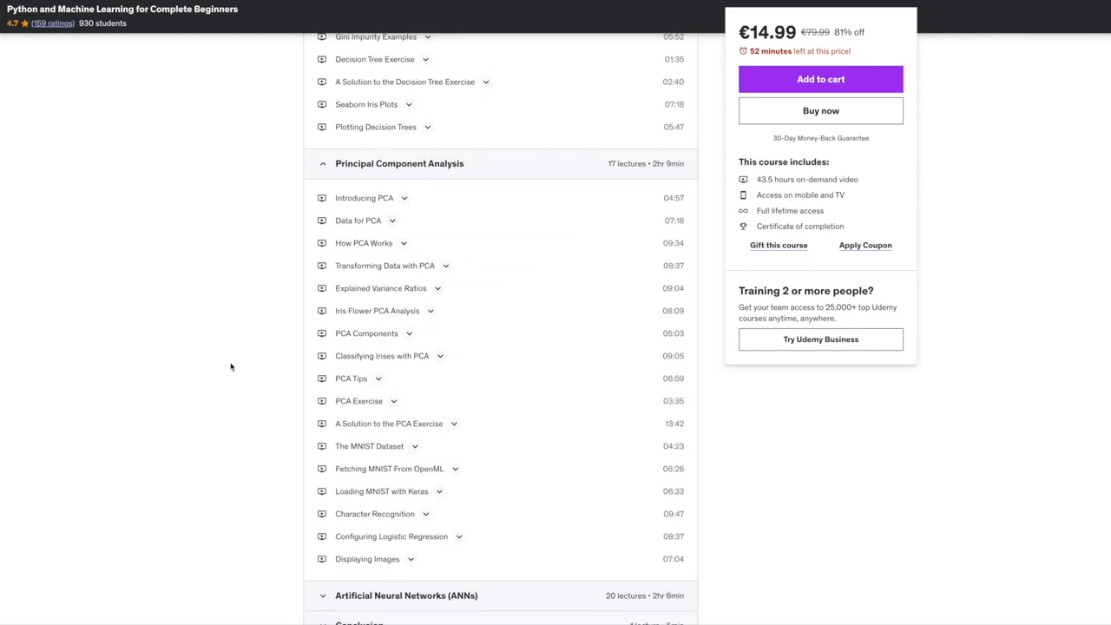
scroll("down", 3)
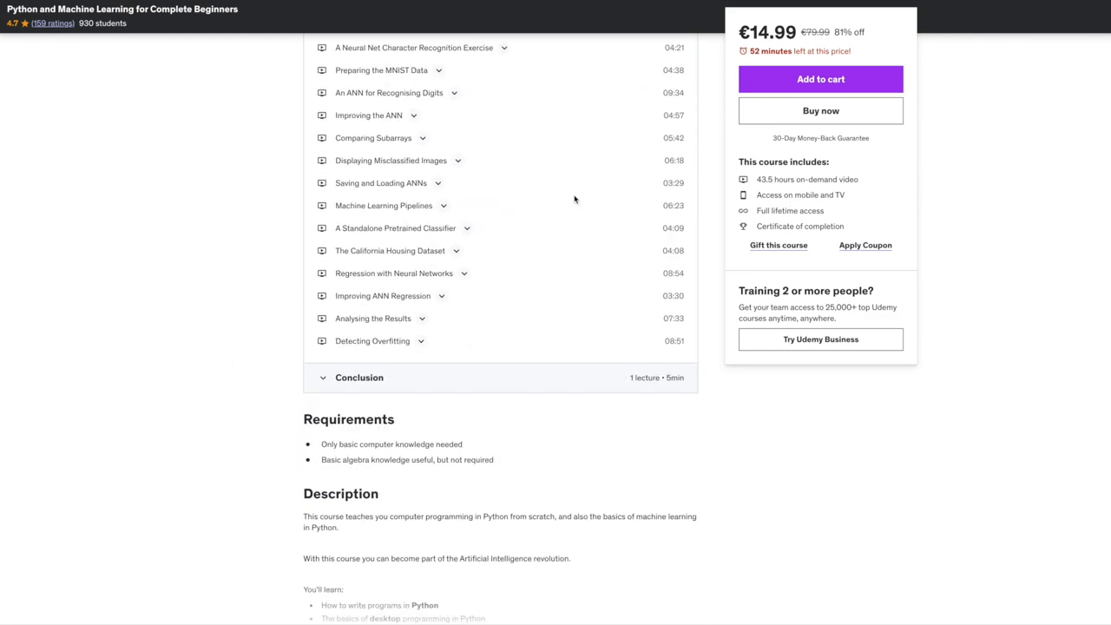